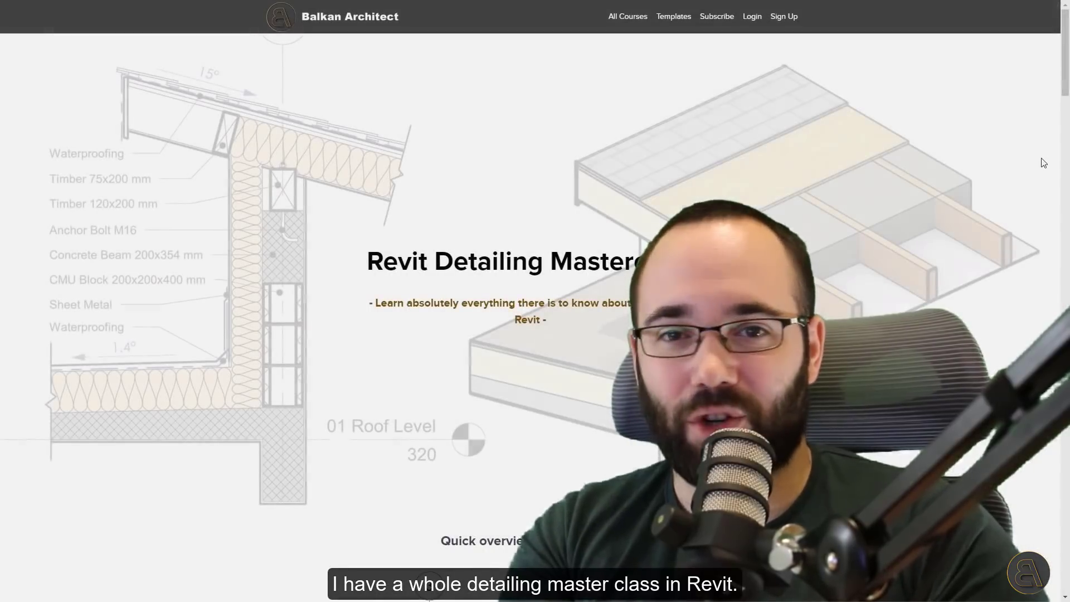
Scroll down the Project Browser and click two entries near its bottom
scroll(down, 3)
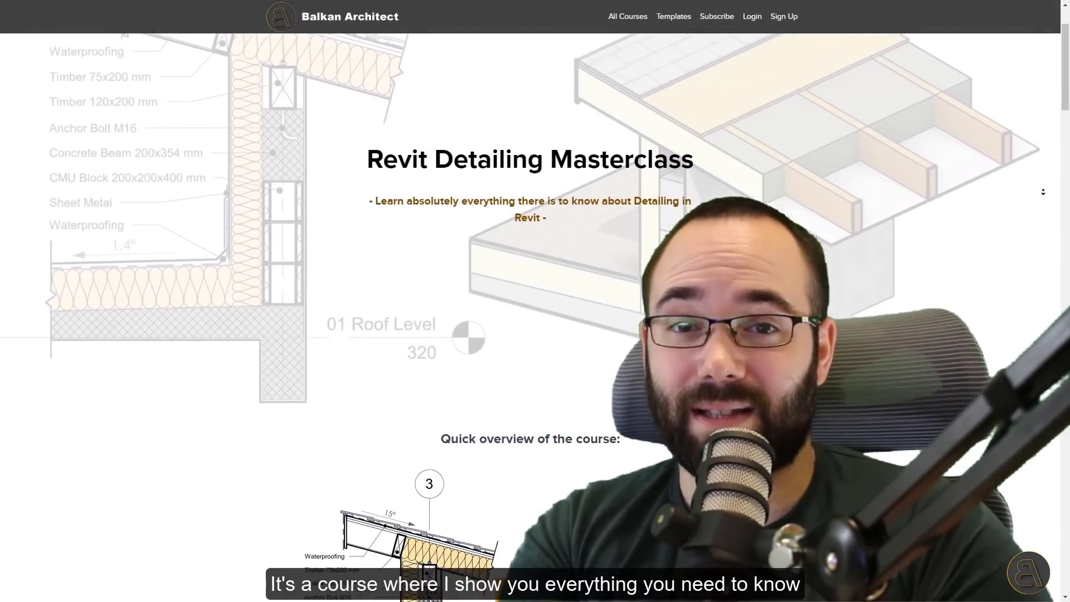
scroll(down, 3)
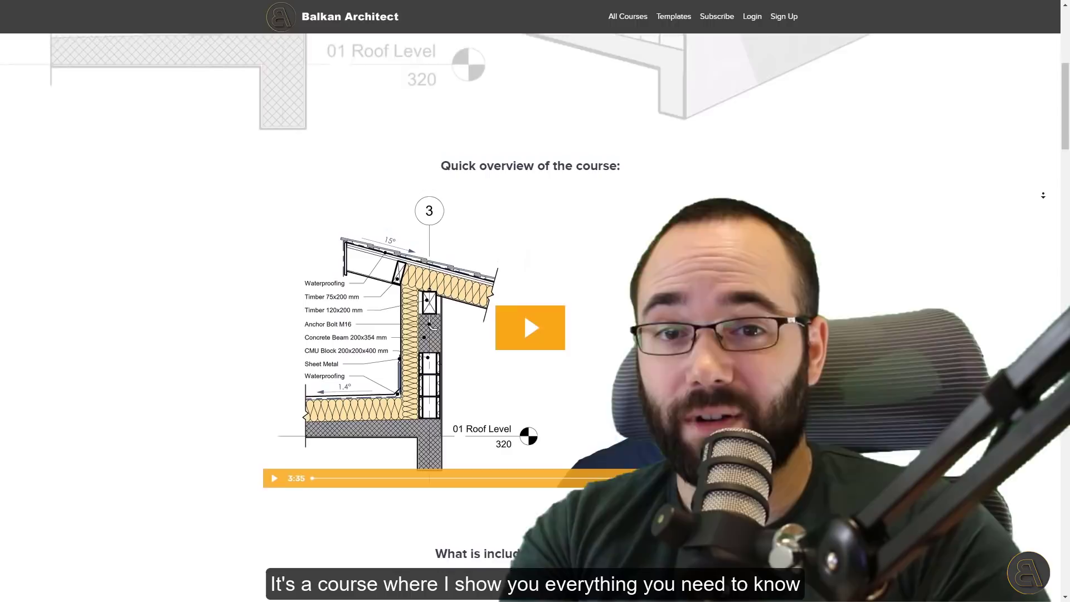
scroll(down, 3)
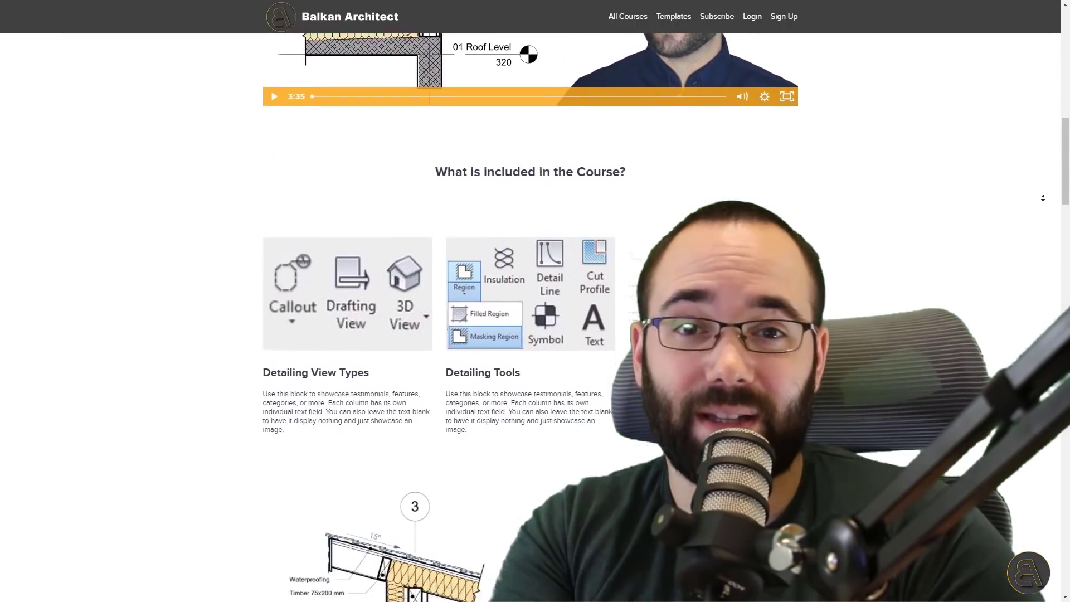
scroll(down, 3)
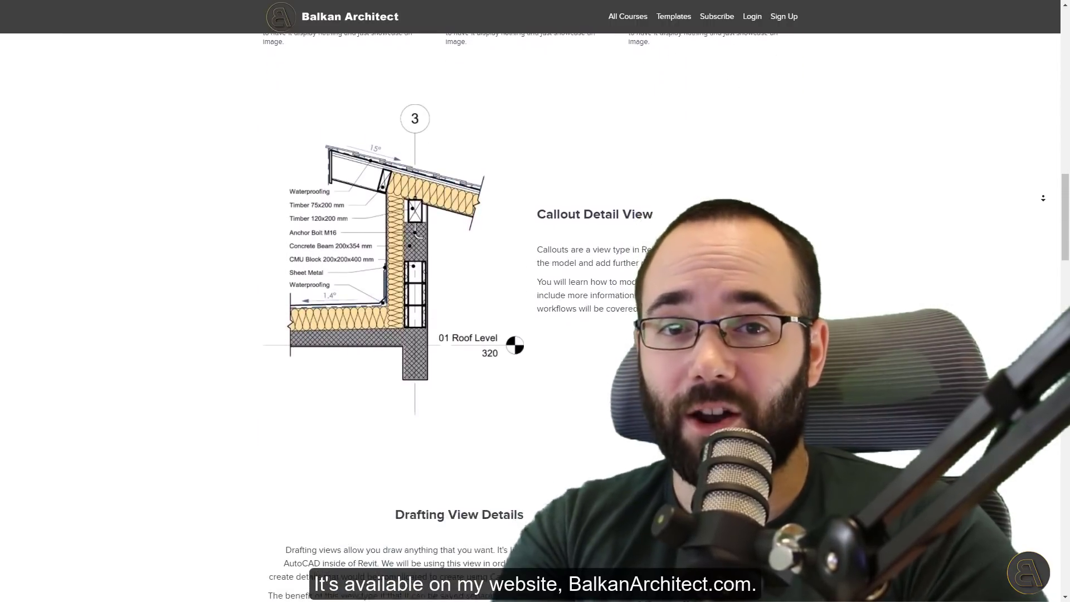
scroll(down, 3)
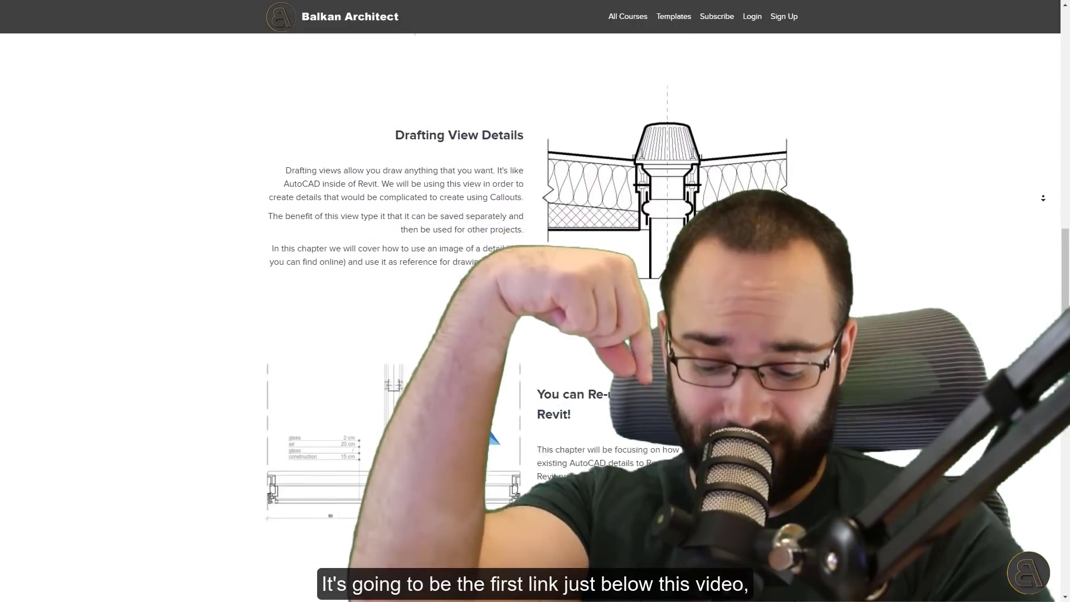
scroll(down, 3)
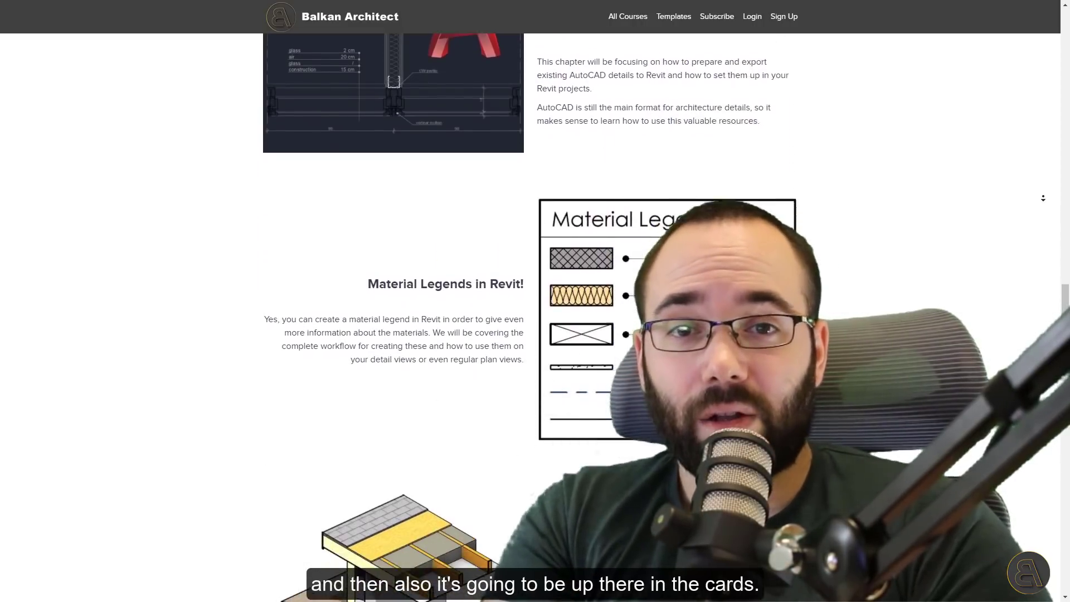
scroll(down, 3)
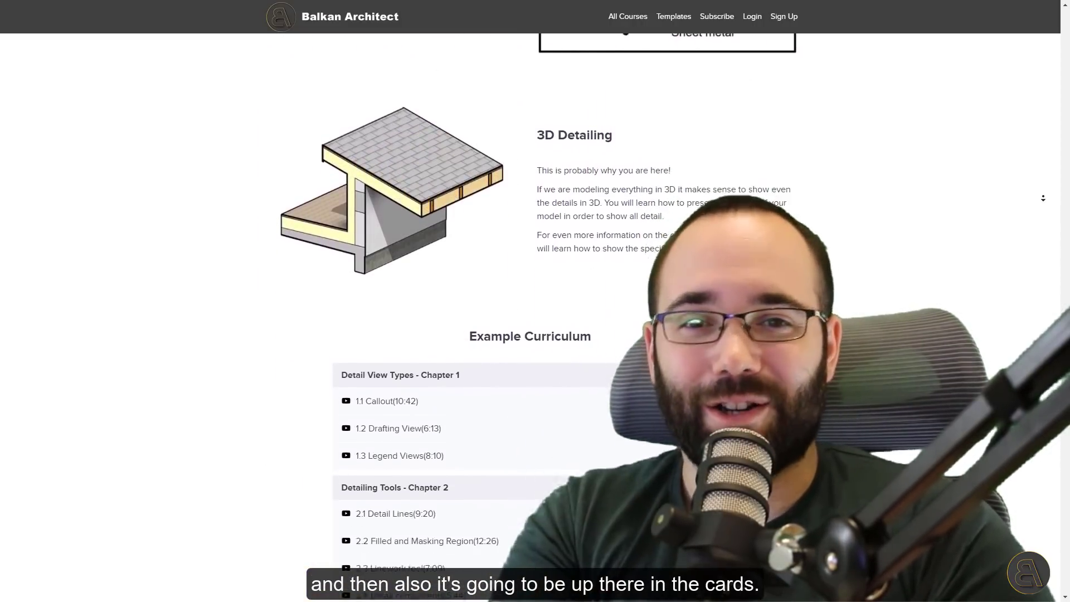
scroll(down, 3)
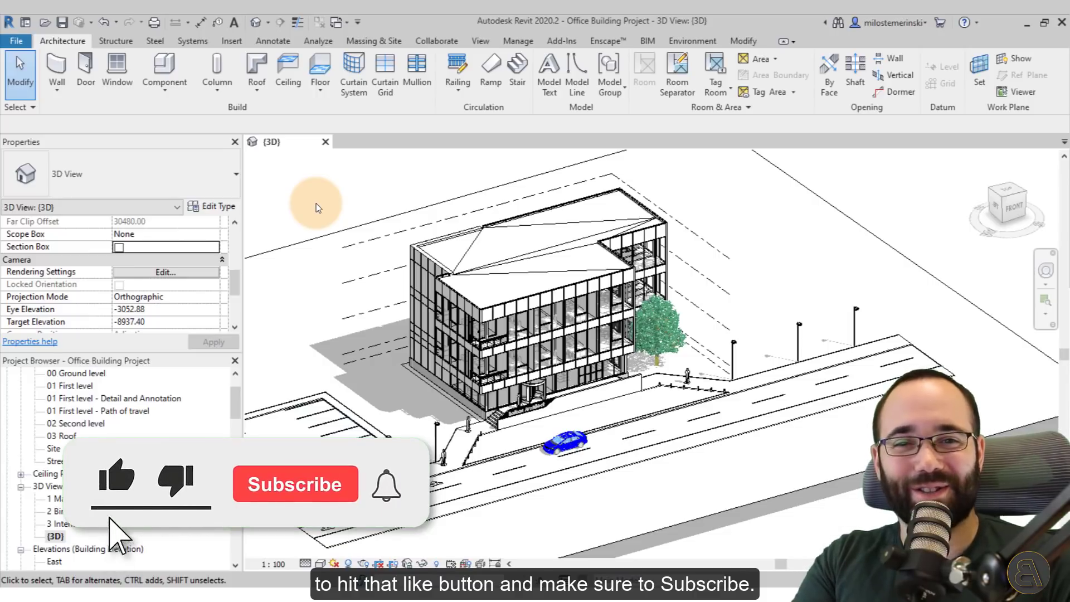
click(294, 484)
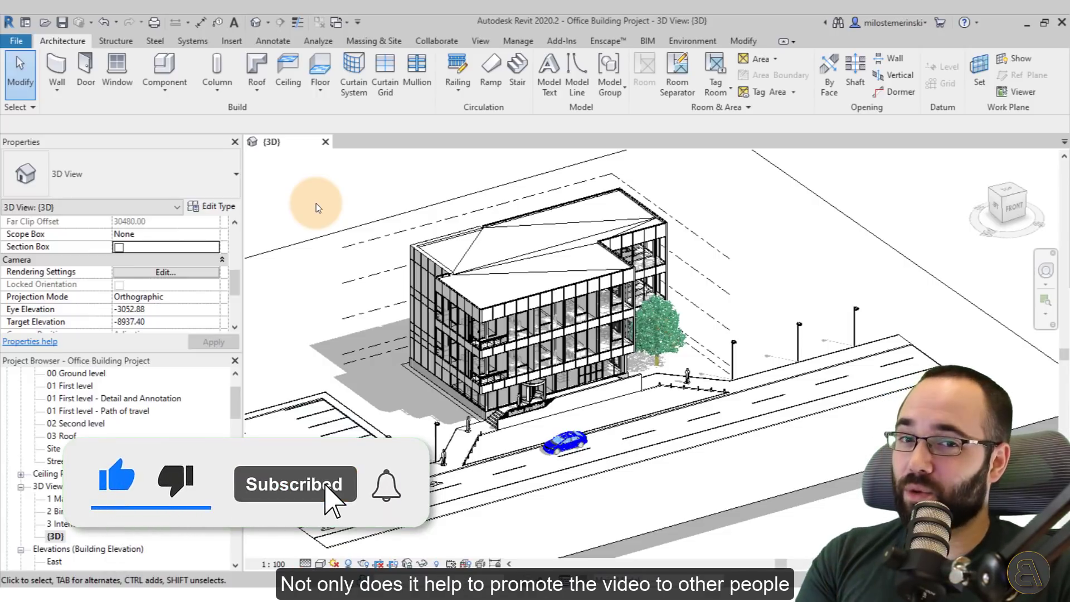
click(386, 484)
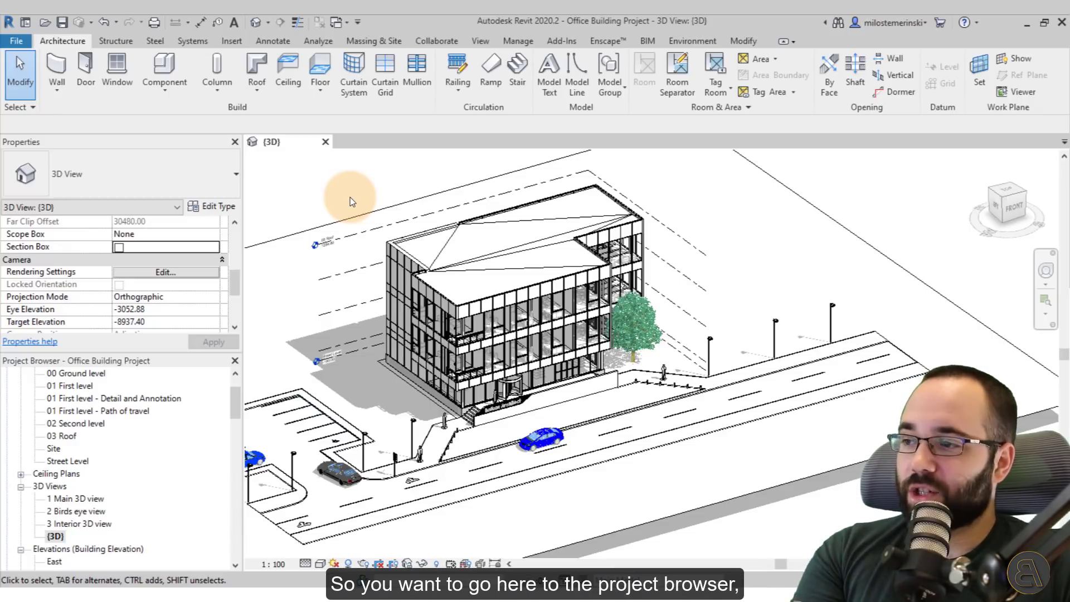
mouse_move(109, 364)
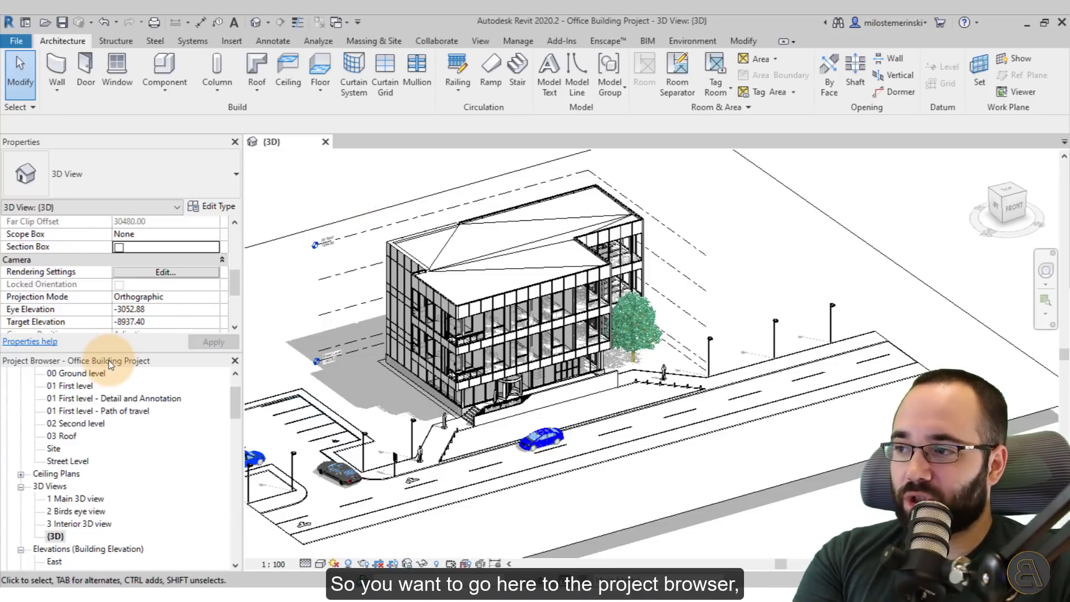
Duplicate the {3D} view under 3D Views
click(49, 486)
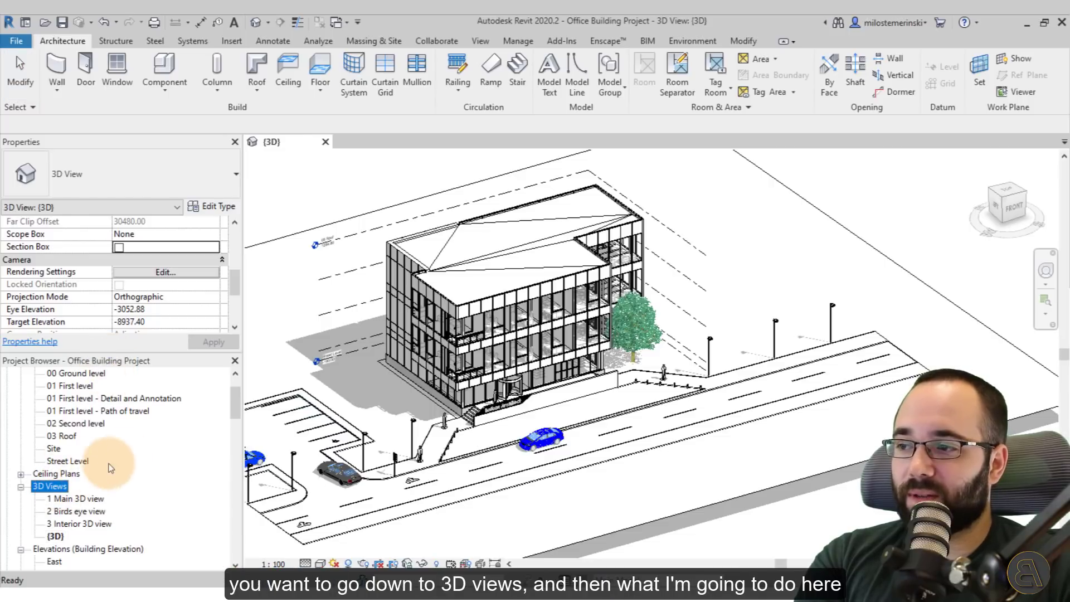
scroll(down, 3)
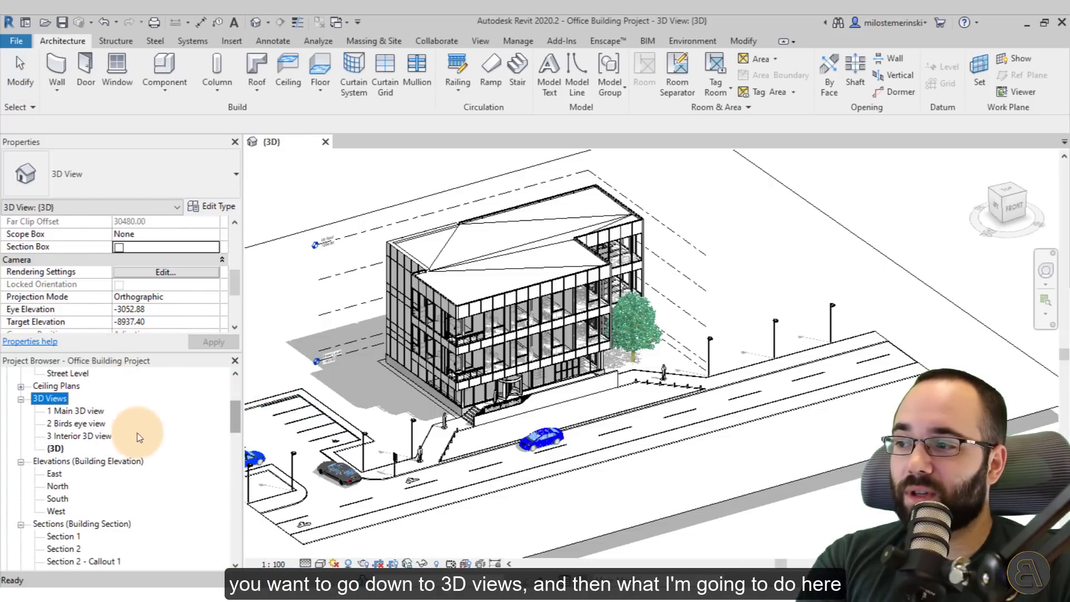
right_click(56, 448)
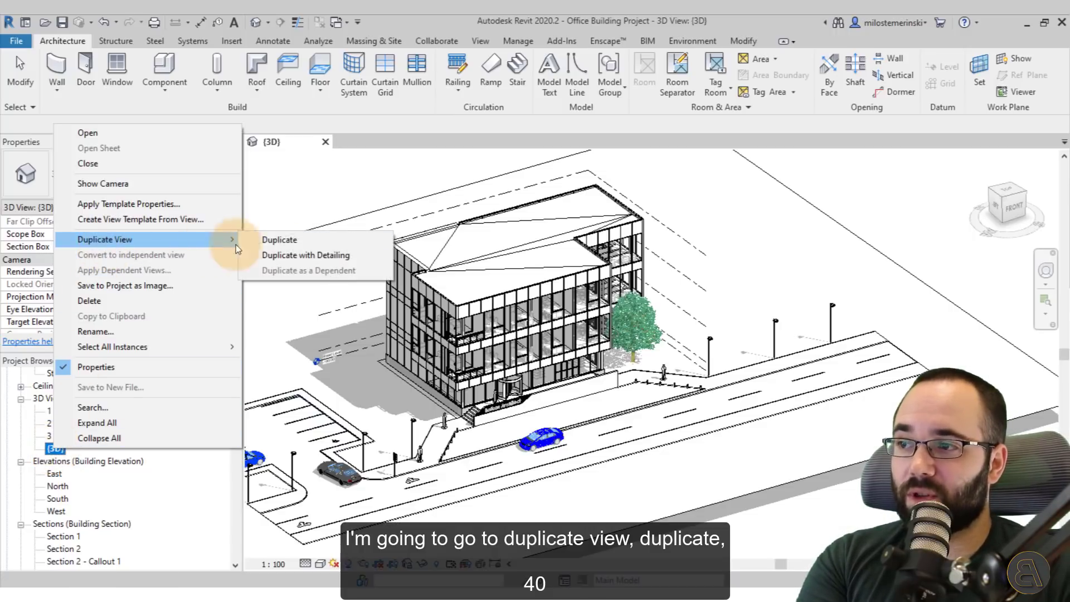
click(279, 240)
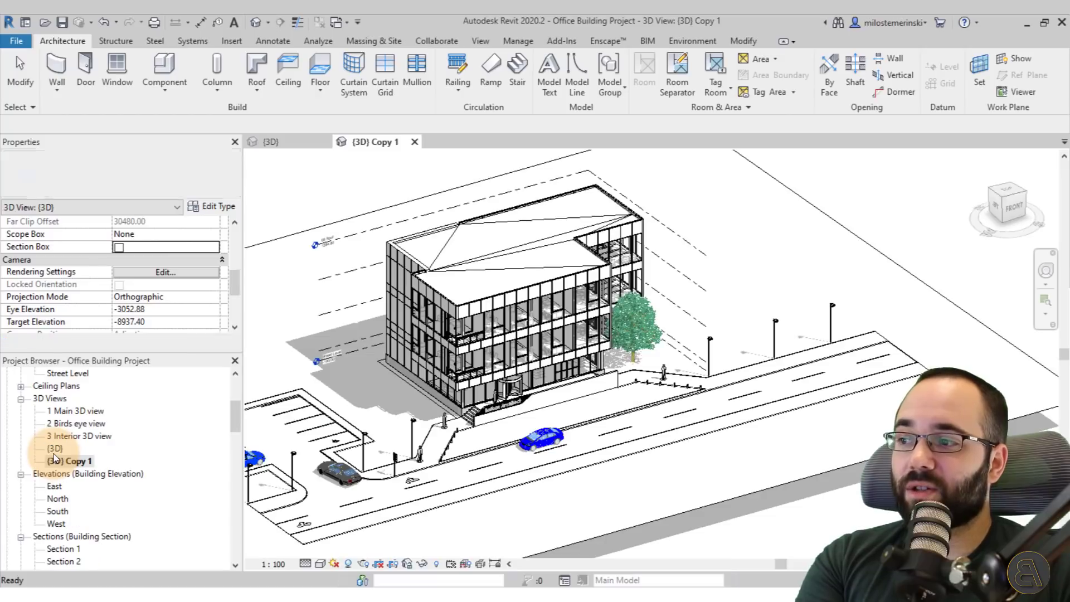
Rename the copied view '3D Detail' and close the original {3D} view
right_click(68, 460)
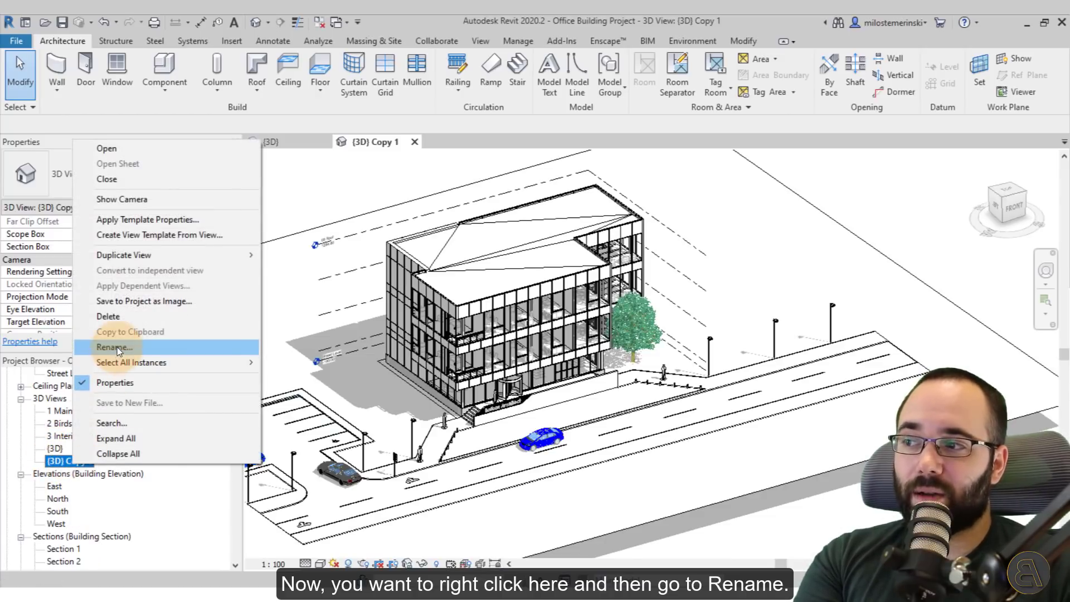
click(116, 346)
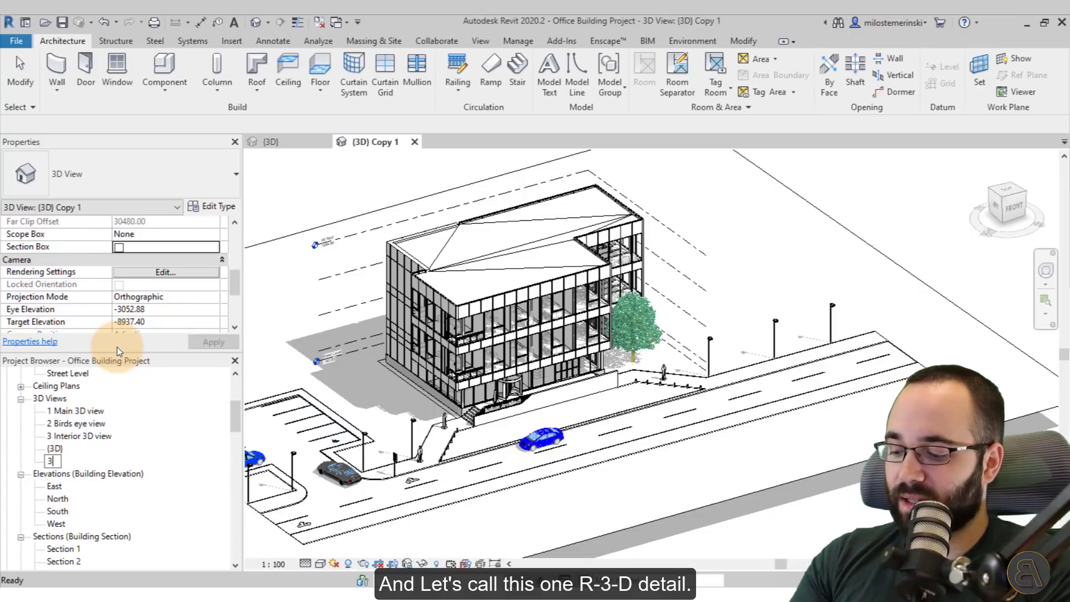
text(3D Detail)
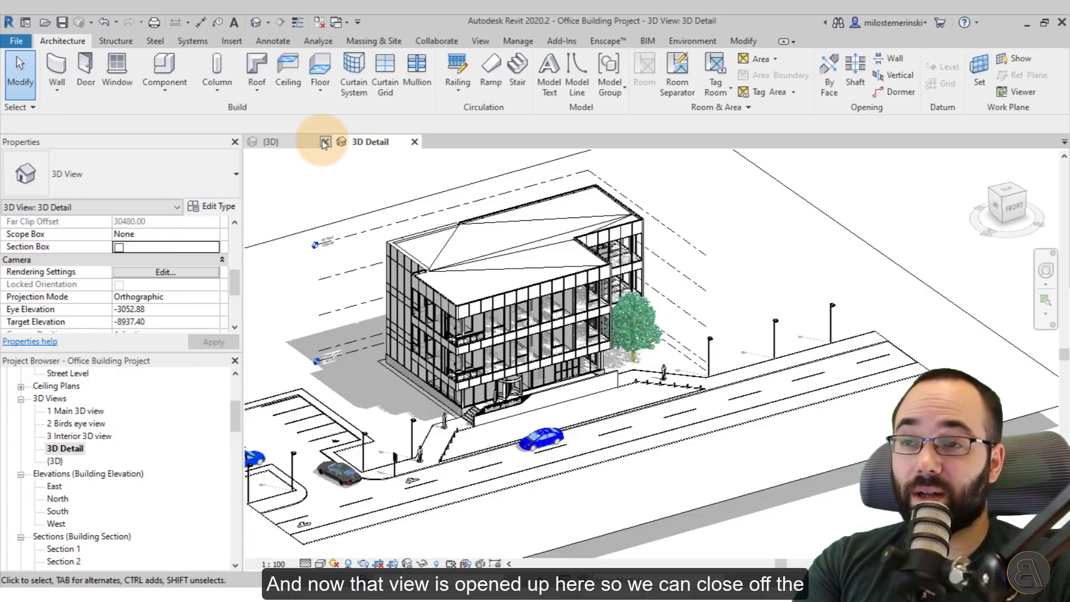
click(325, 141)
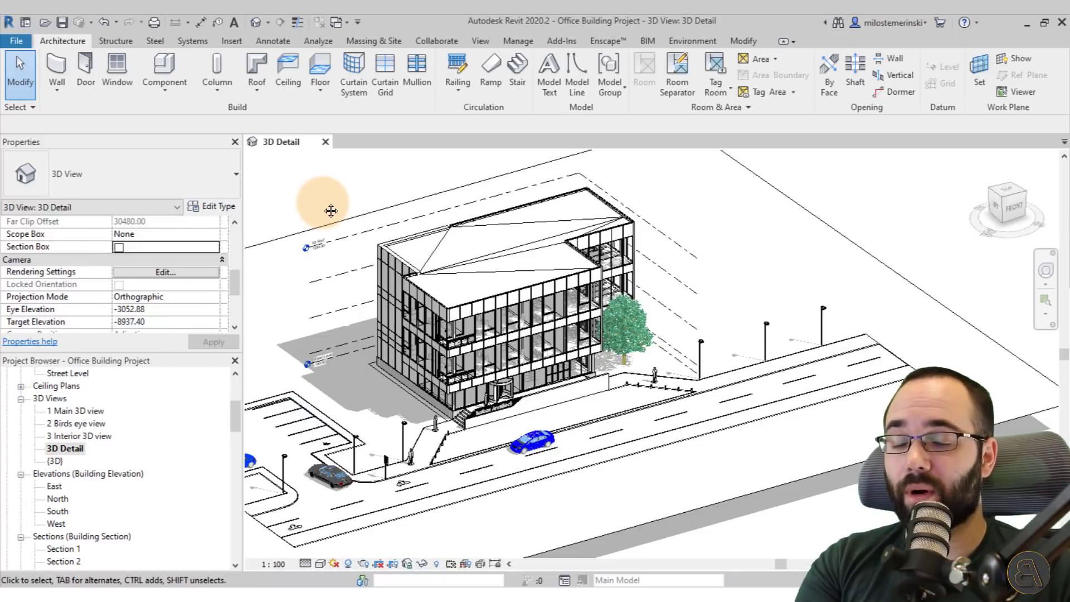
mouse_move(325, 207)
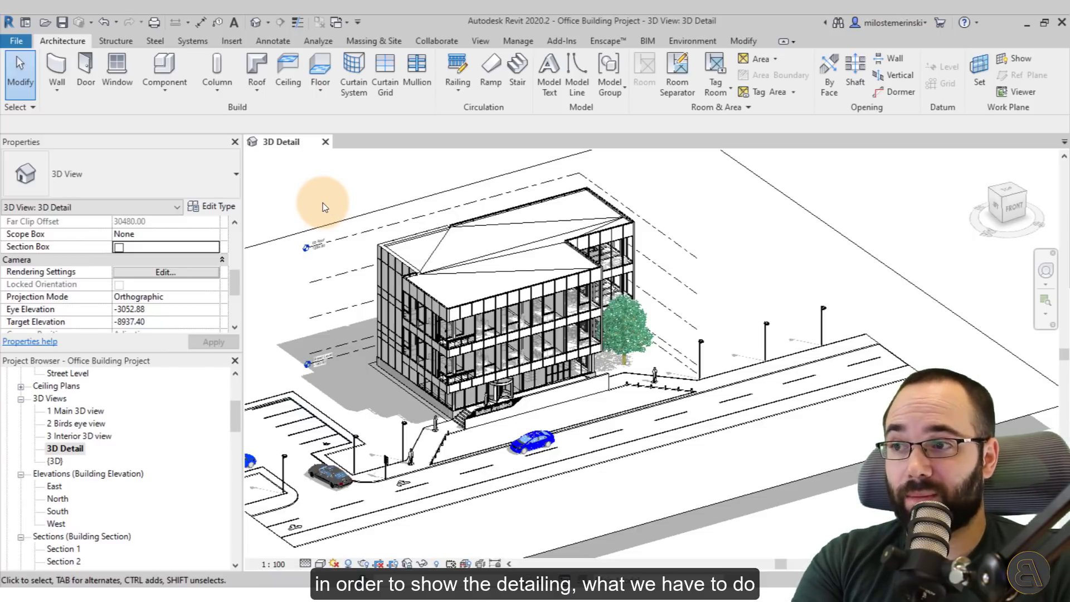
mouse_move(326, 203)
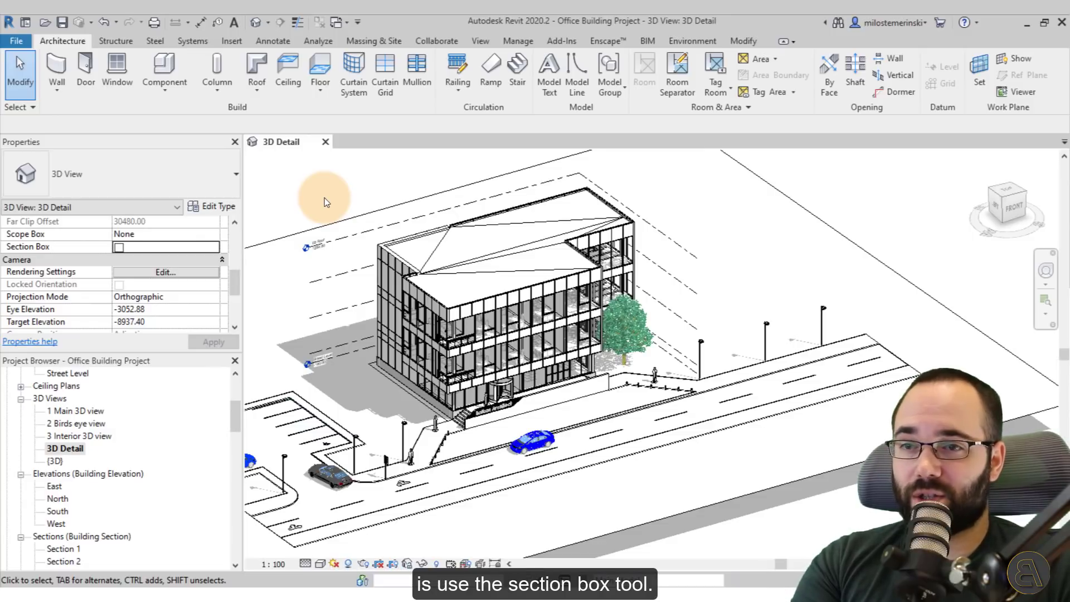
mouse_move(194, 145)
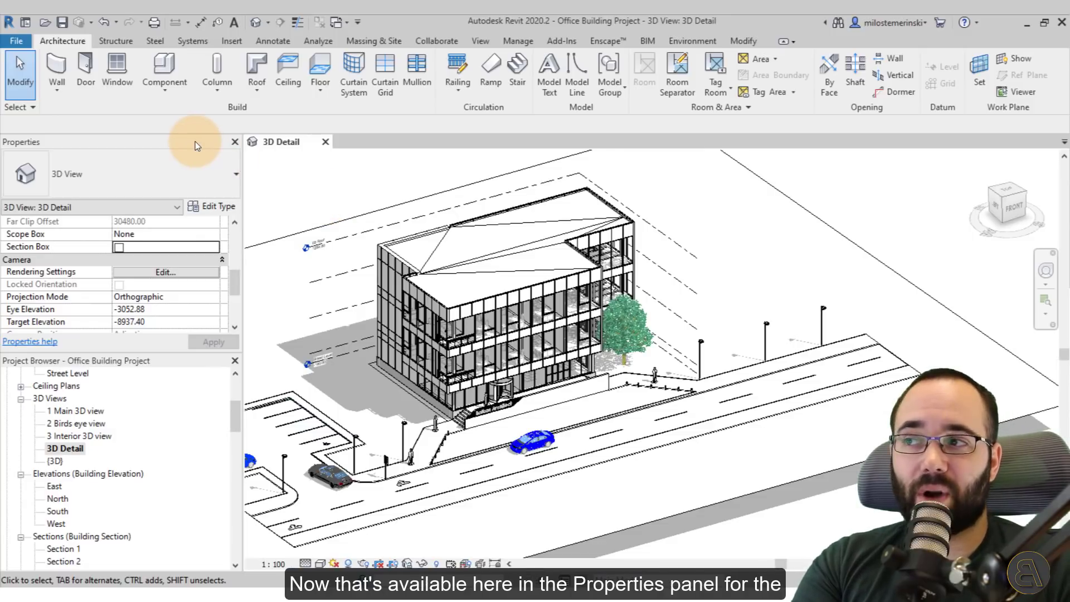
mouse_move(102, 173)
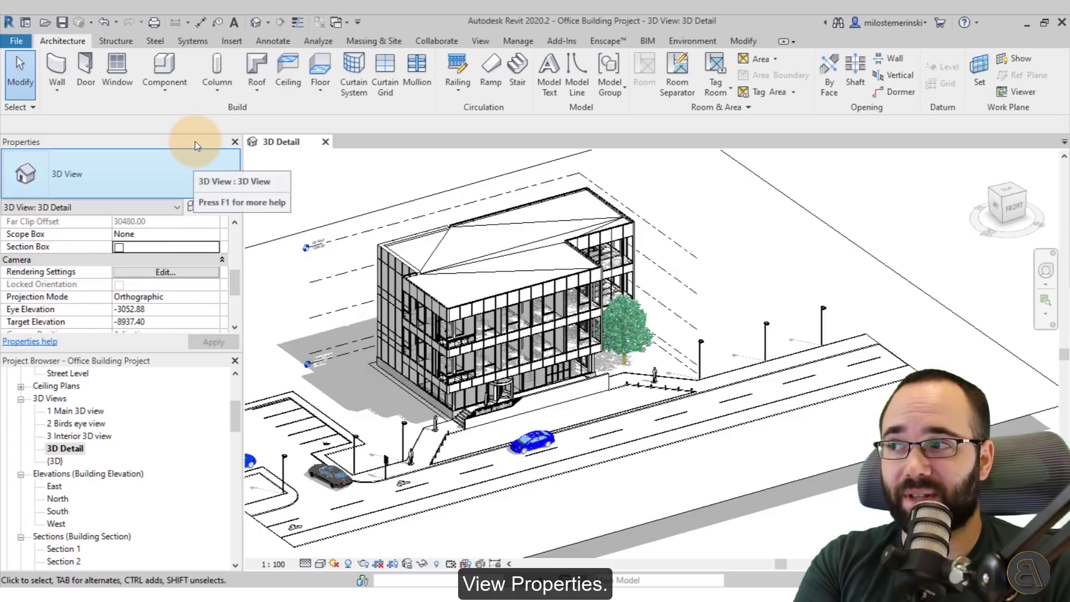
mouse_move(303, 208)
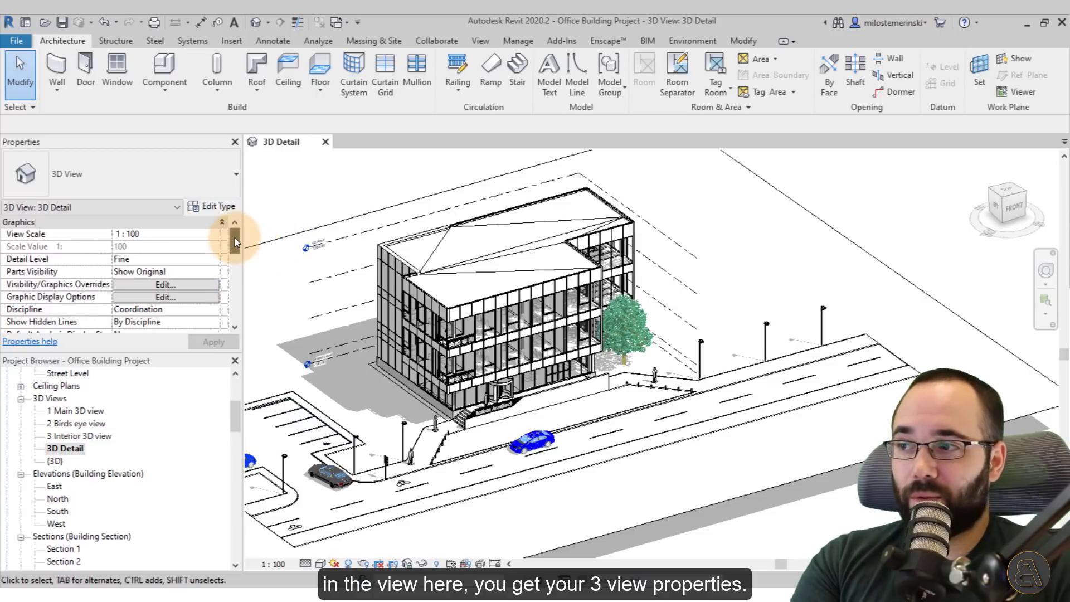
Check Section Box under Extents in the 3D Detail view's Properties and apply it
scroll(down, 3)
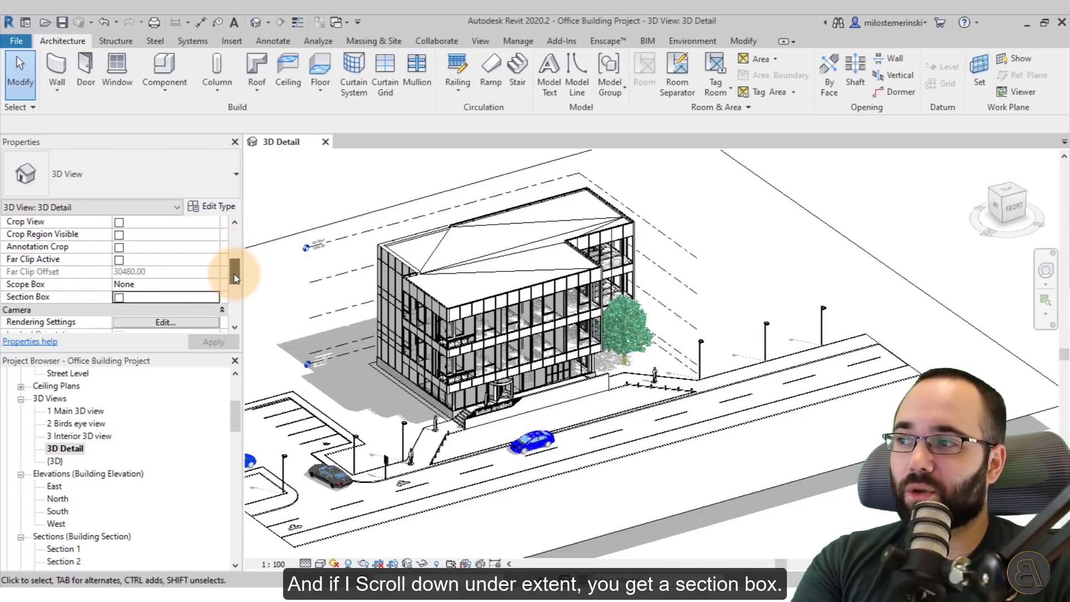
scroll(down, 3)
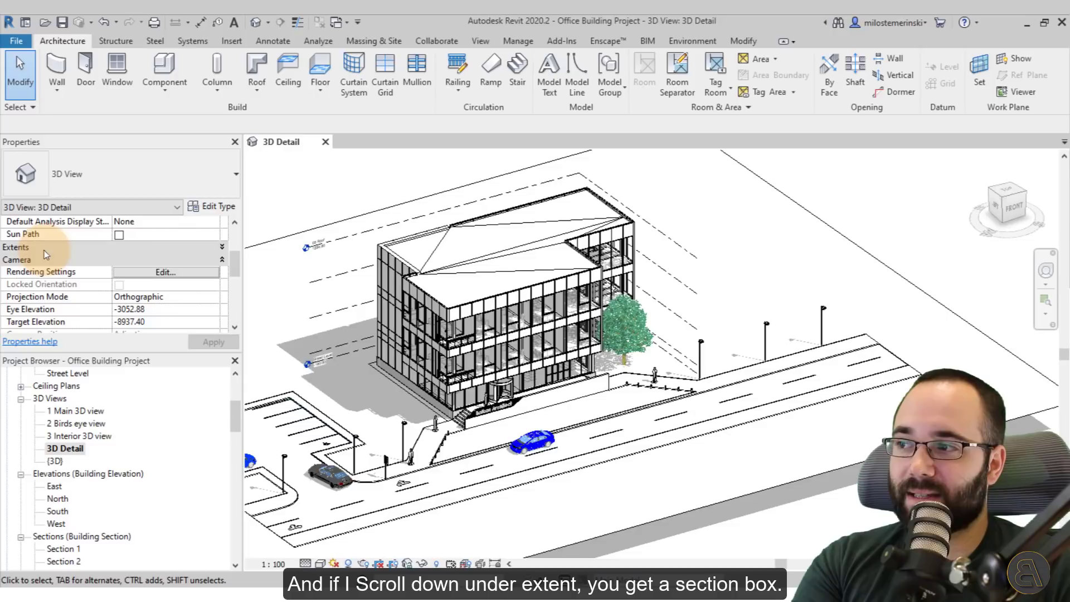
scroll(down, 3)
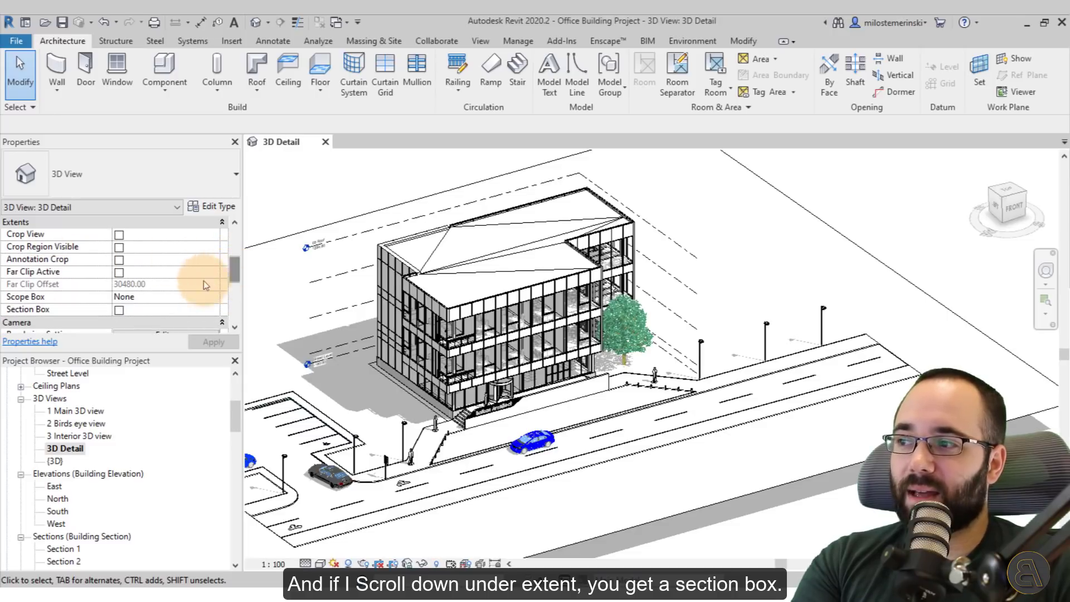
mouse_move(27, 309)
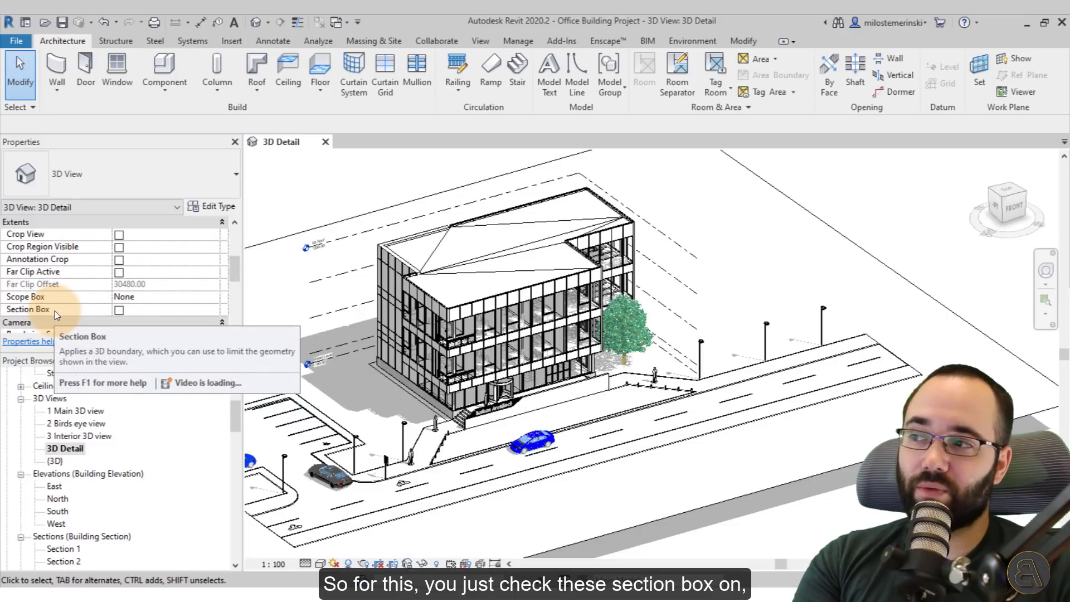
click(119, 310)
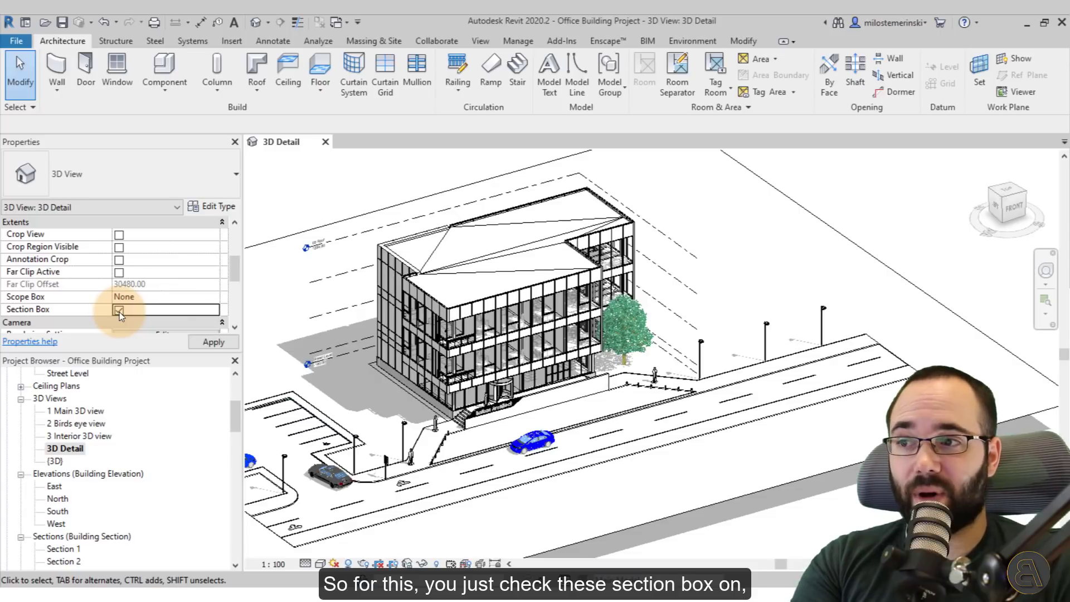
click(119, 310)
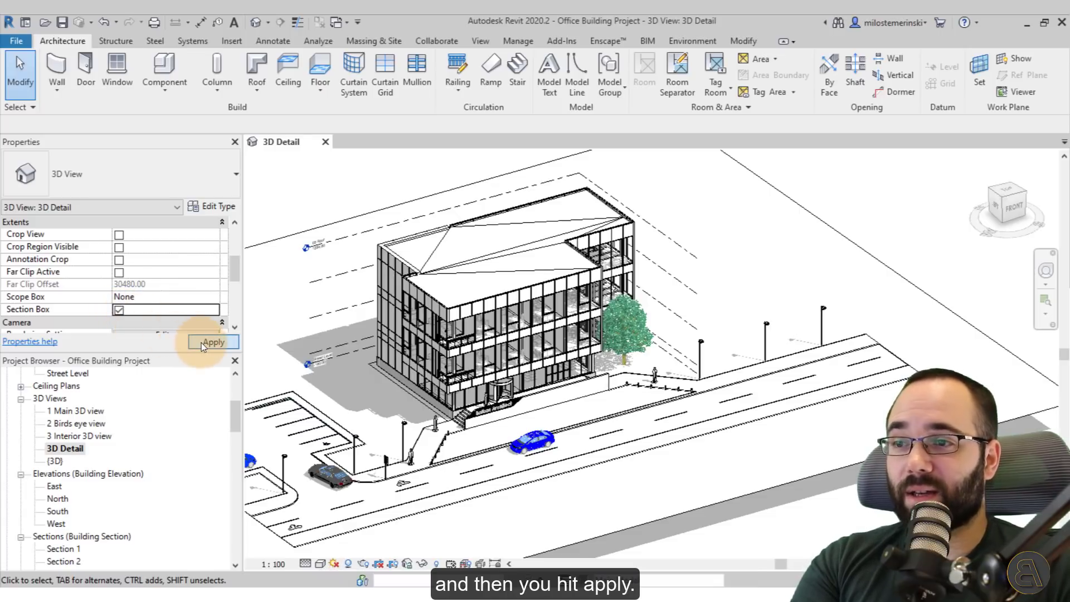
click(213, 341)
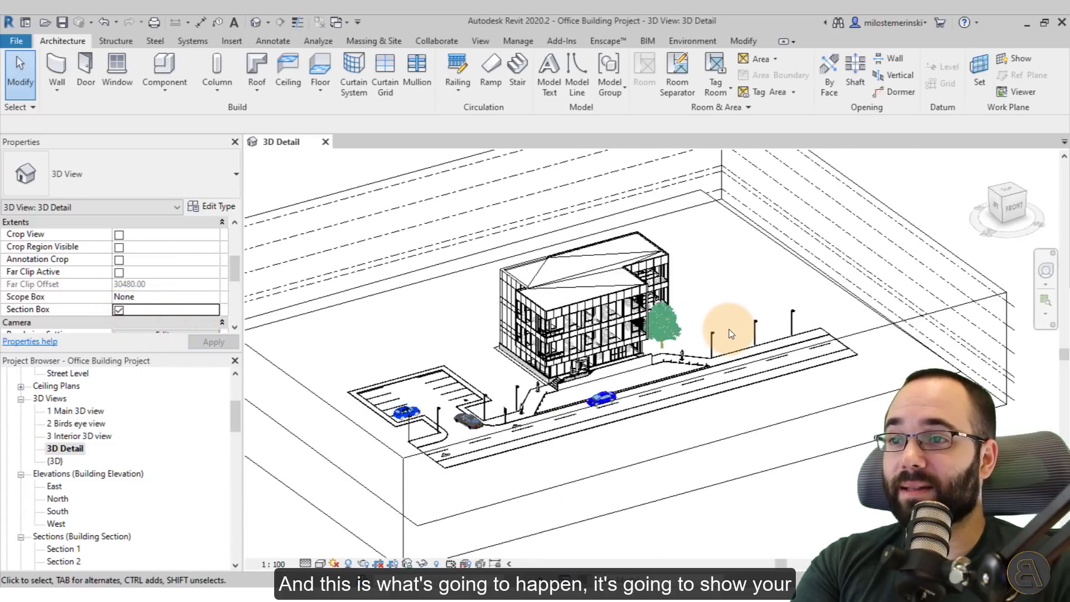
Select the section box and drag its grips inward around the 03 Roof corner
click(730, 331)
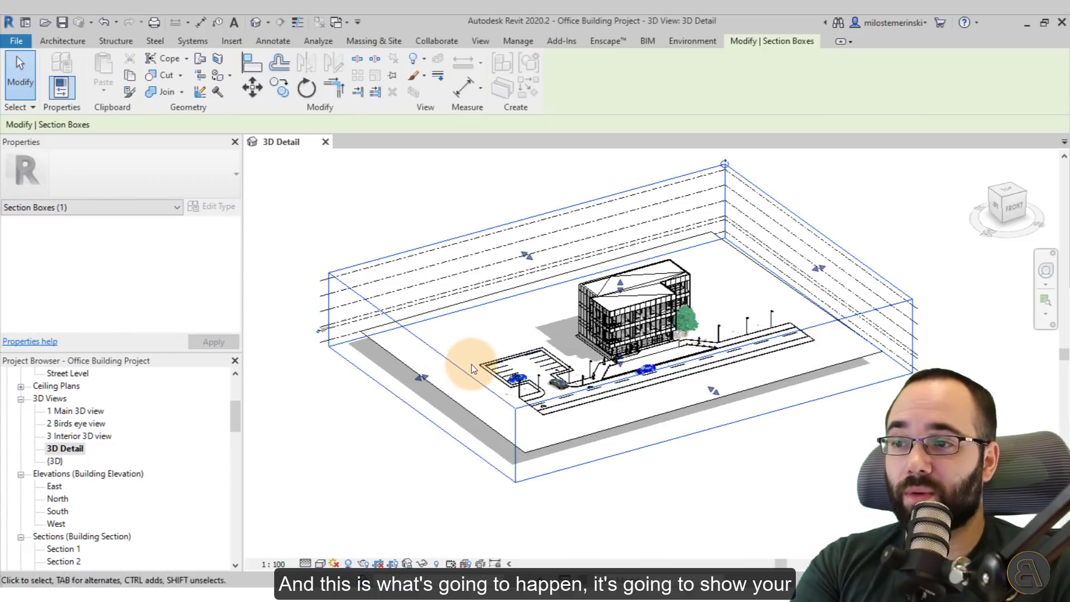
mouse_move(419, 381)
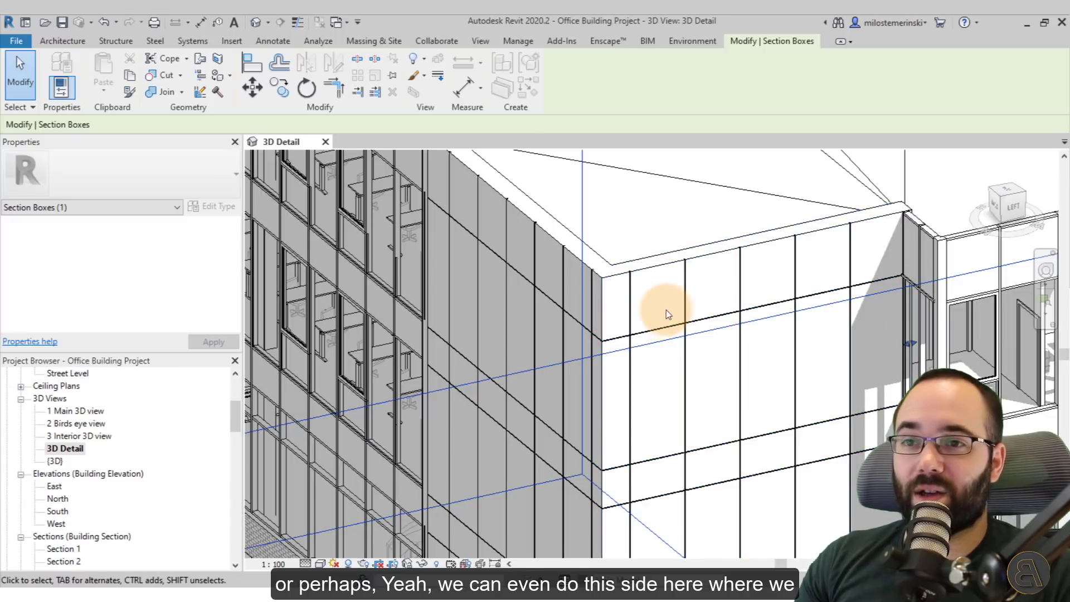
click(668, 312)
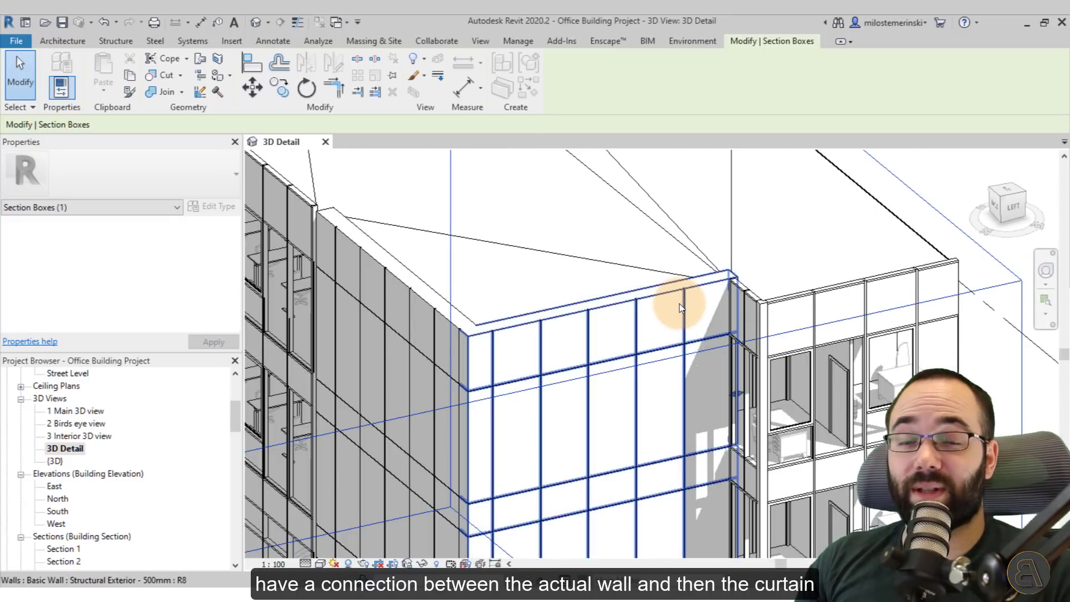
click(747, 301)
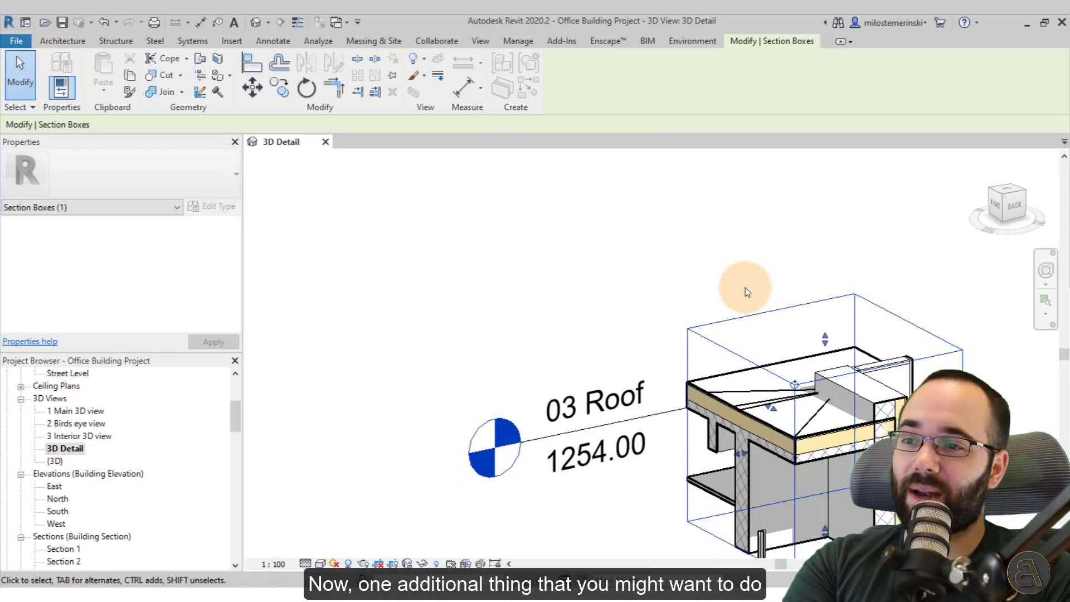
mouse_move(716, 324)
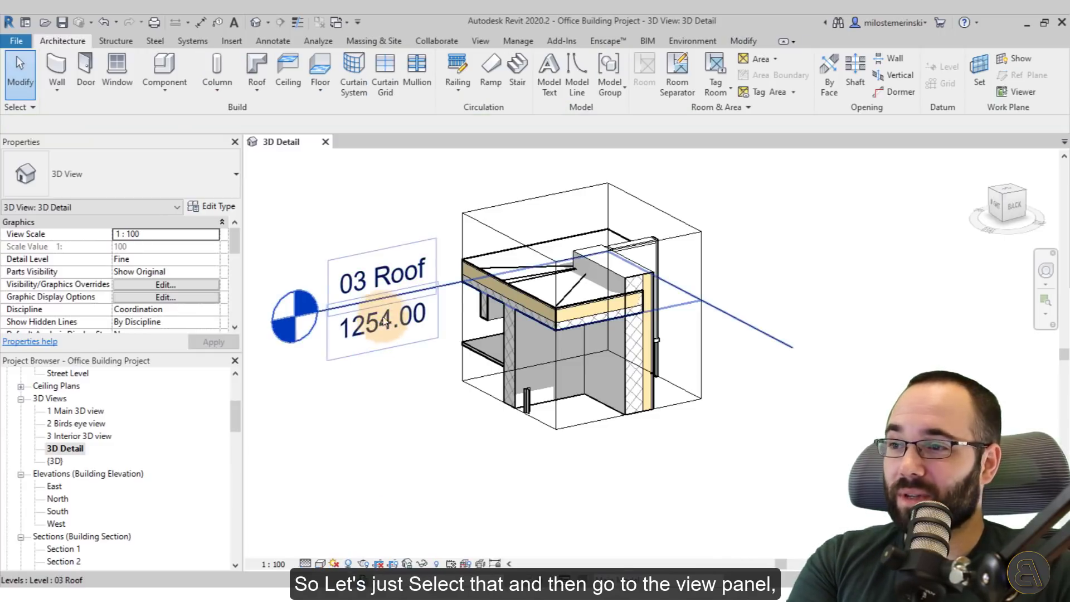
Hide the 03 Roof level marker and the section box outline in this view
click(383, 316)
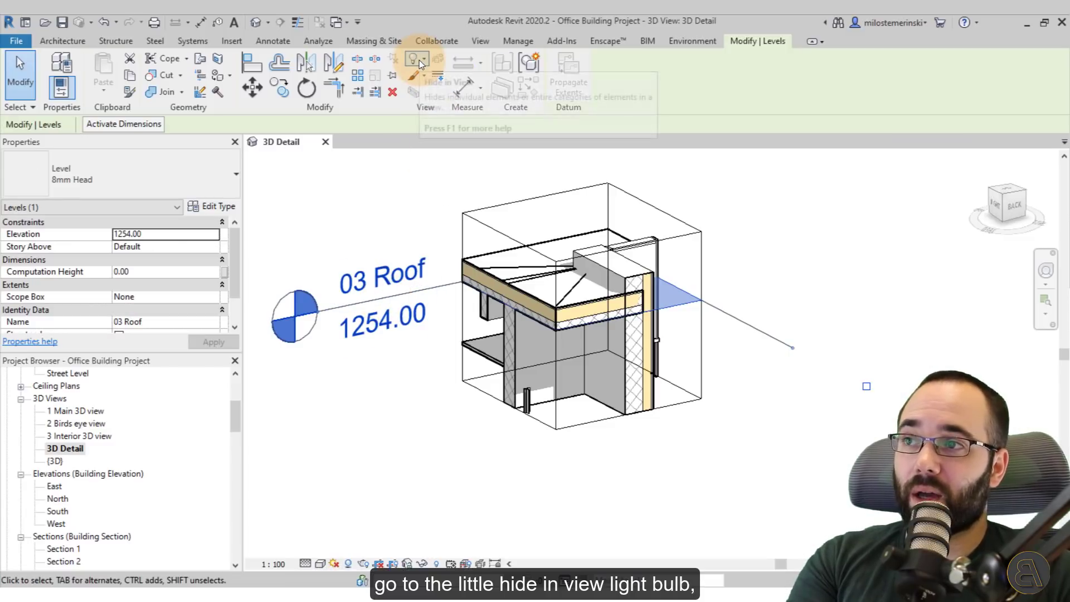
click(416, 60)
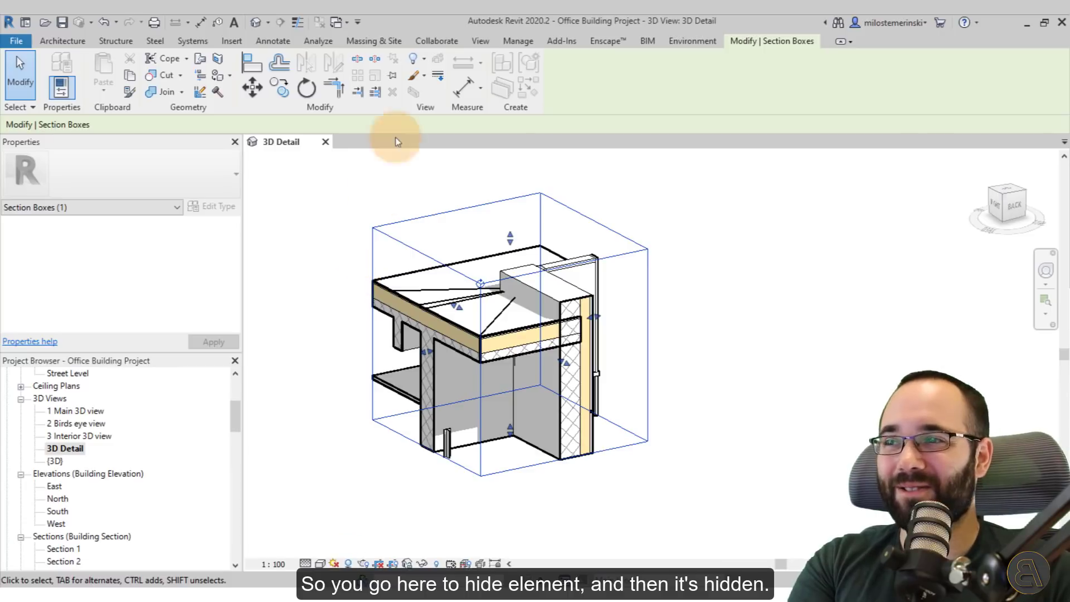
click(344, 256)
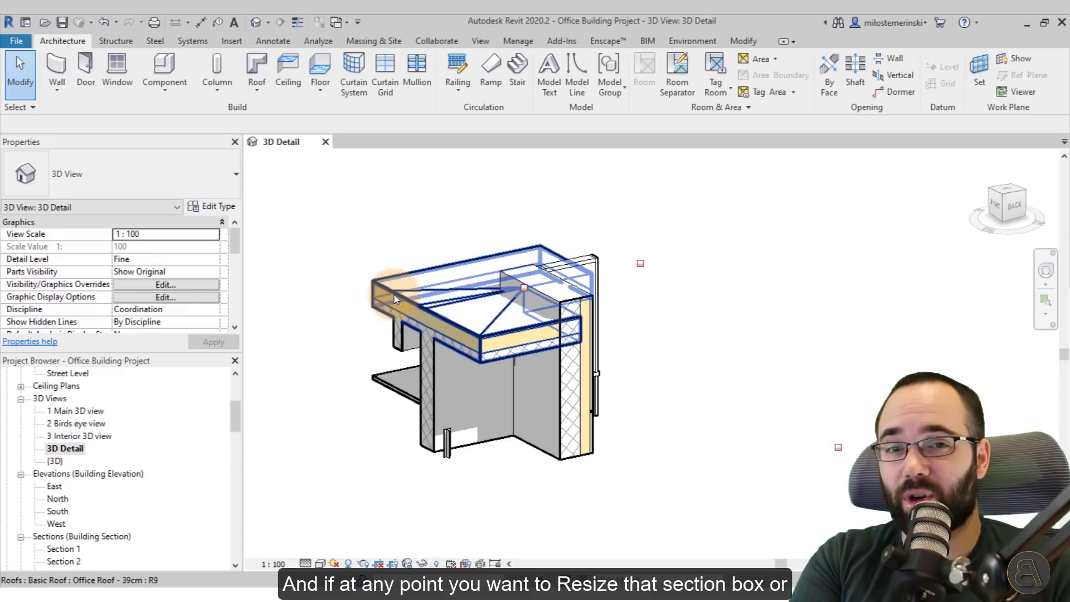
click(365, 297)
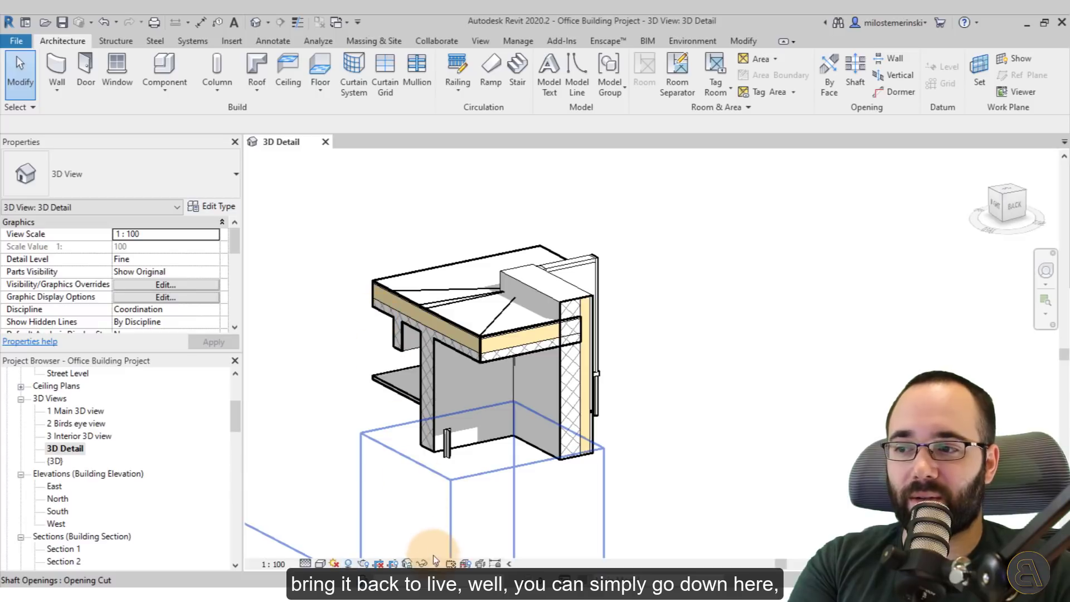
mouse_move(435, 562)
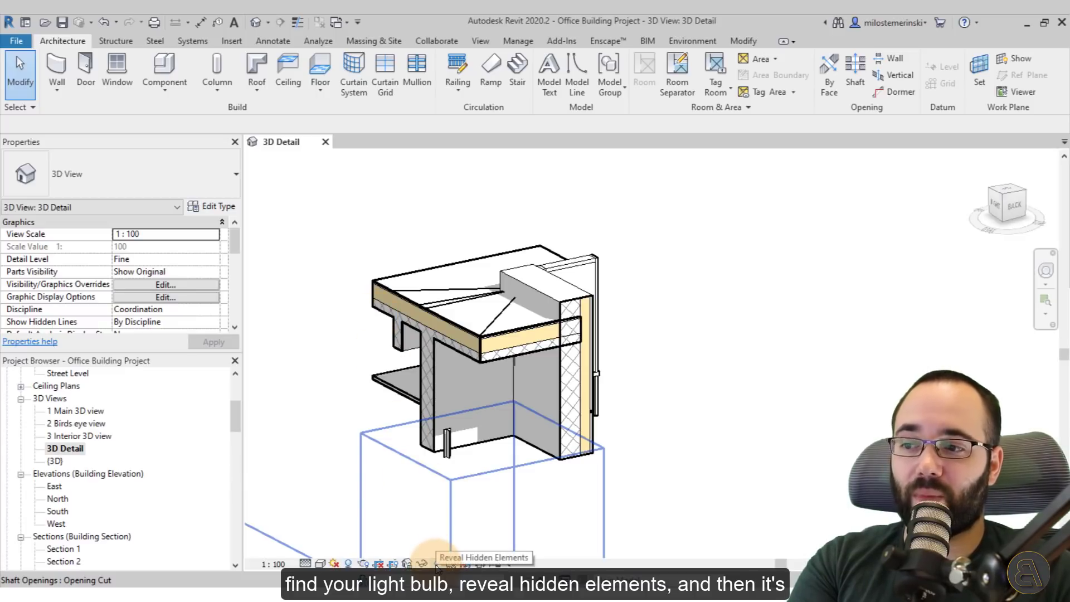
click(434, 562)
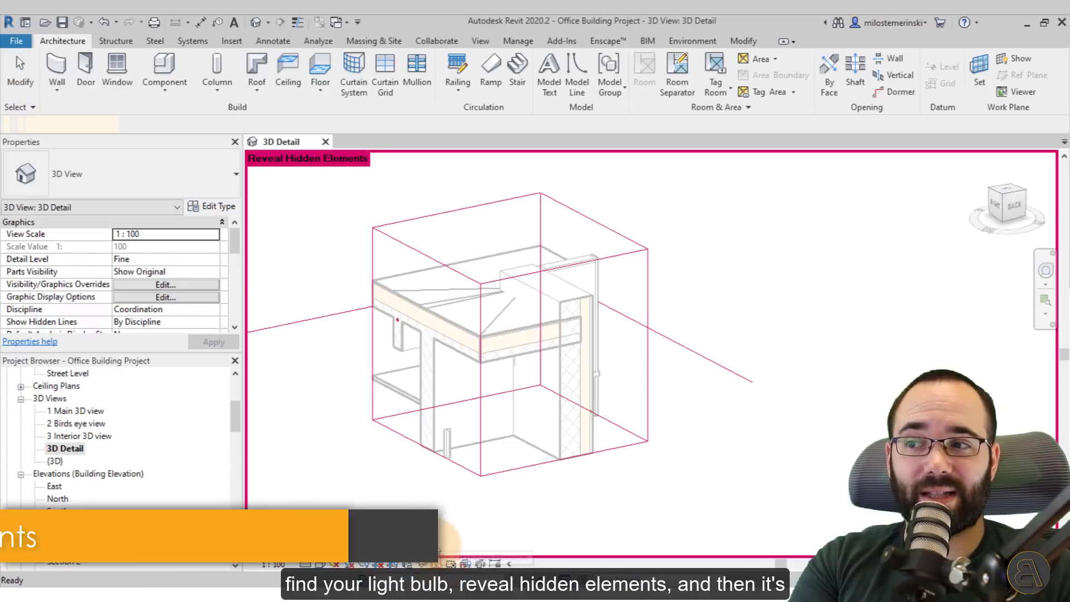
click(490, 273)
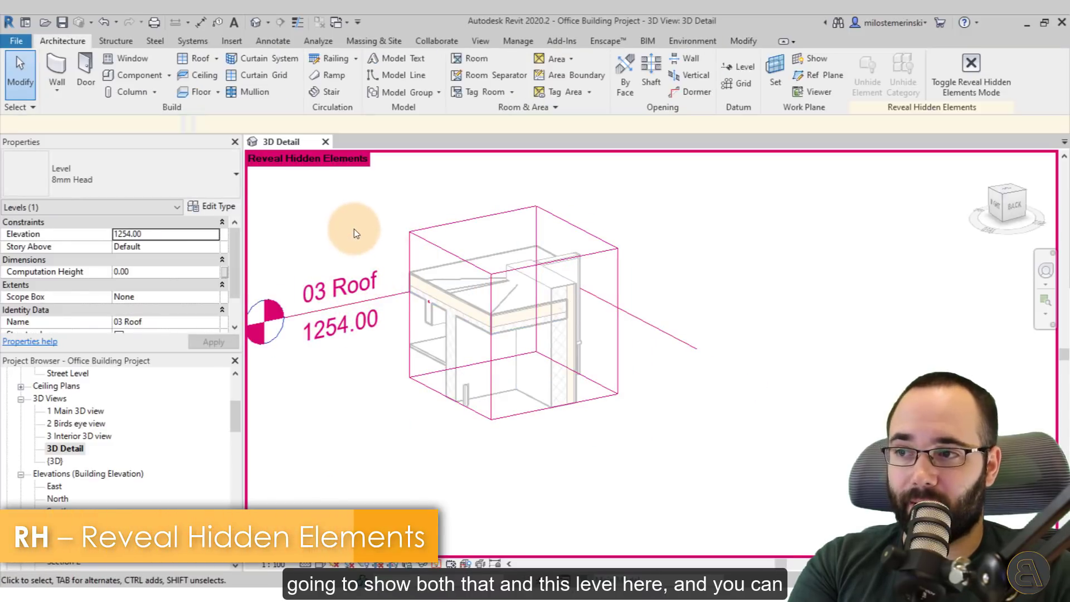
click(435, 245)
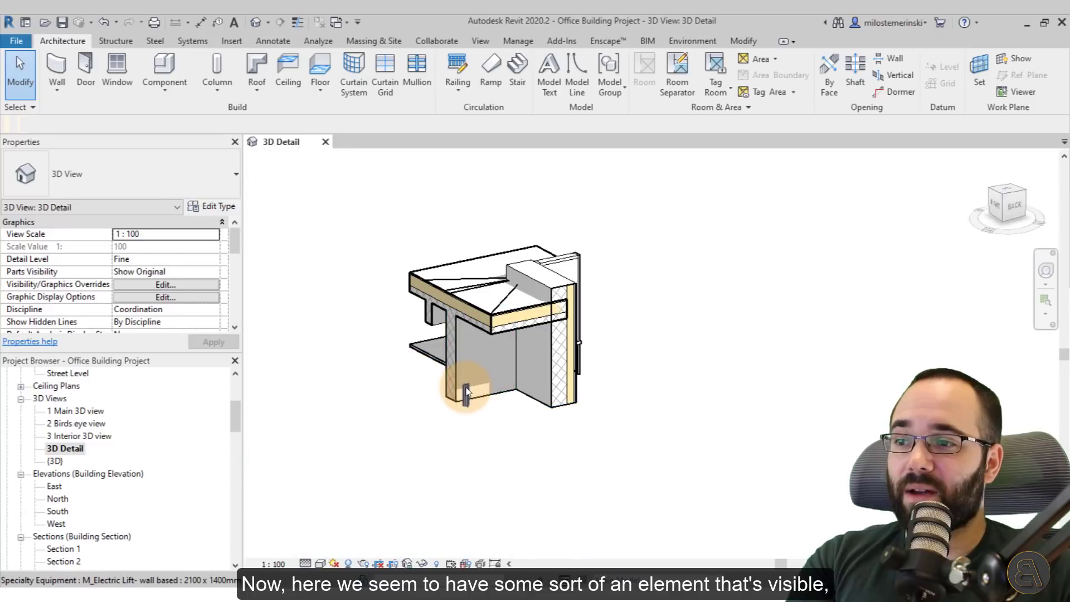
Hide the small electric lift element near the wall base in this view
click(467, 392)
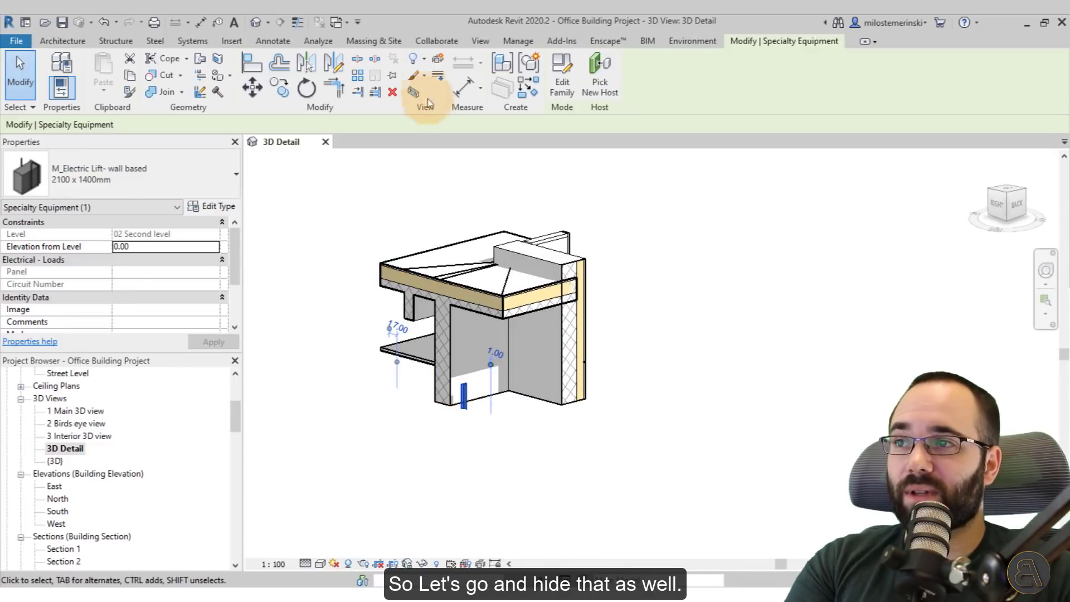
click(477, 263)
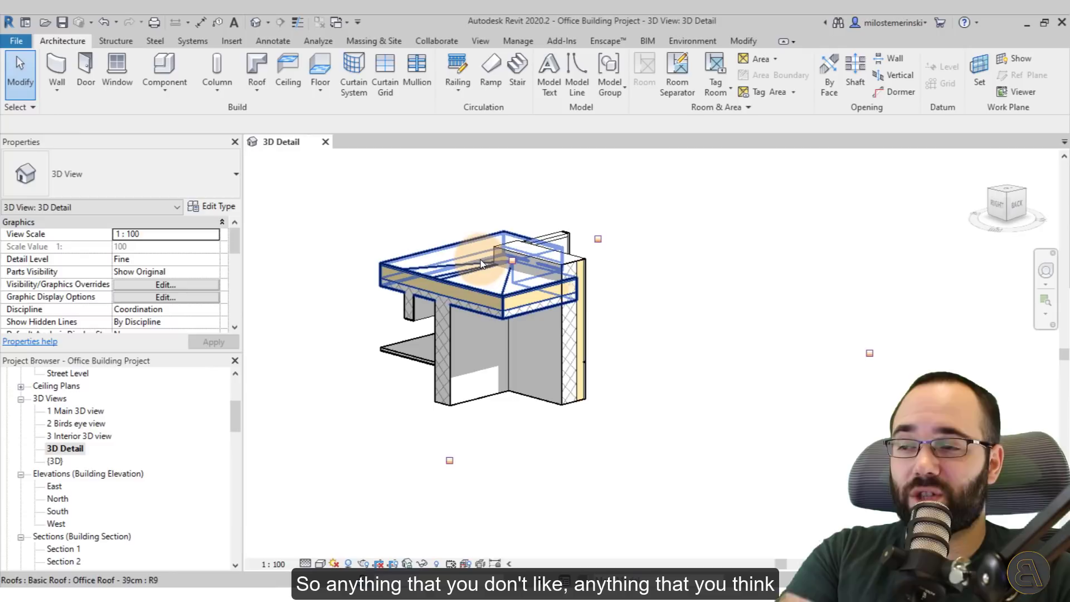
click(470, 450)
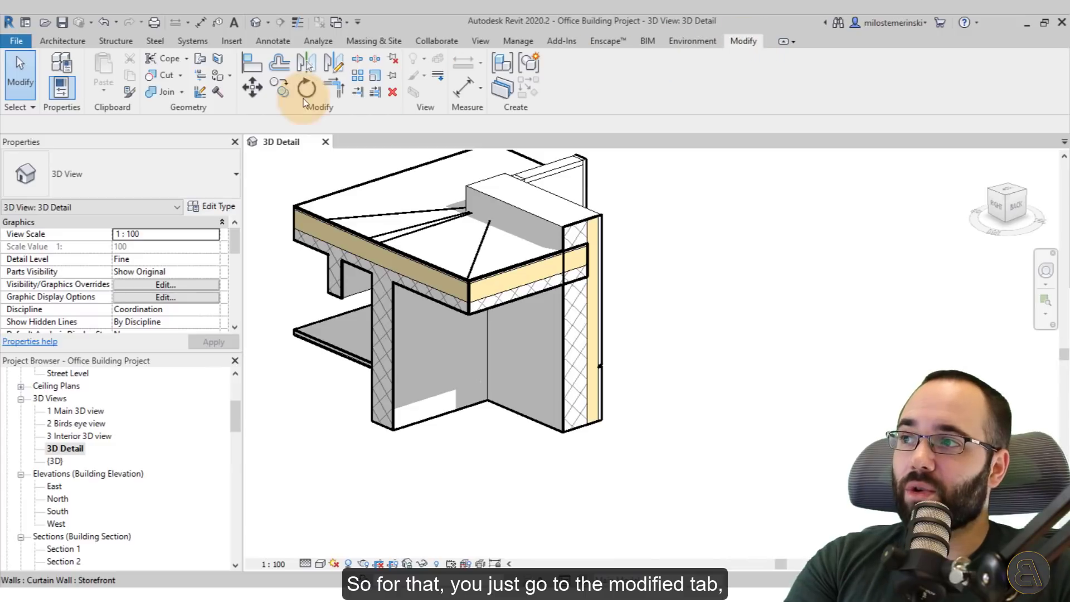
mouse_move(204, 114)
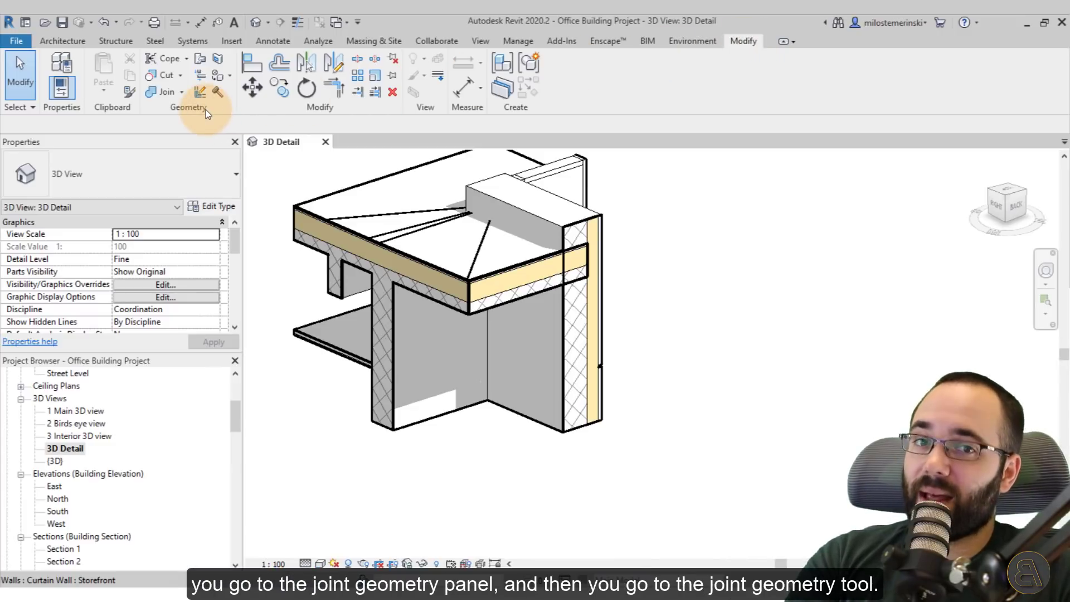
mouse_move(159, 91)
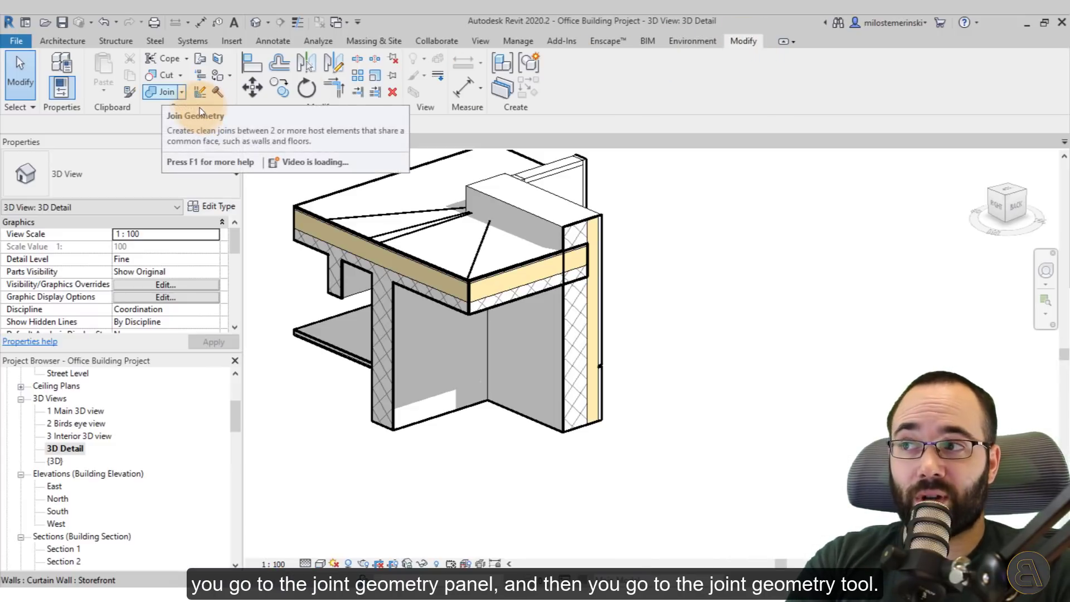
Start Join Geometry for the overlapping walls and floors
click(158, 91)
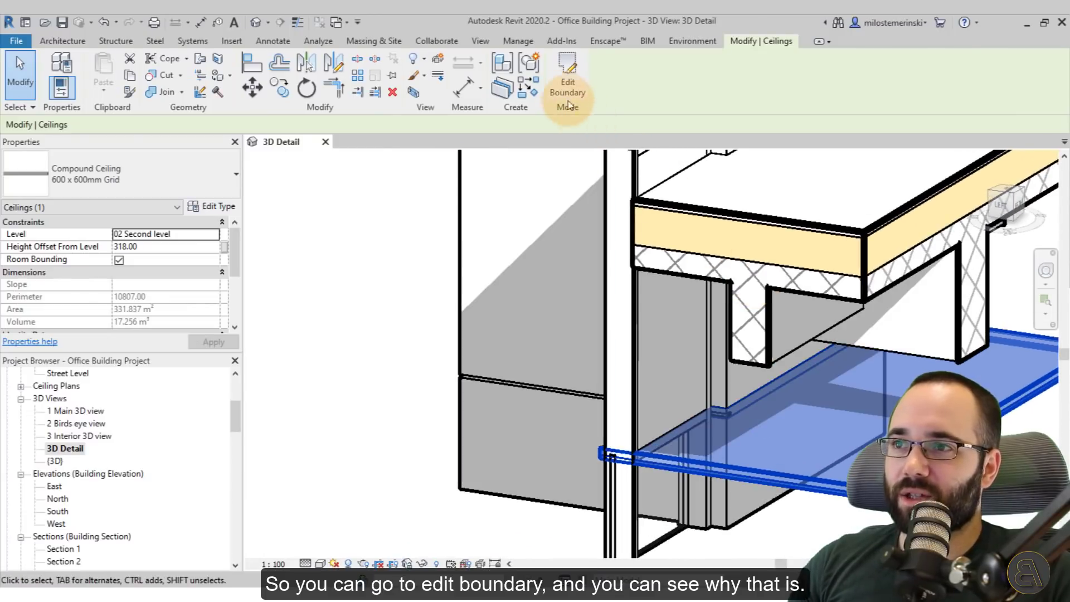
Edit the ceiling boundary from Top view, moving its edge line back to the wall
click(567, 75)
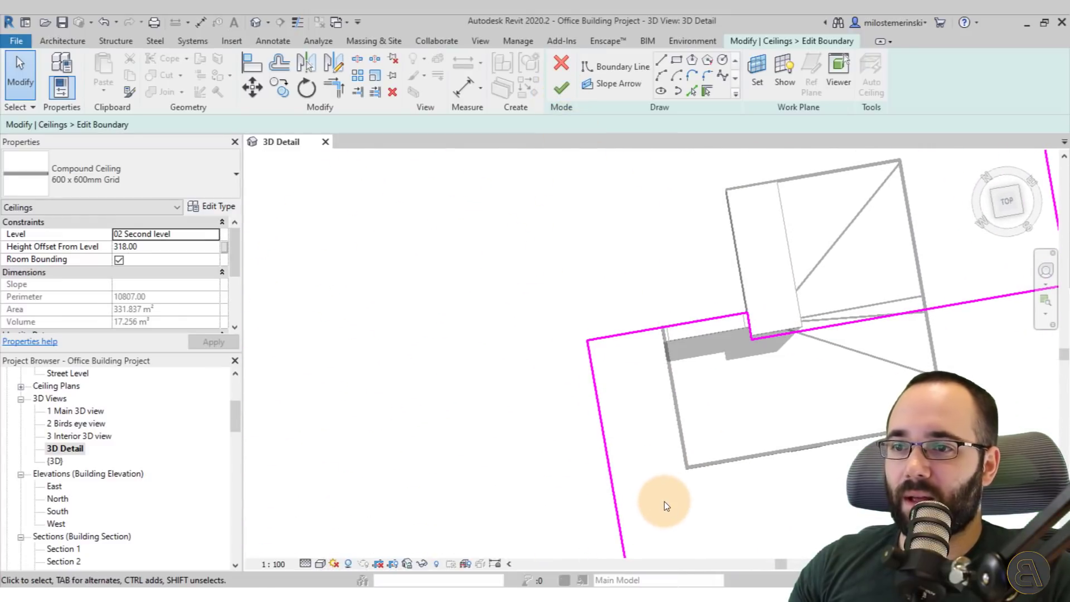
mouse_move(1006, 201)
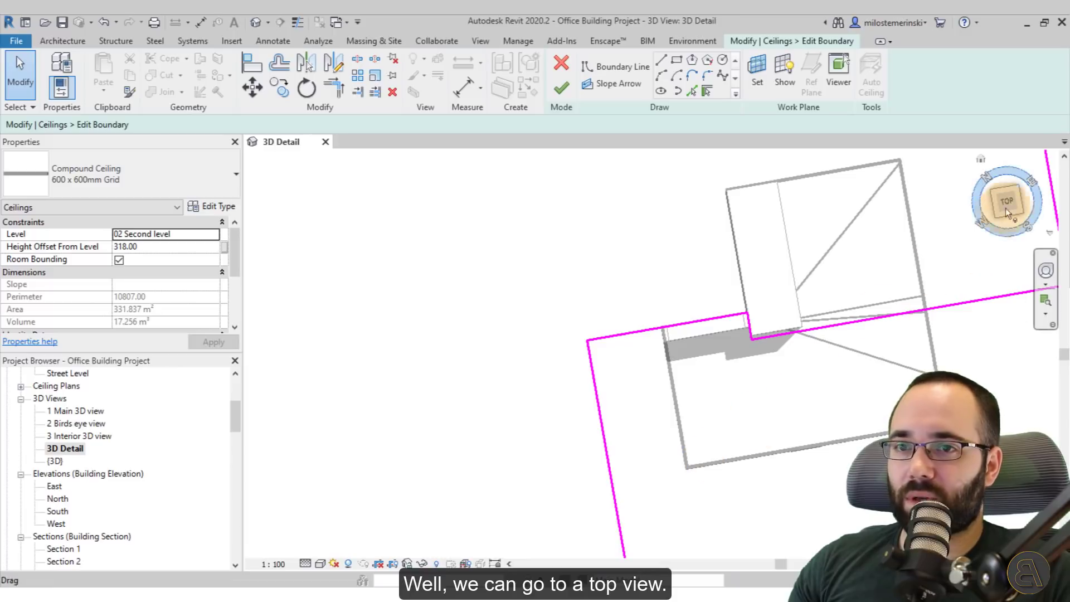
click(1007, 200)
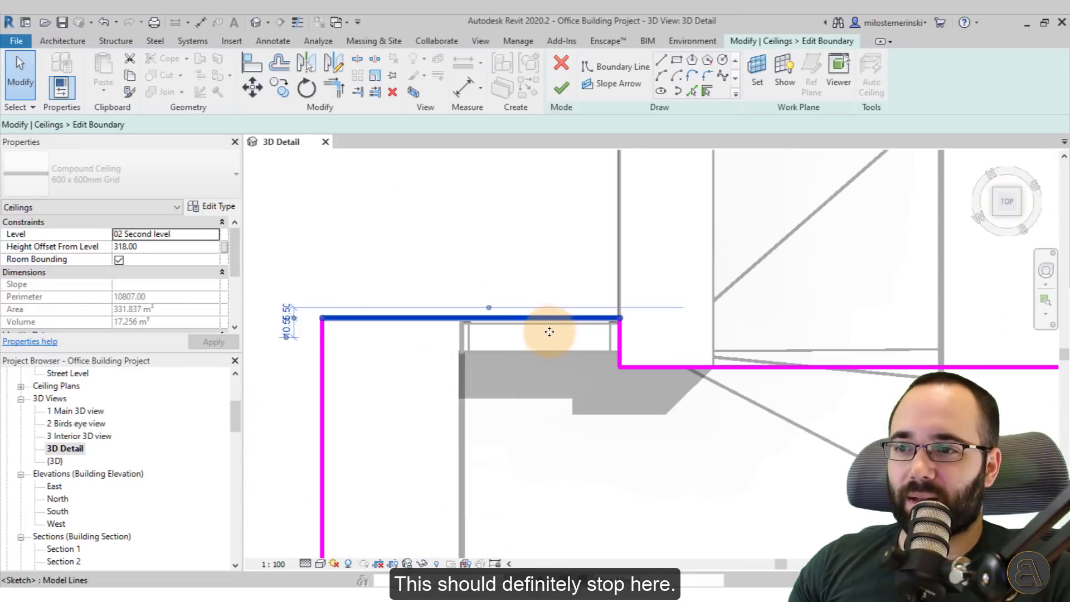
click(464, 317)
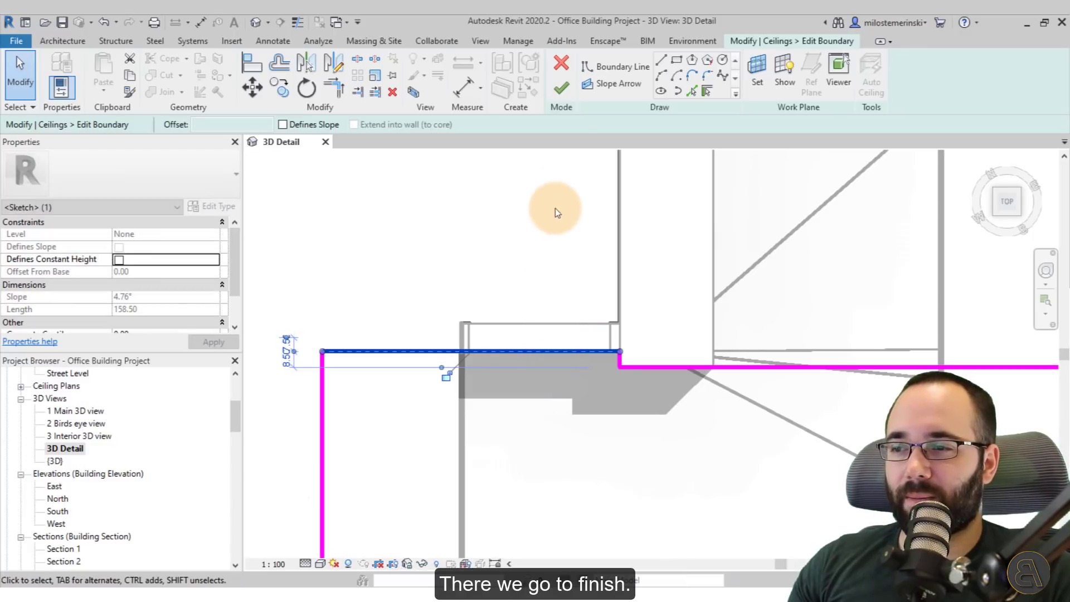
click(561, 88)
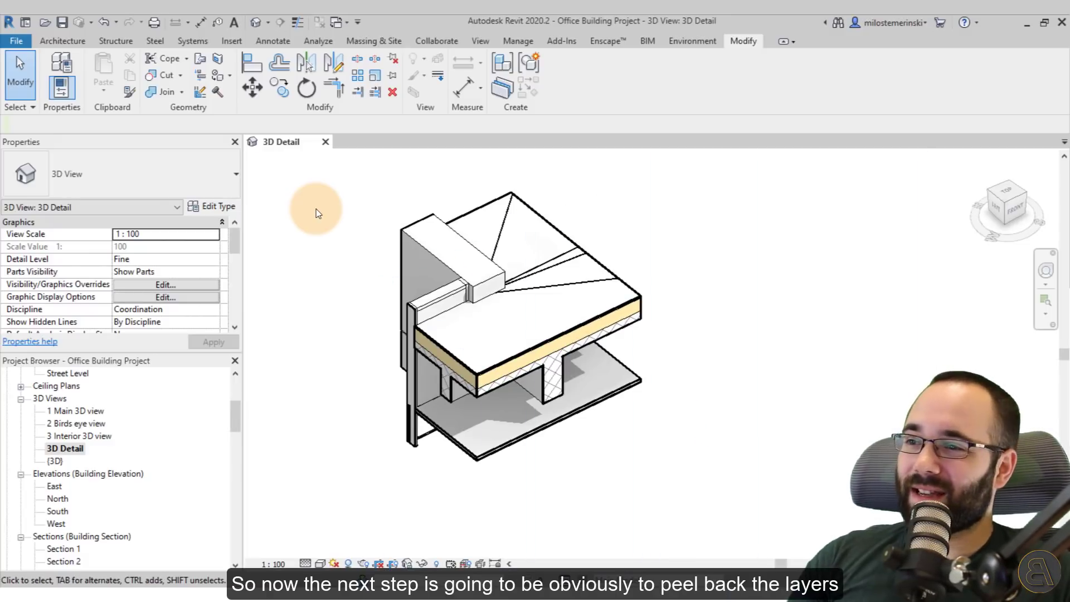
Clear the selection, select the roof, and apply Reset Shape
click(402, 273)
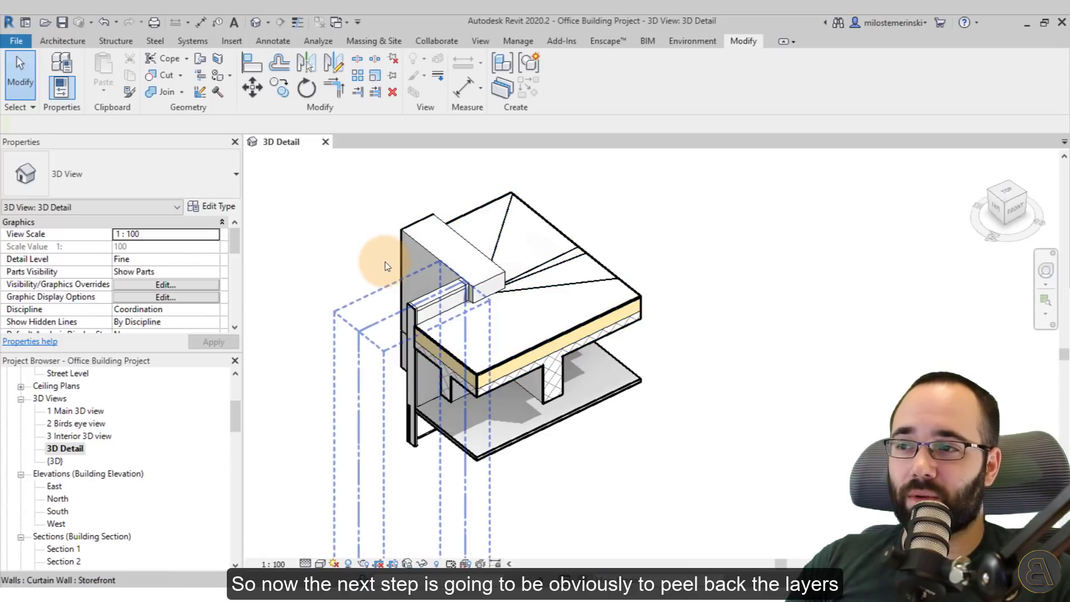
click(392, 273)
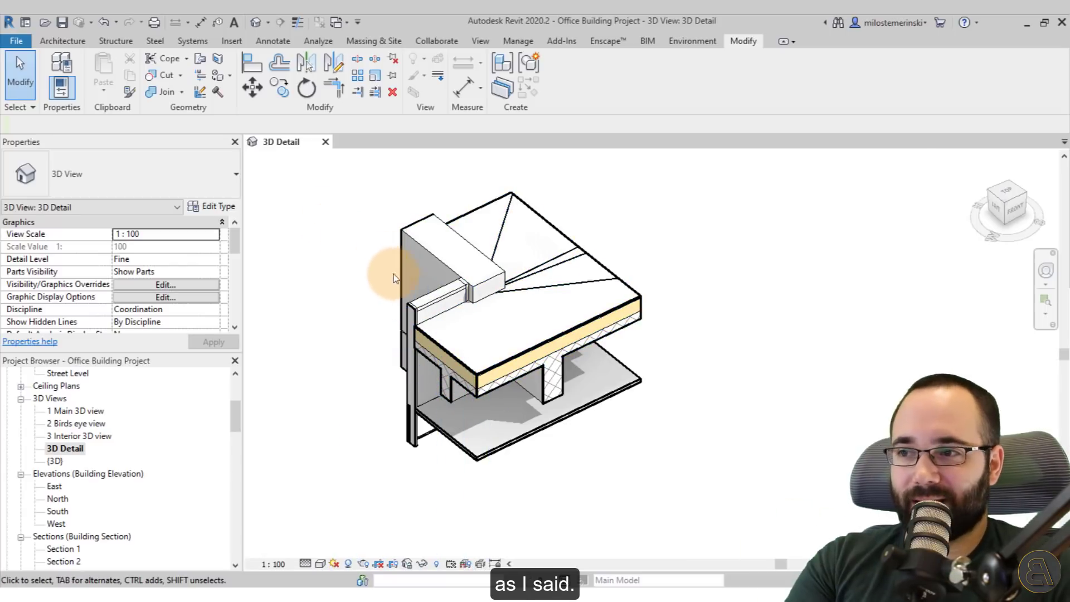
click(511, 321)
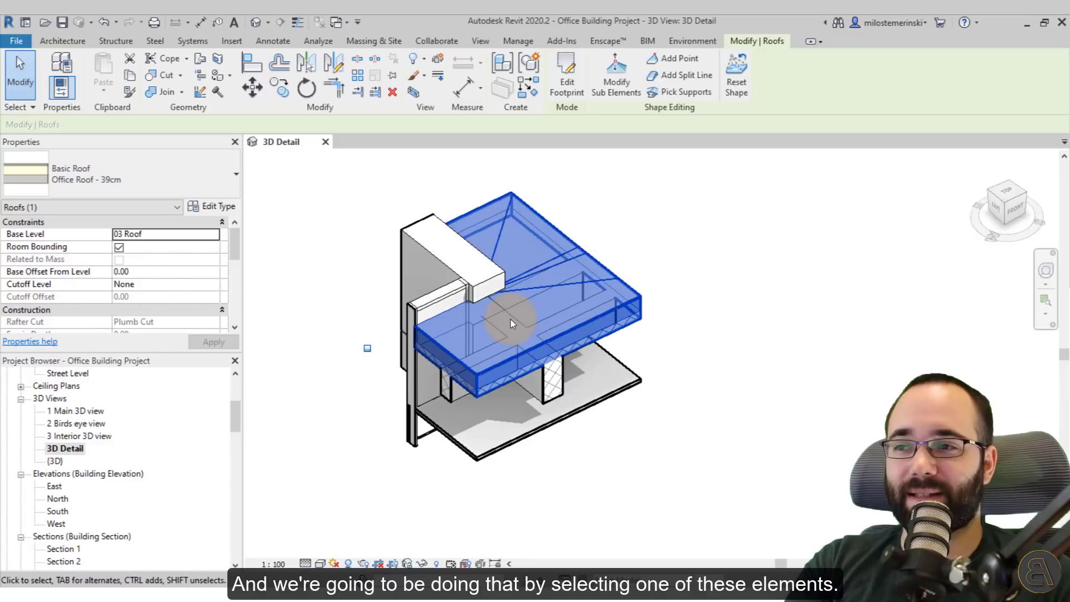
mouse_move(442, 249)
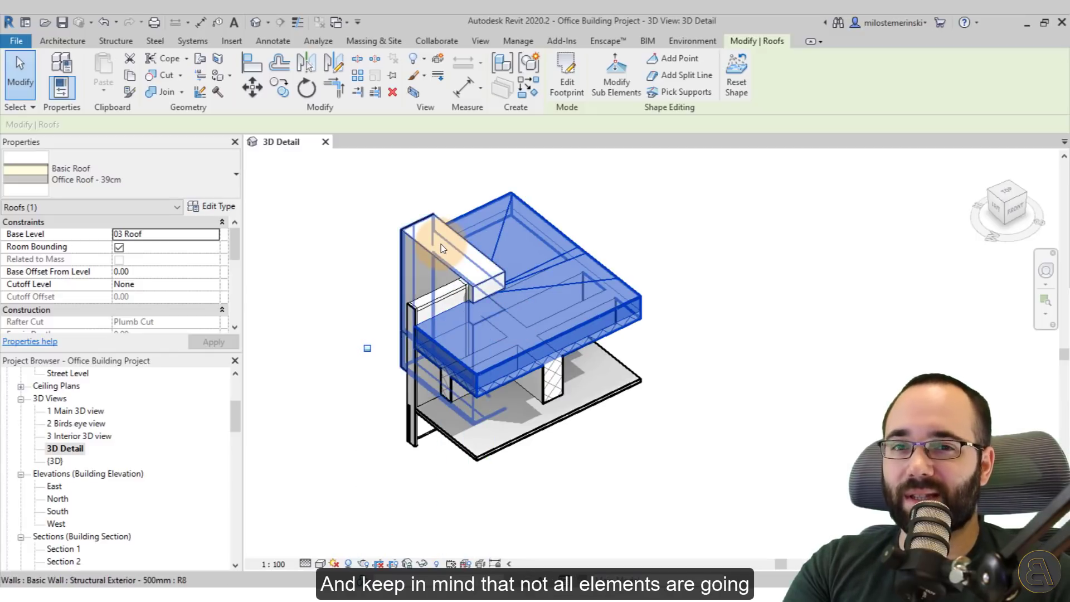
mouse_move(442, 247)
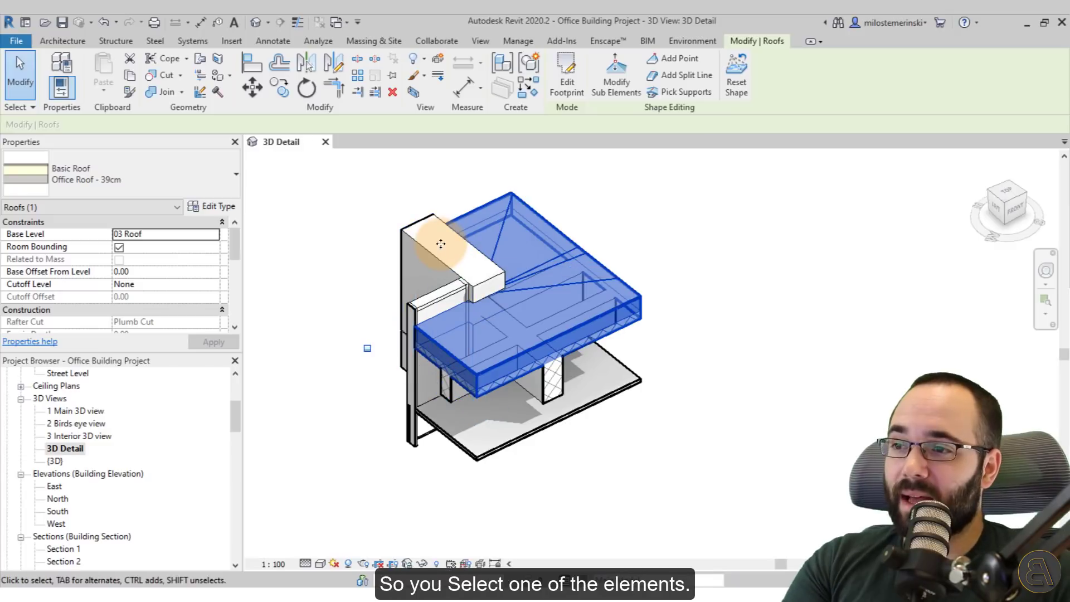
mouse_move(442, 248)
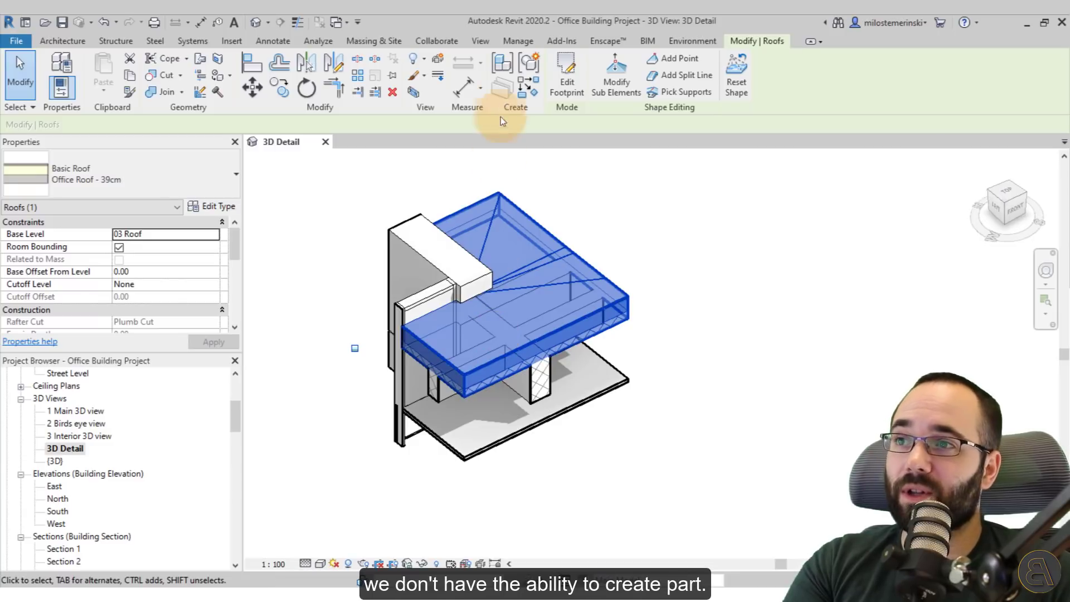
mouse_move(502, 85)
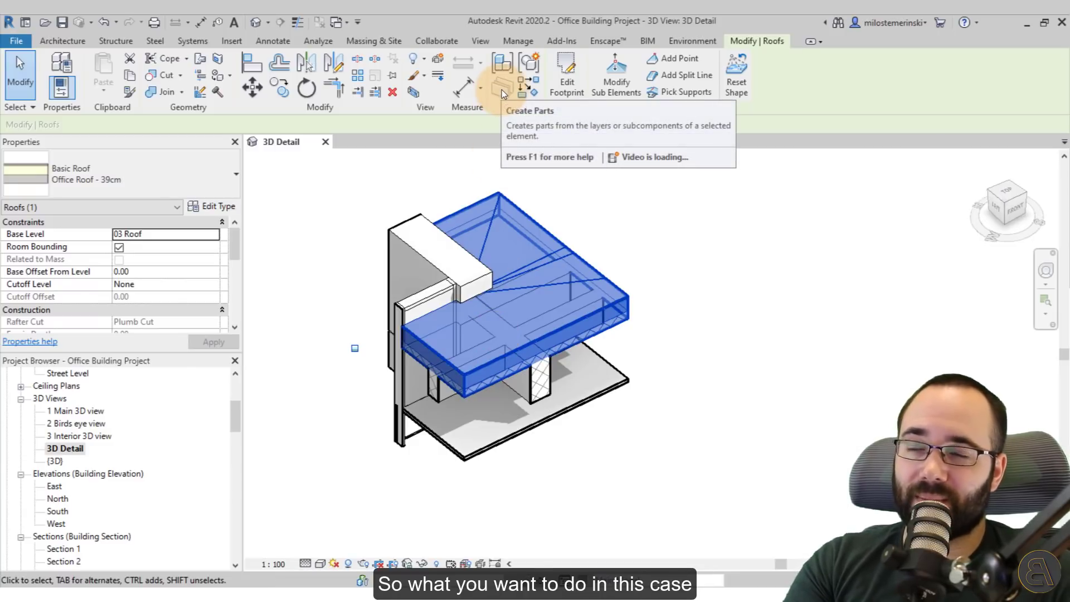
mouse_move(549, 100)
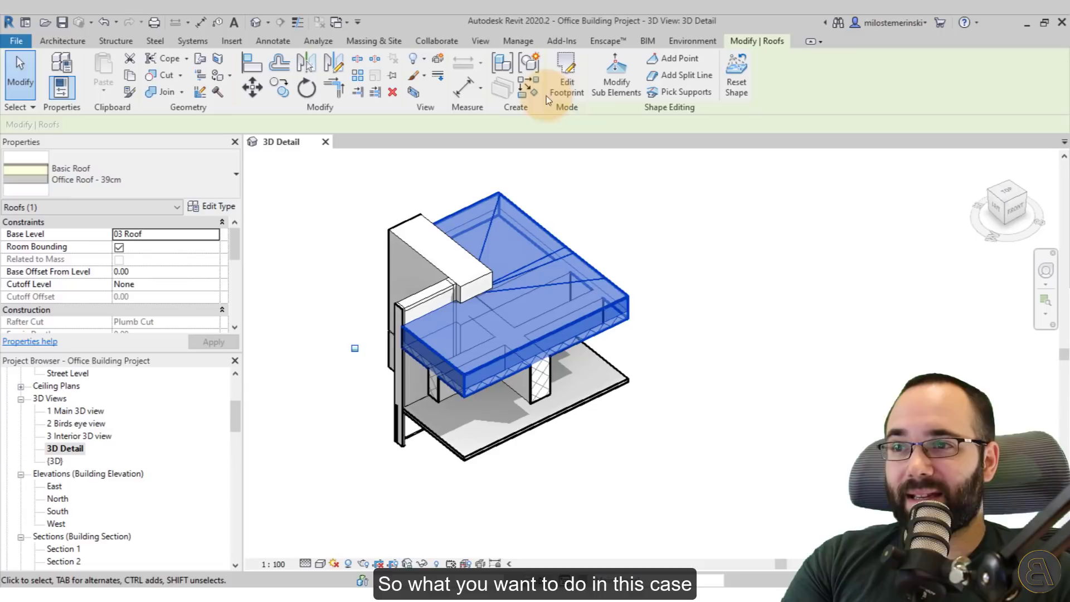
mouse_move(711, 116)
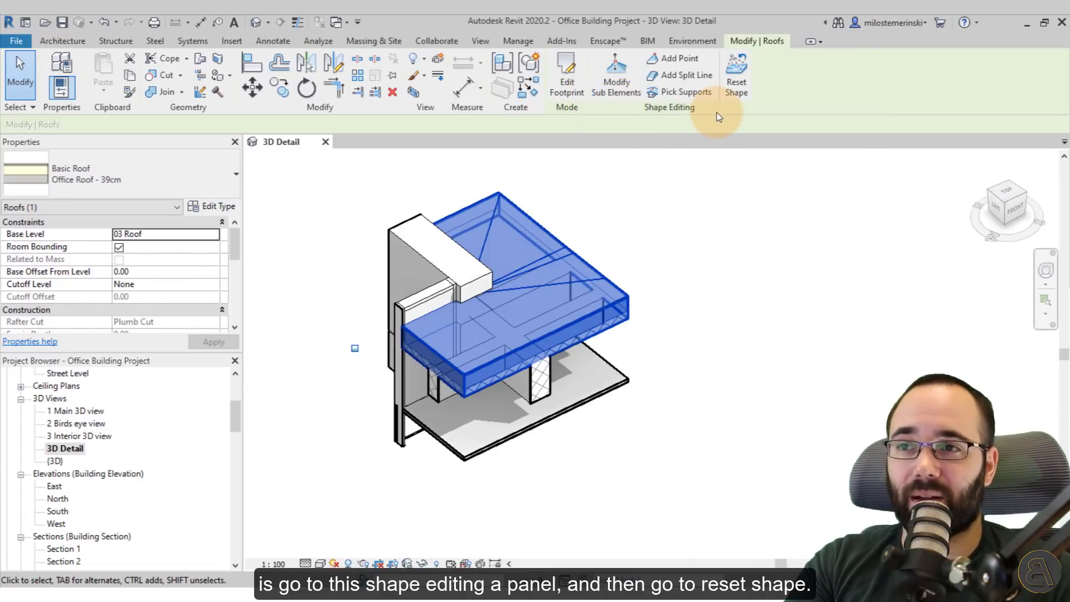
click(736, 74)
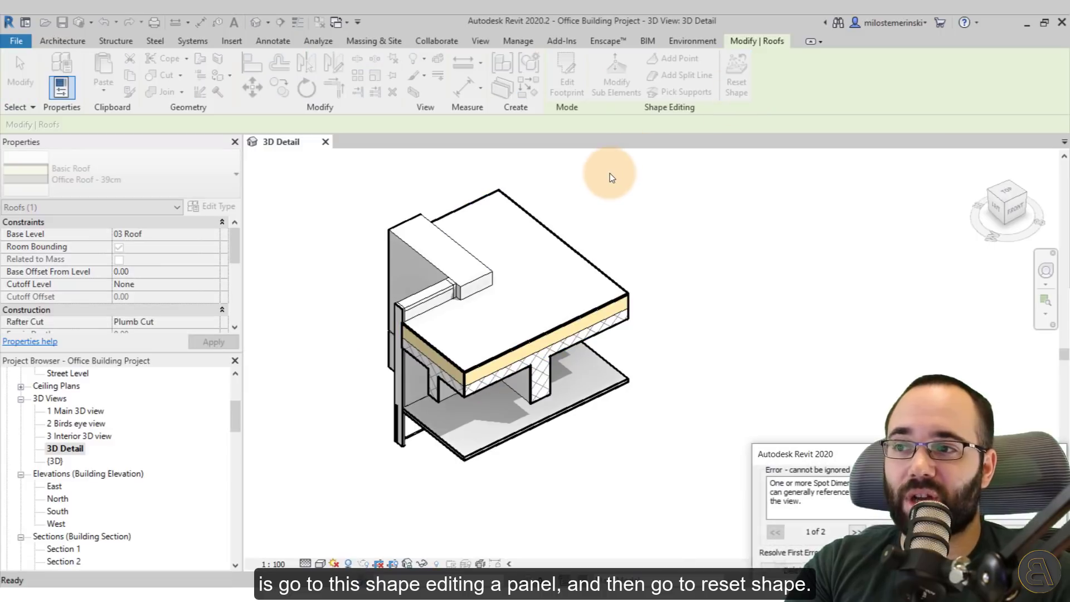
mouse_move(827, 376)
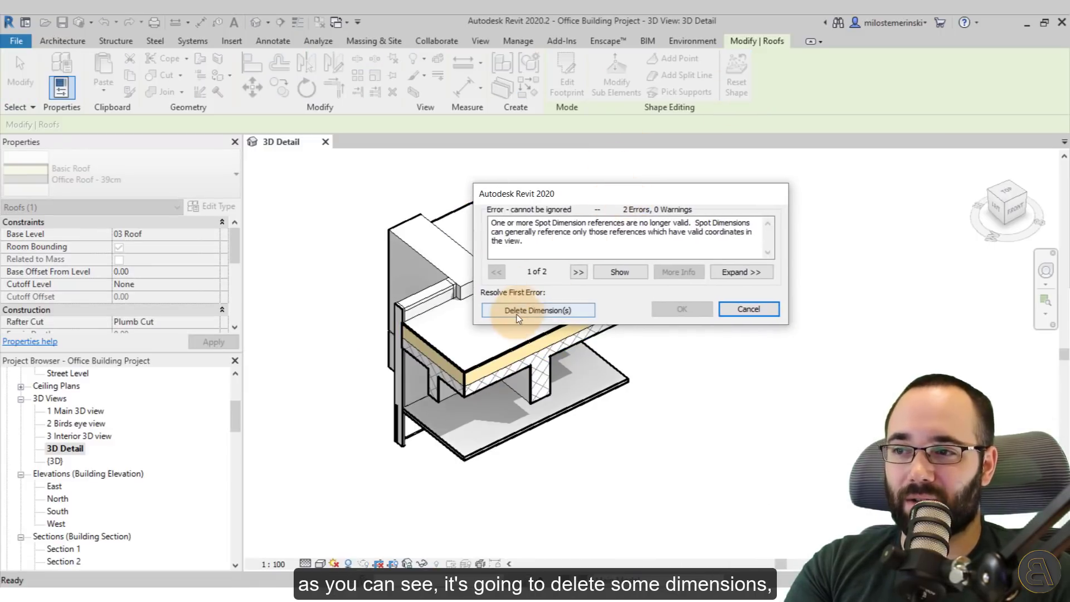
Delete the invalid spot dimensions and reselect the roof
click(537, 310)
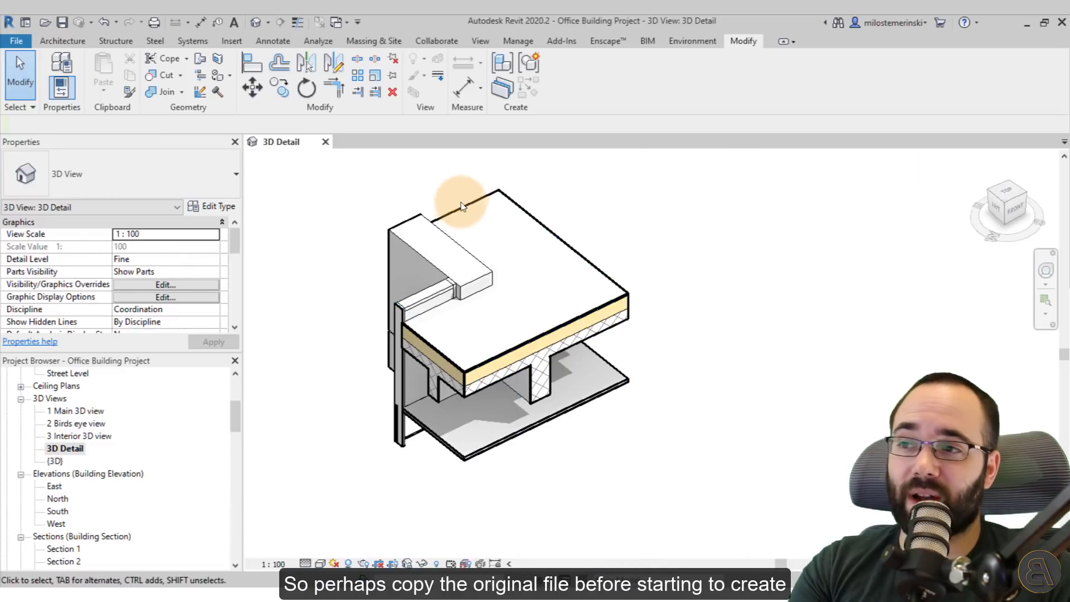
mouse_move(457, 215)
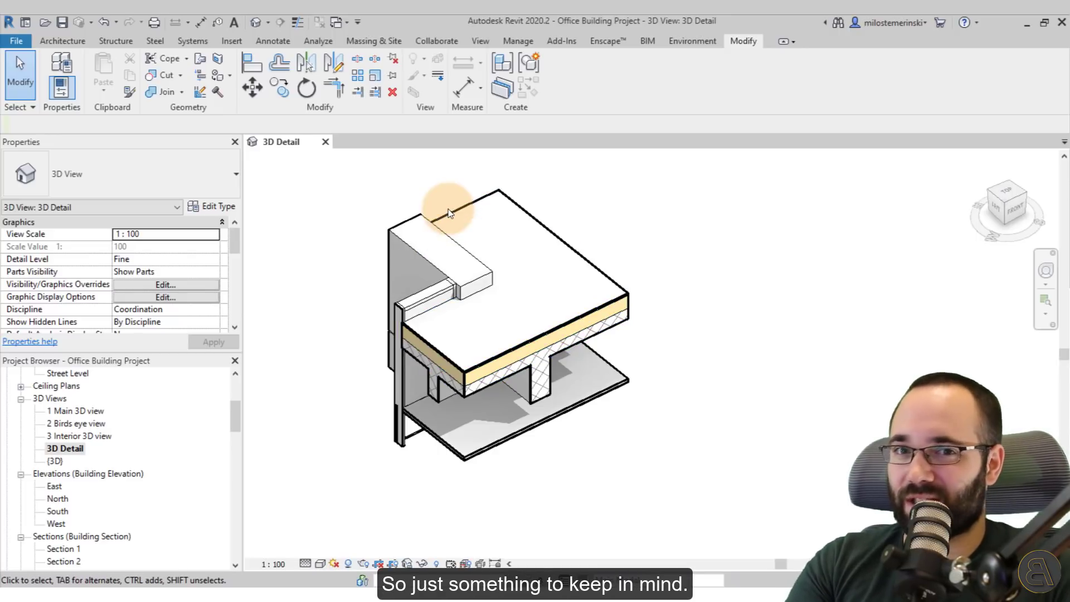
click(451, 211)
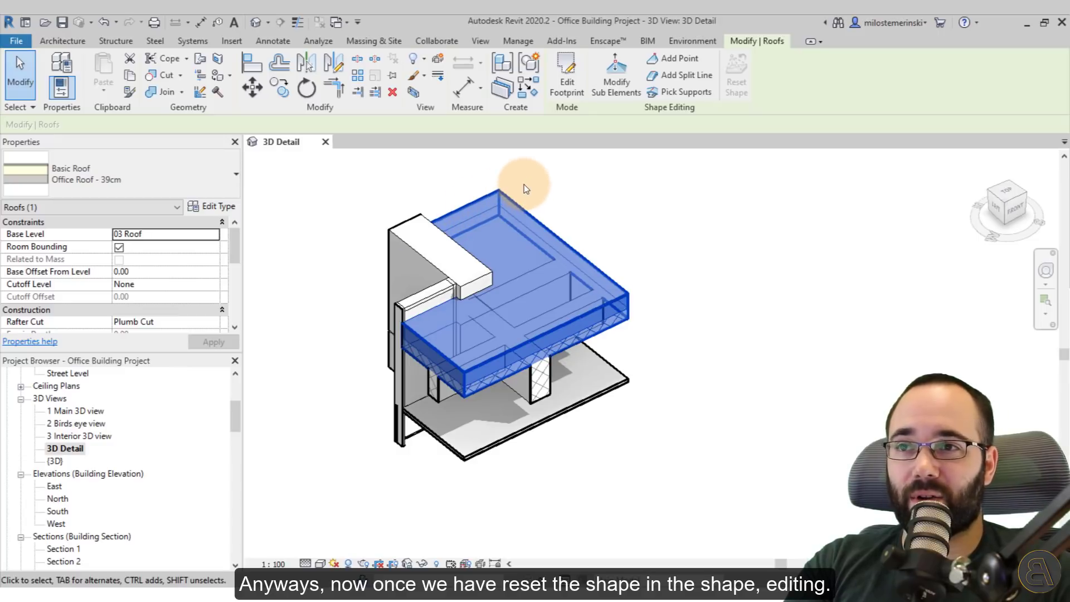
mouse_move(668, 109)
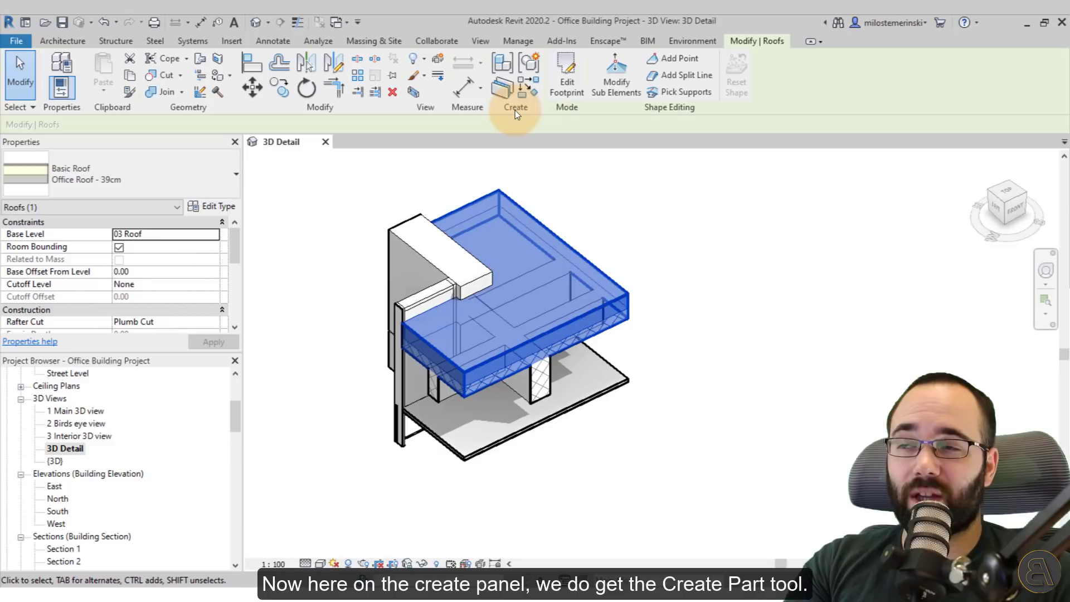
mouse_move(502, 89)
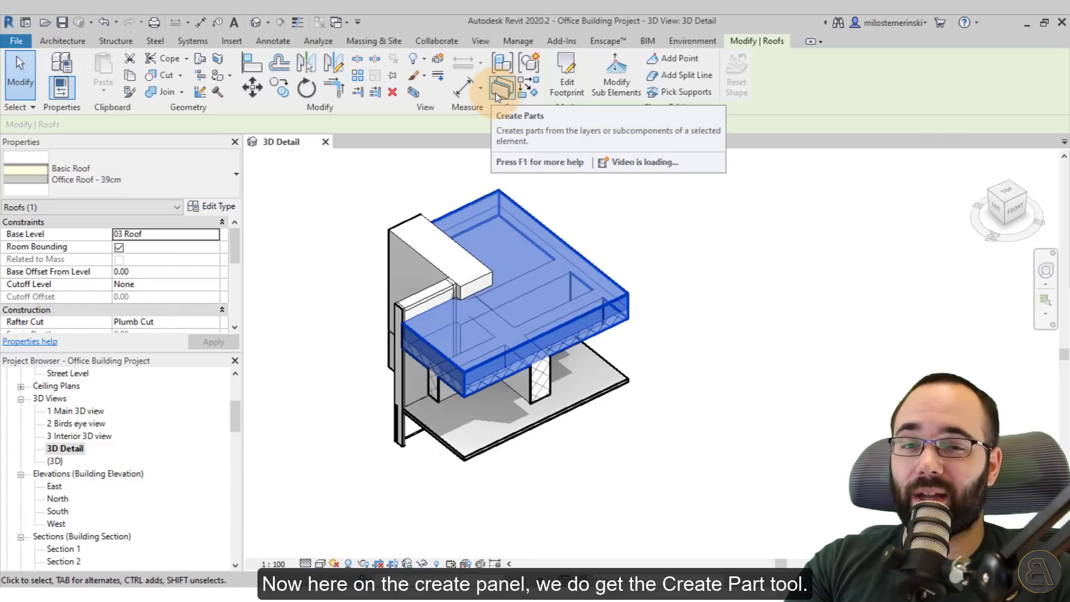
Create parts from the roof layers and start a Divide Parts sketch on the top layer
click(502, 85)
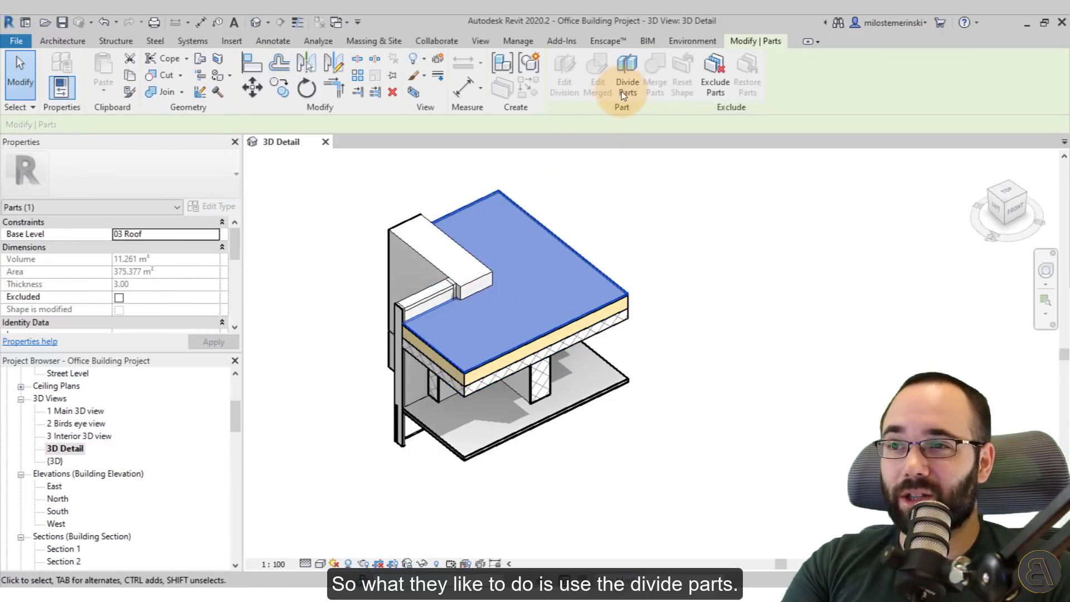
click(626, 75)
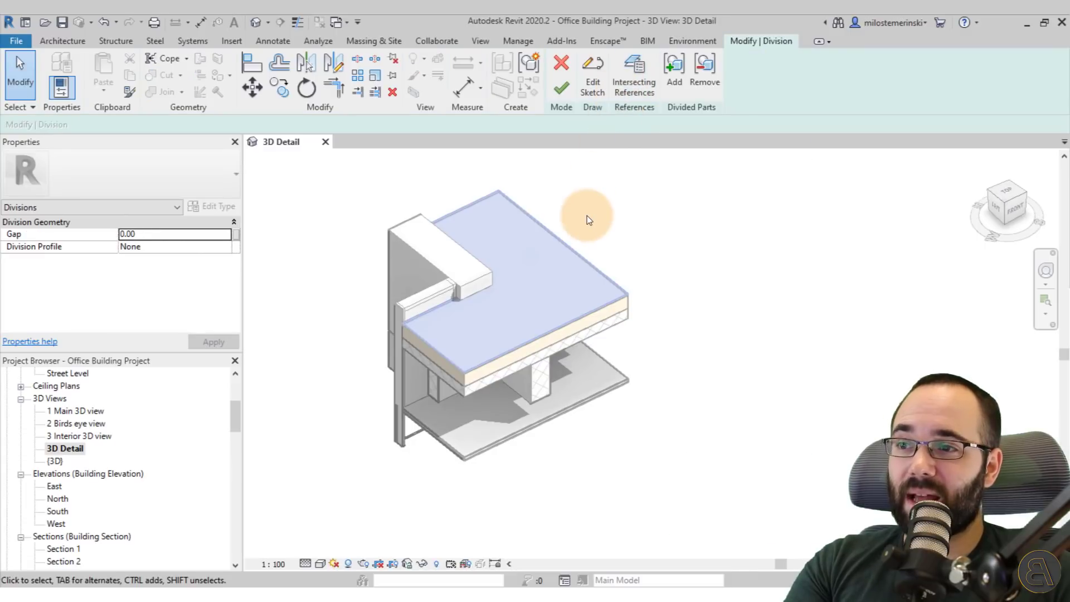
scroll(down, 3)
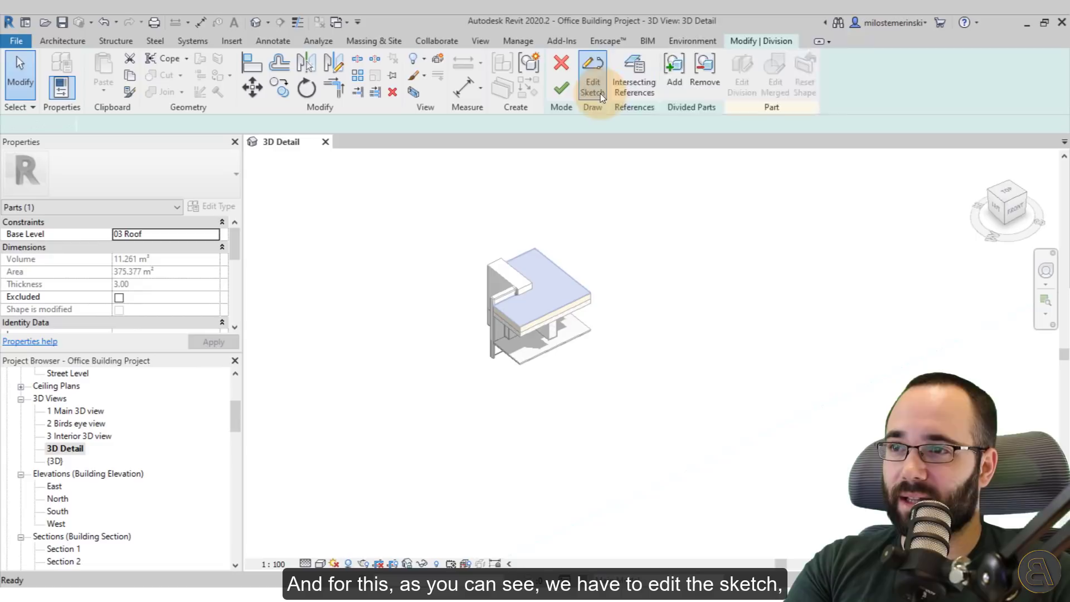
click(592, 75)
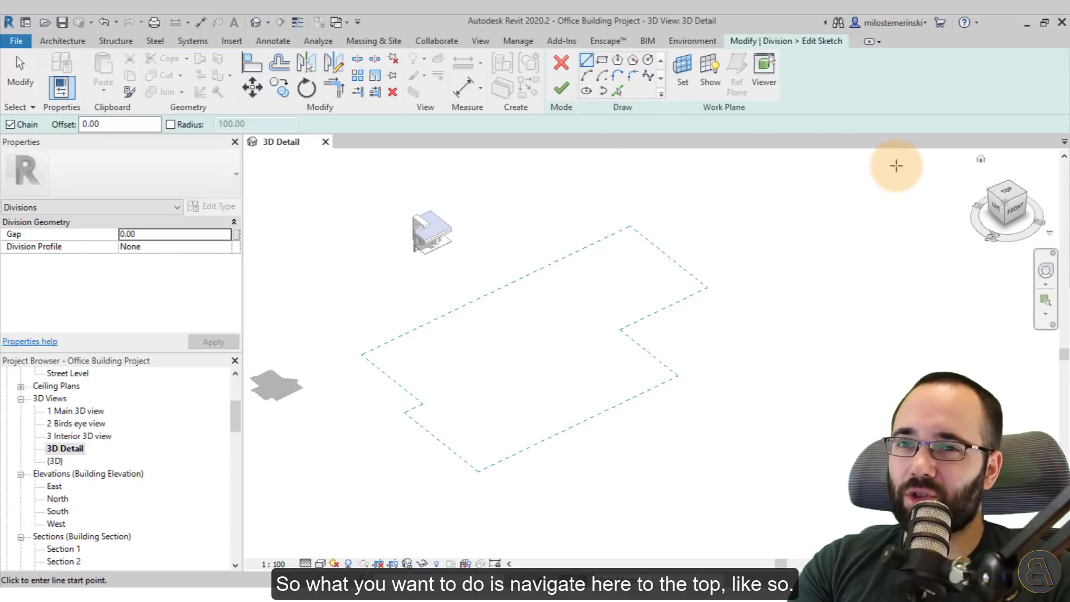
From Top view, draw the dividing line near the roof edge and exclude that strip
click(1006, 207)
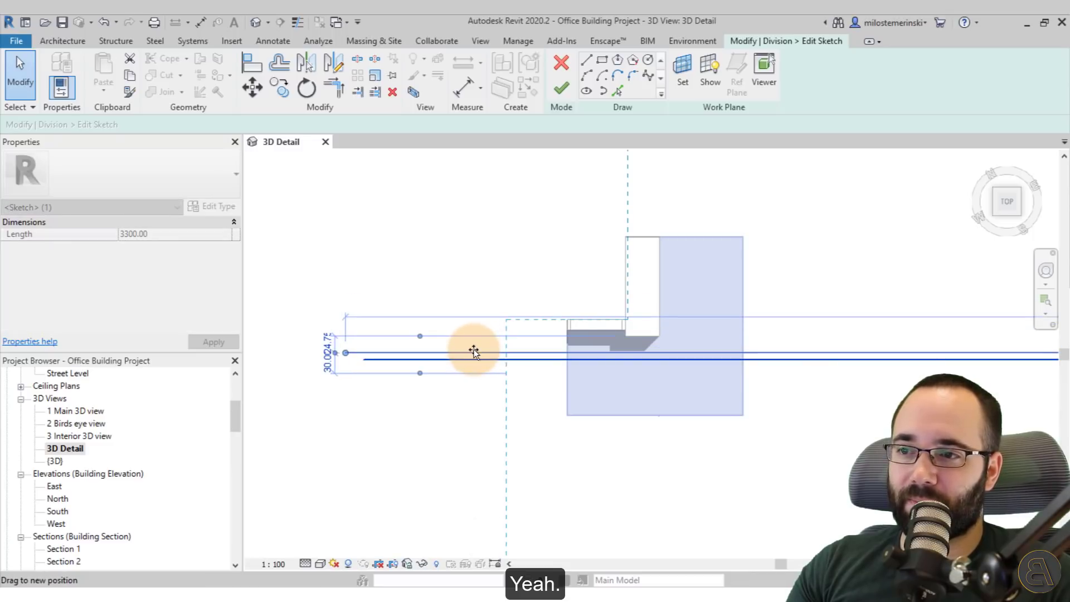
click(560, 70)
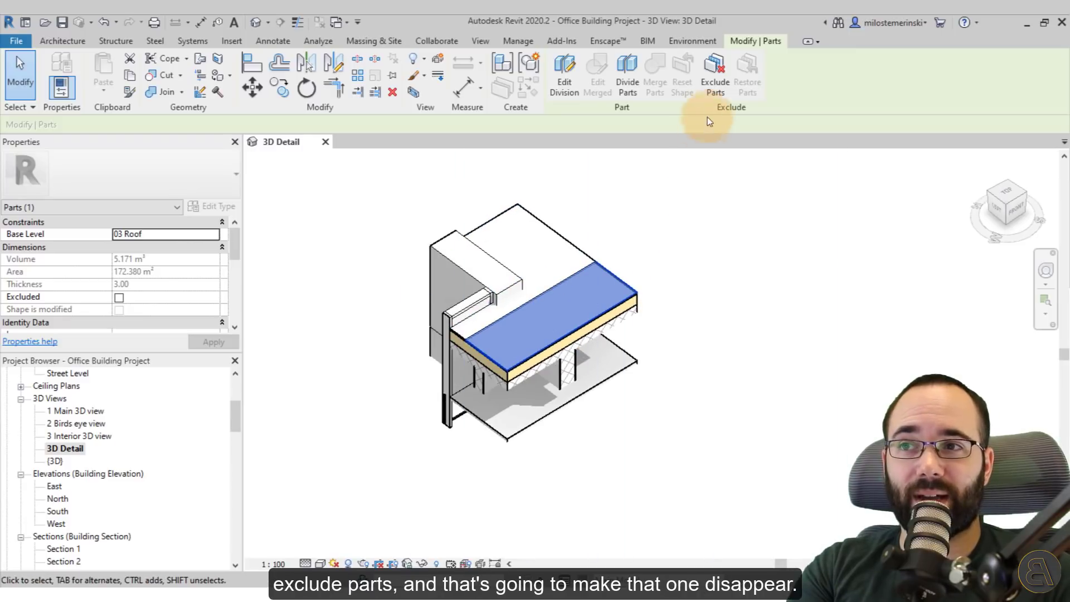
click(714, 71)
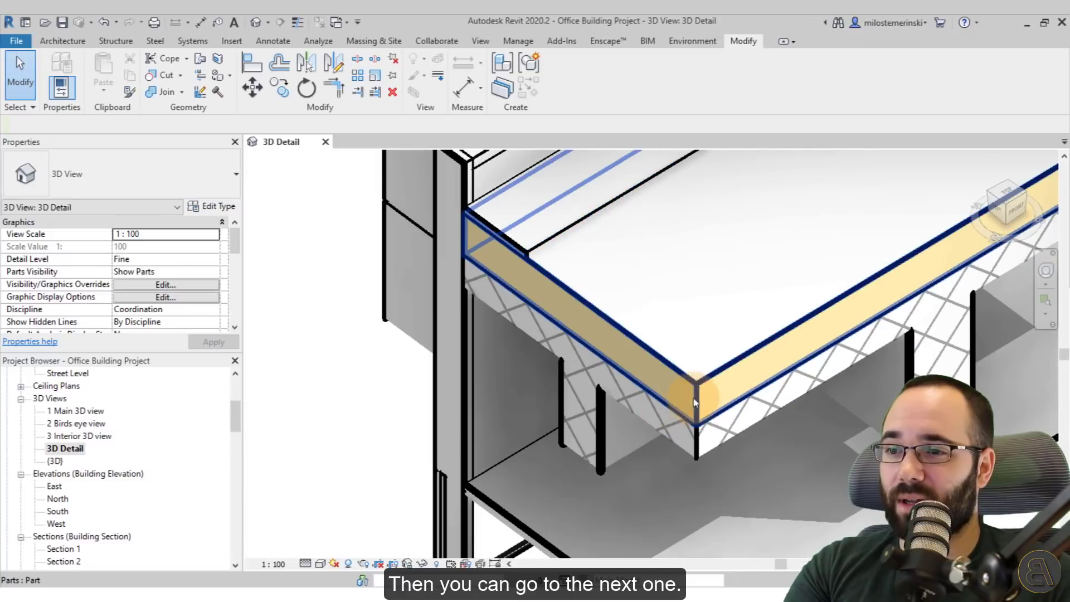
click(693, 386)
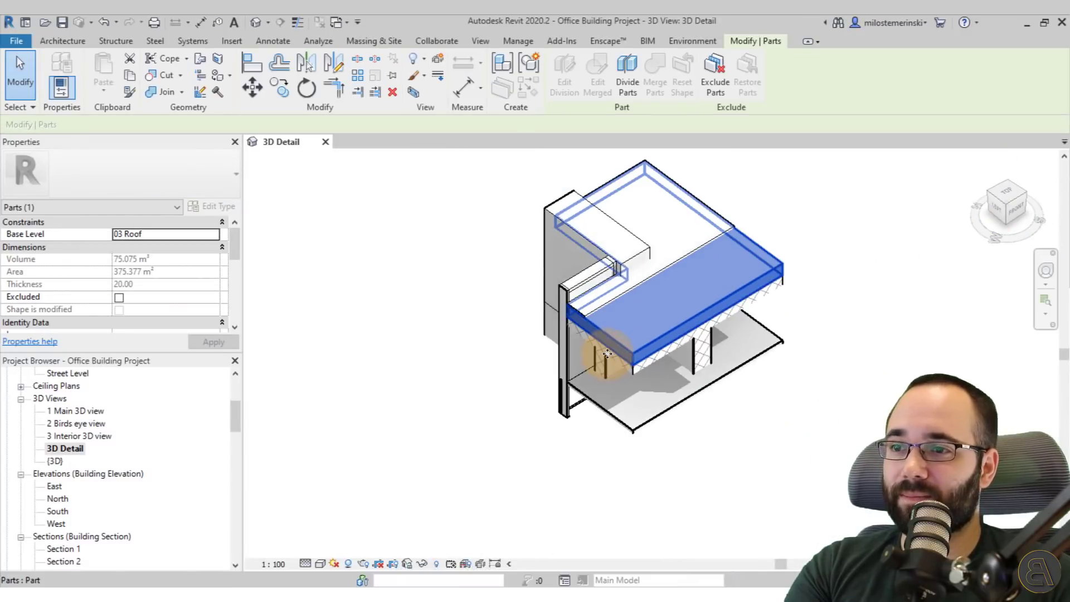
Divide the second roof layer with a sketch line slightly further outward
click(626, 73)
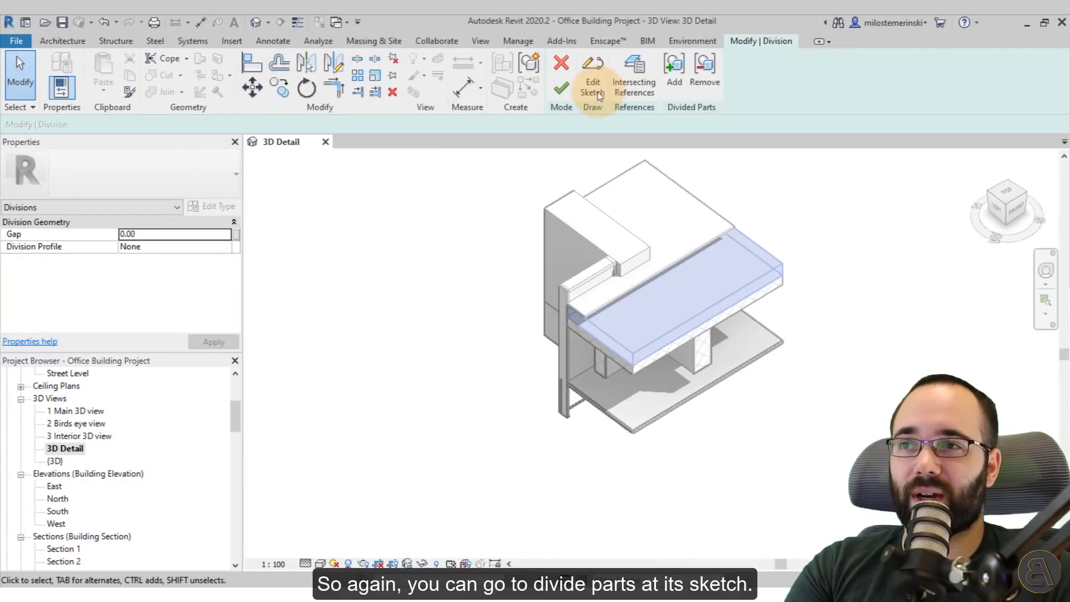
click(592, 72)
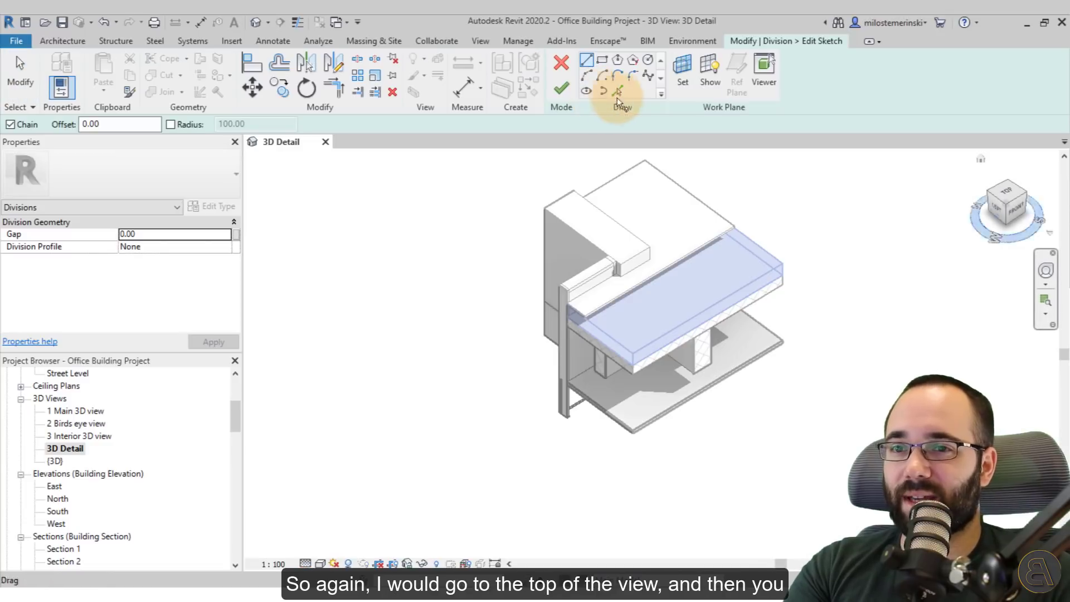
click(1008, 198)
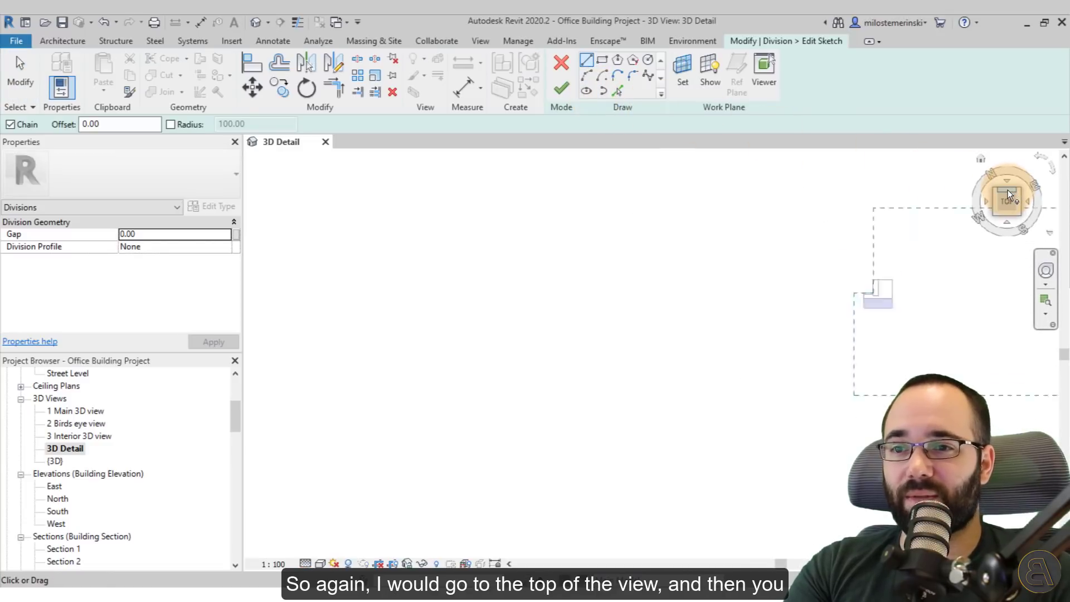
click(1006, 200)
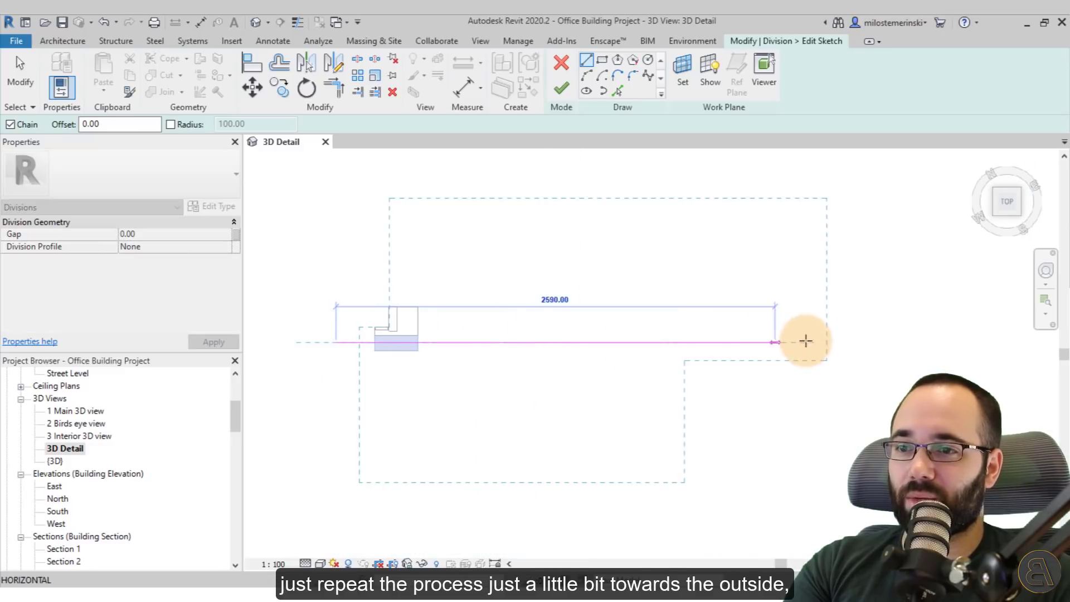
click(560, 70)
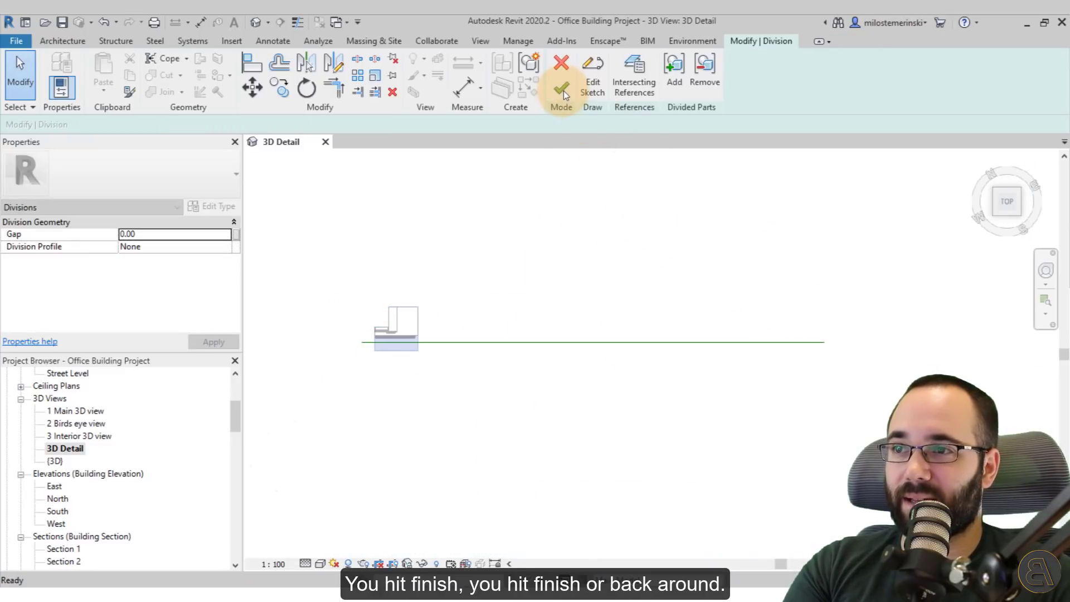
Exclude the roof edge part so the roof layers appear stepped back
click(560, 89)
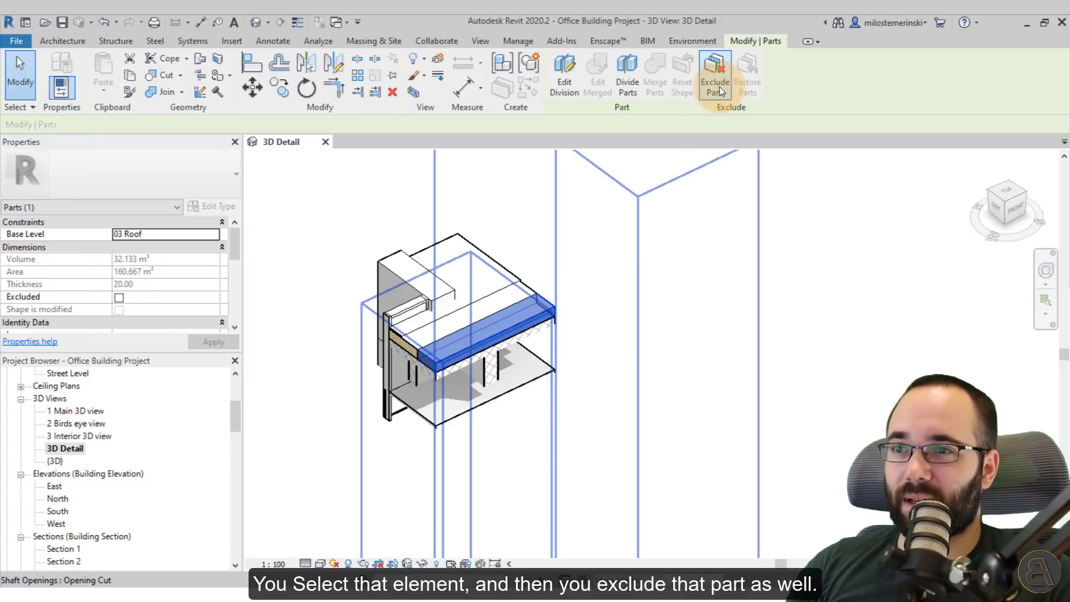
click(714, 73)
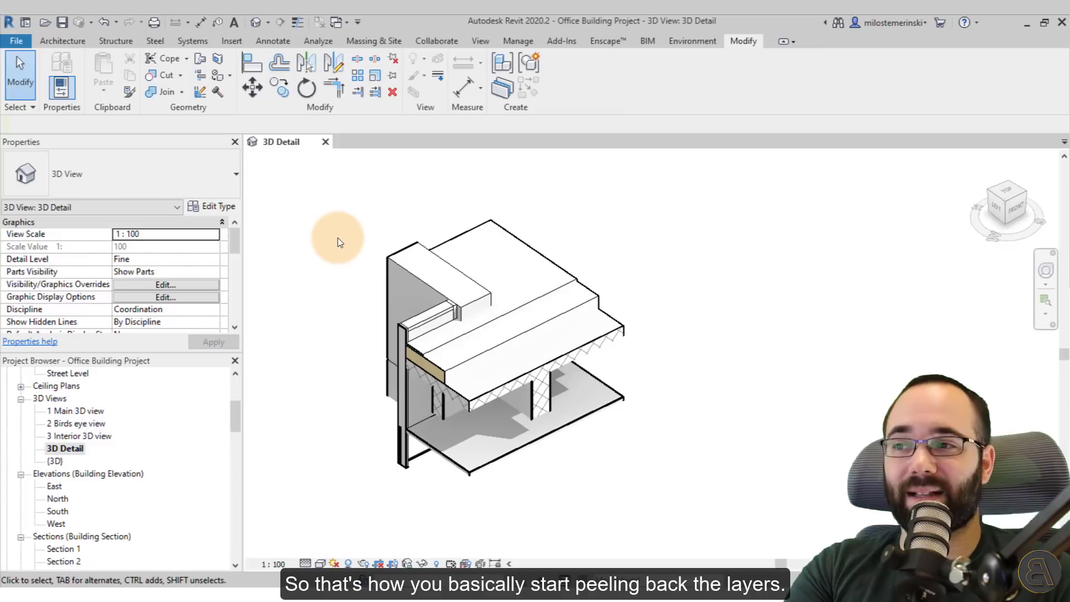
click(409, 321)
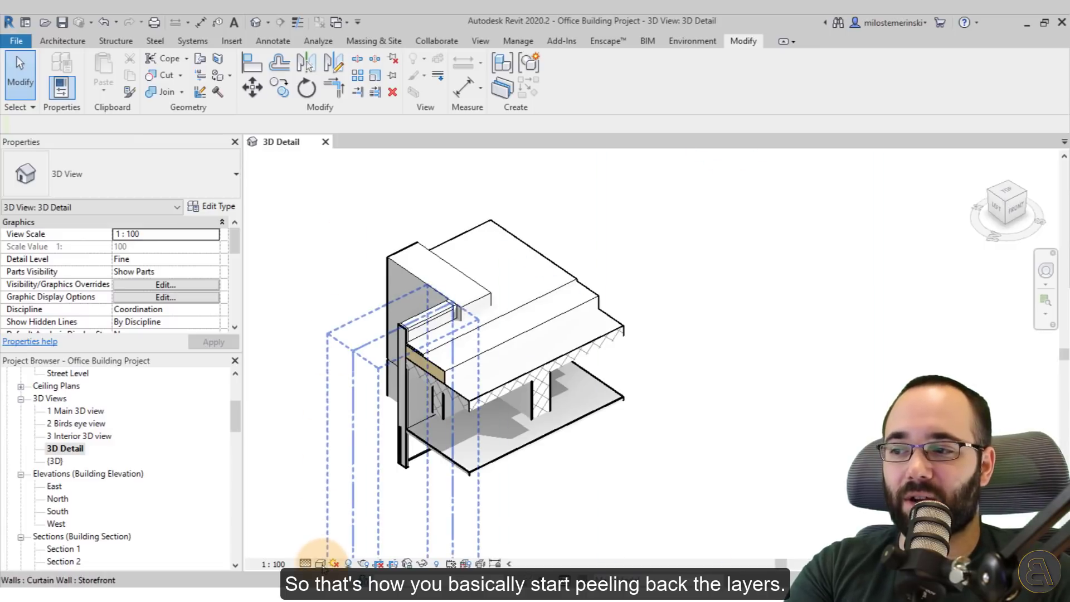
click(165, 297)
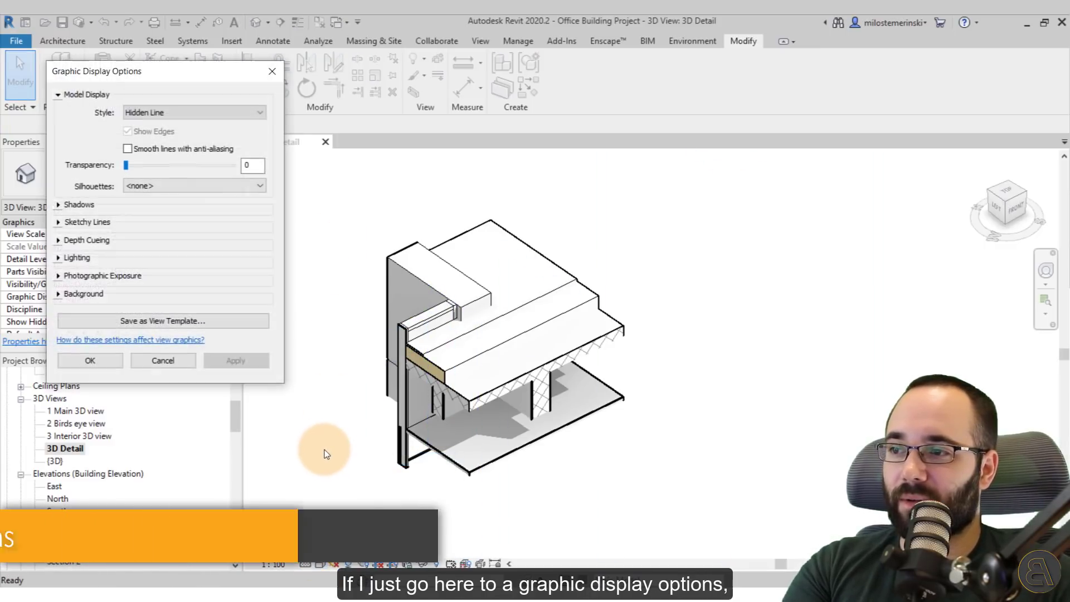
Enable Cast Shadows and Show Ambient Shadows with Sun 50 and Ambient Light 40
click(73, 257)
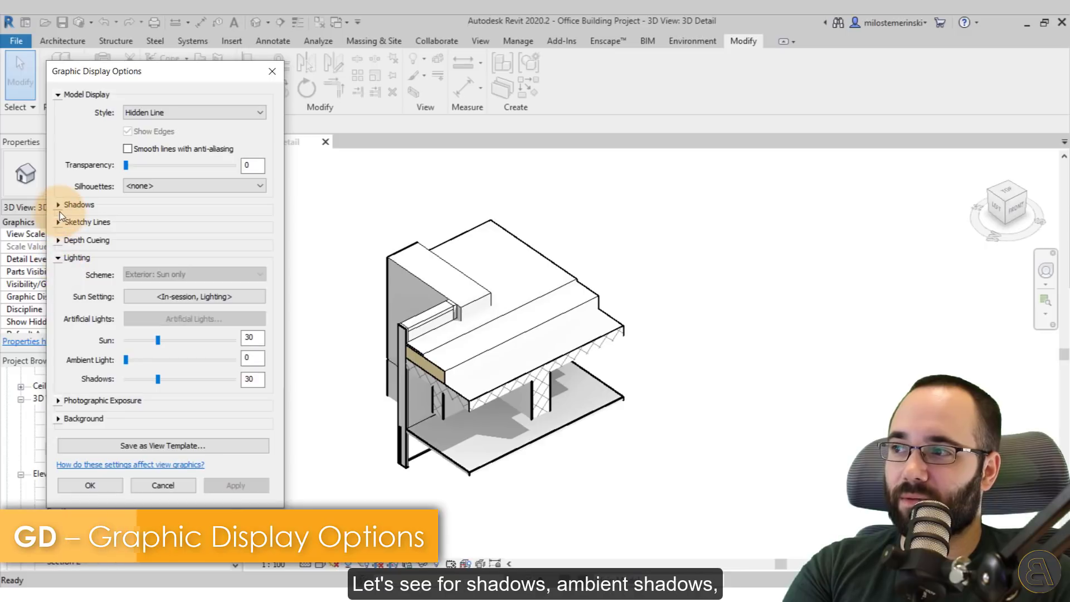
click(77, 204)
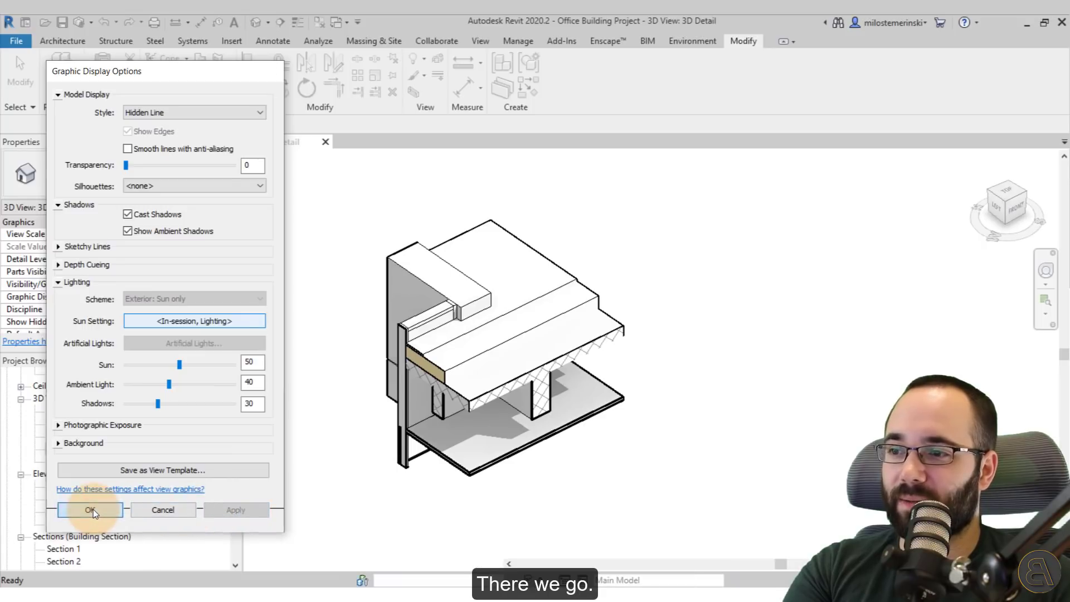
click(90, 510)
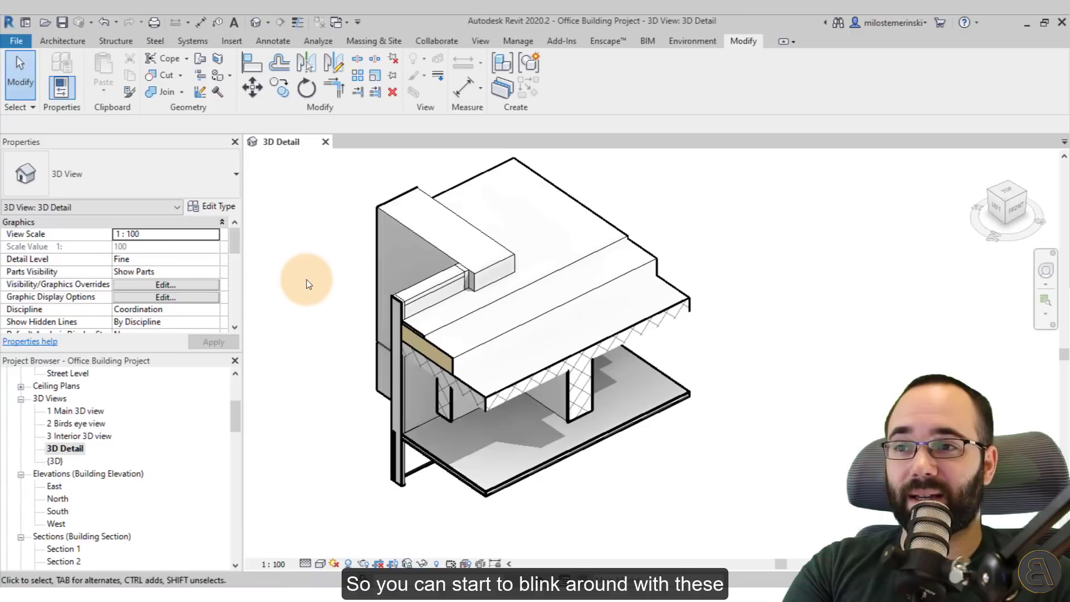
click(321, 563)
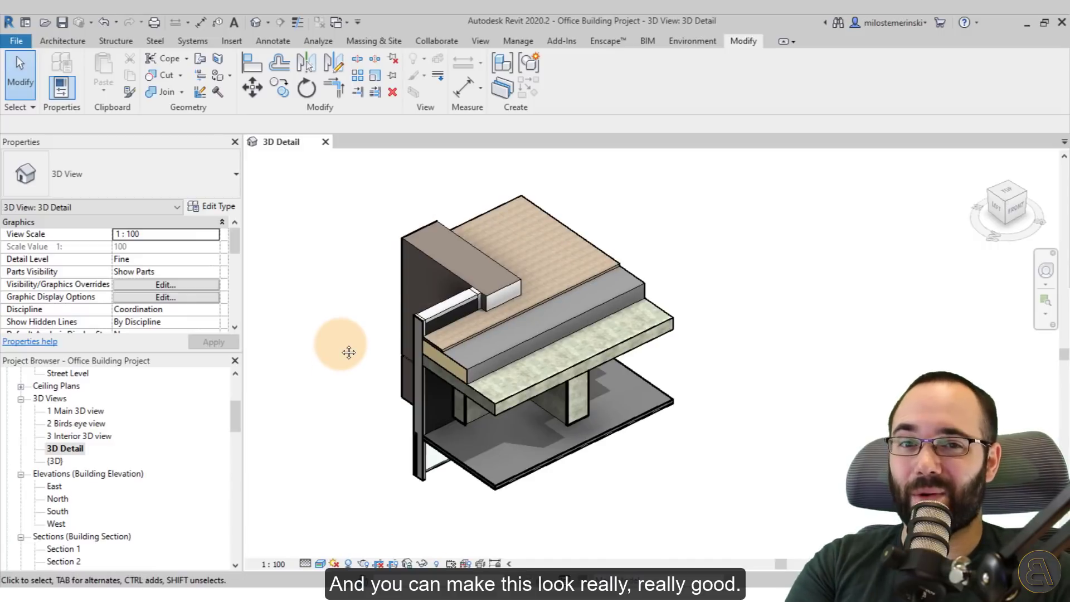
mouse_move(306, 258)
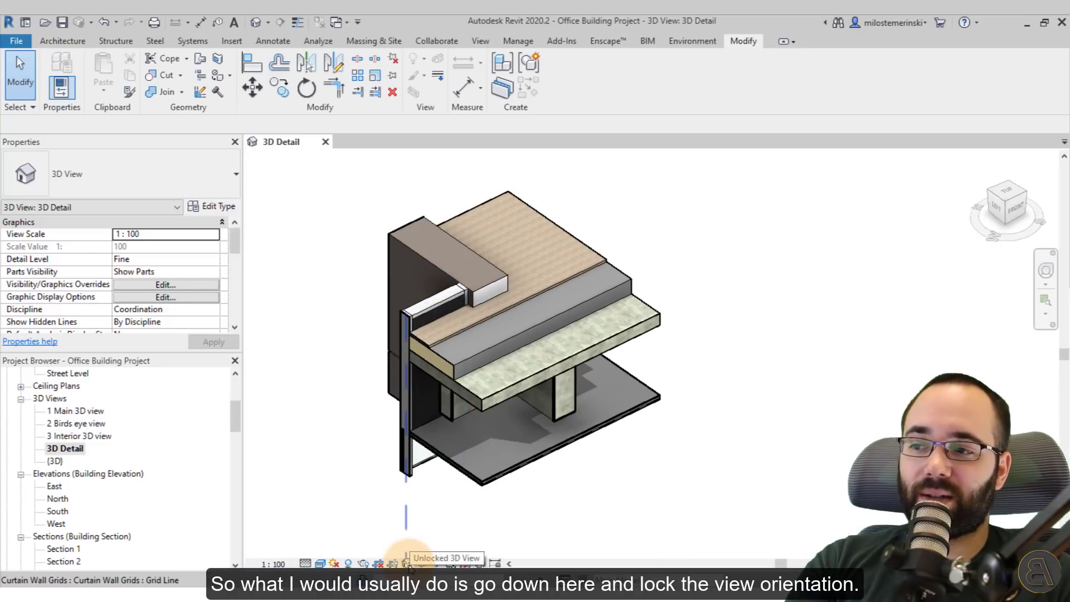
Lock the orientation of the realistic 3D roof-wall detail view
click(410, 562)
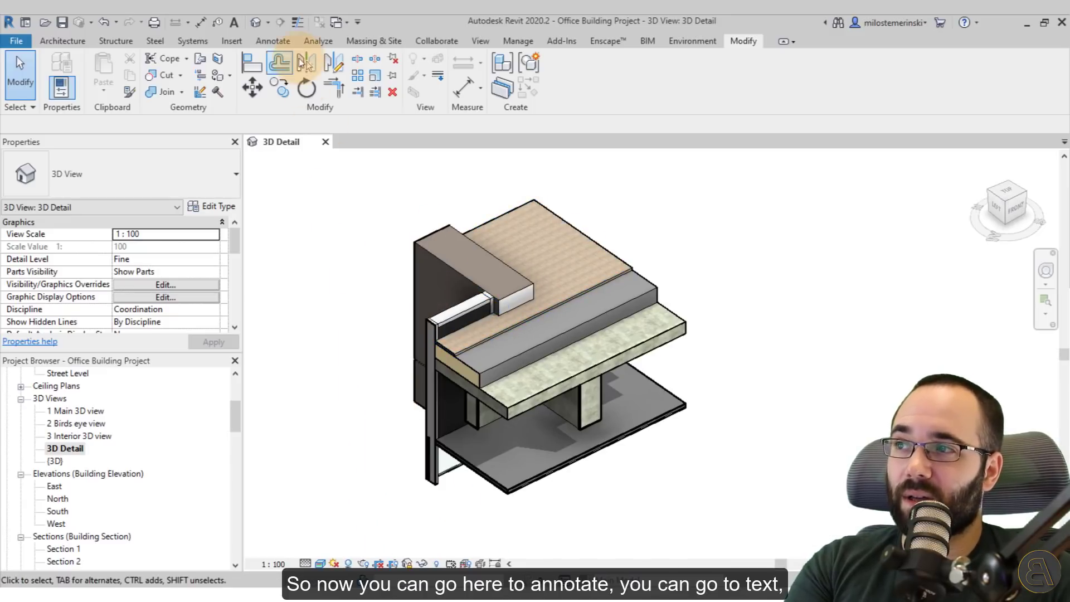
Place a 'Curtain Wall' text note with a leader pointing at the curtain wall
click(272, 41)
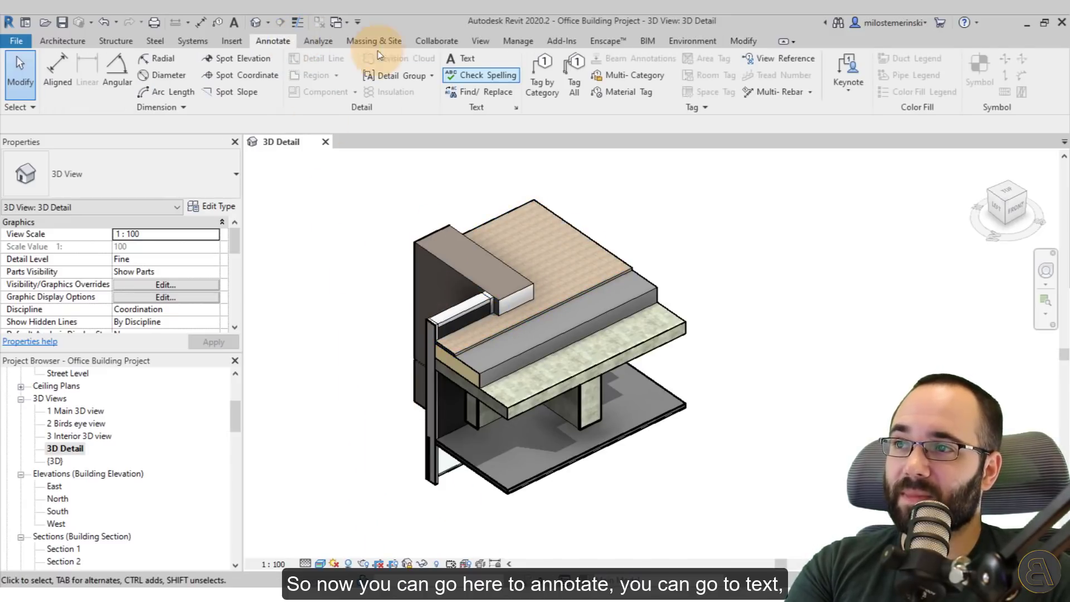
click(461, 58)
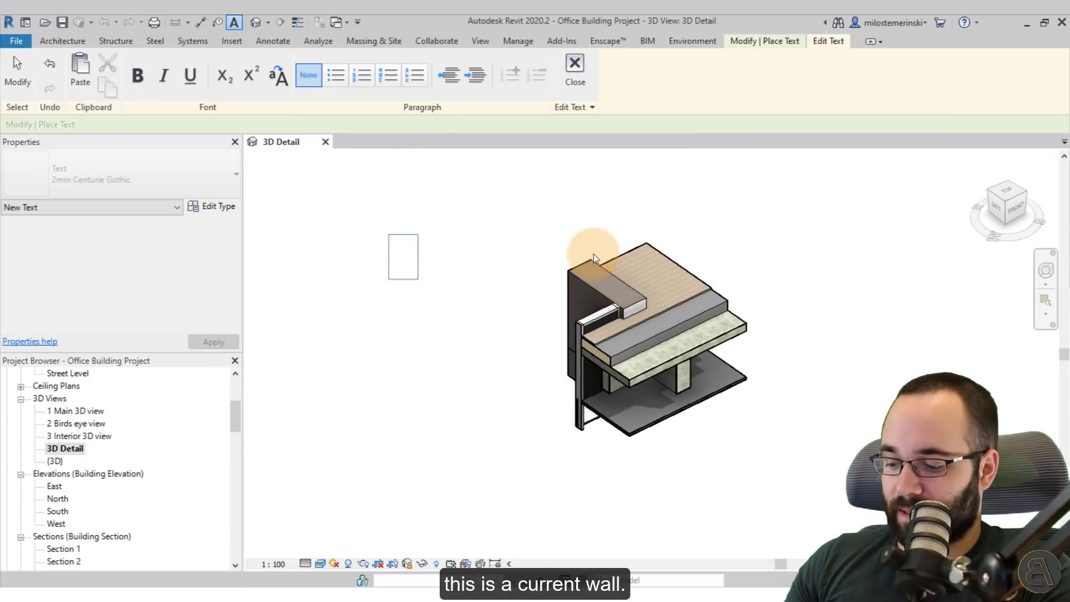
text(Curt)
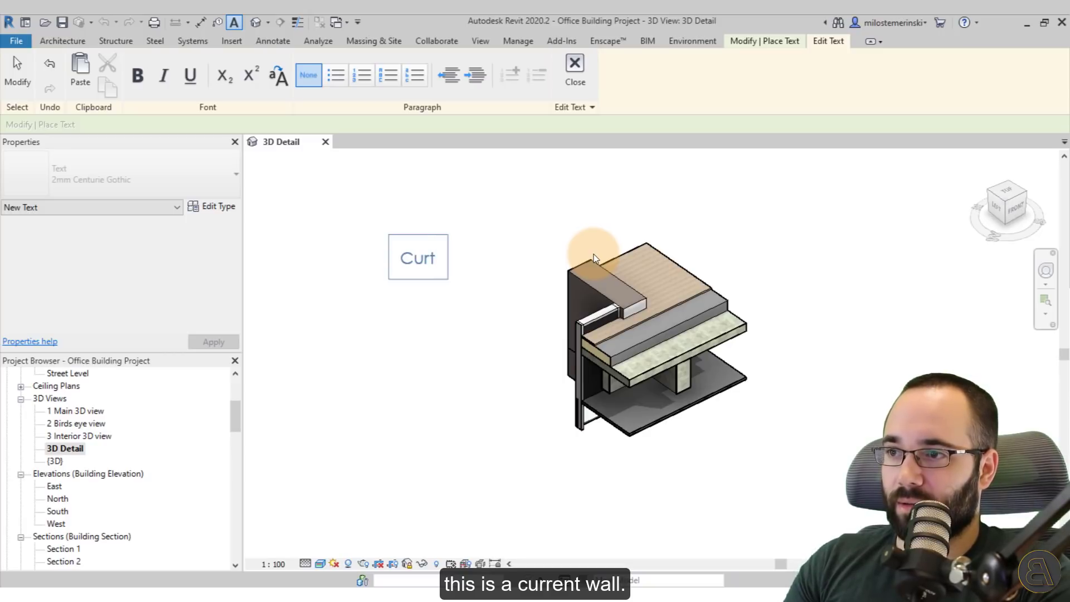
text(ain)
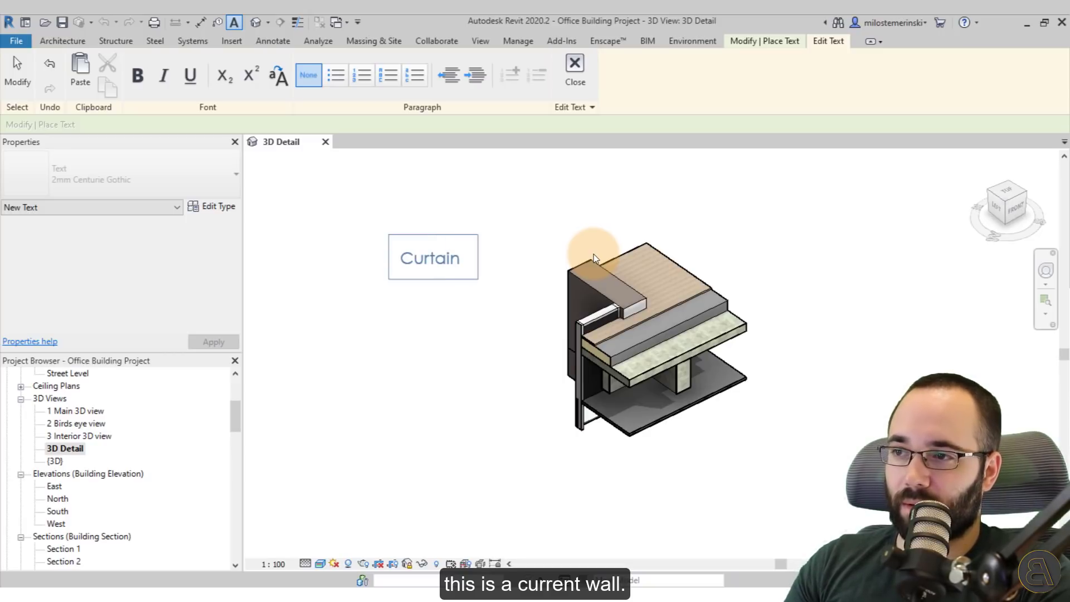
text(Wall)
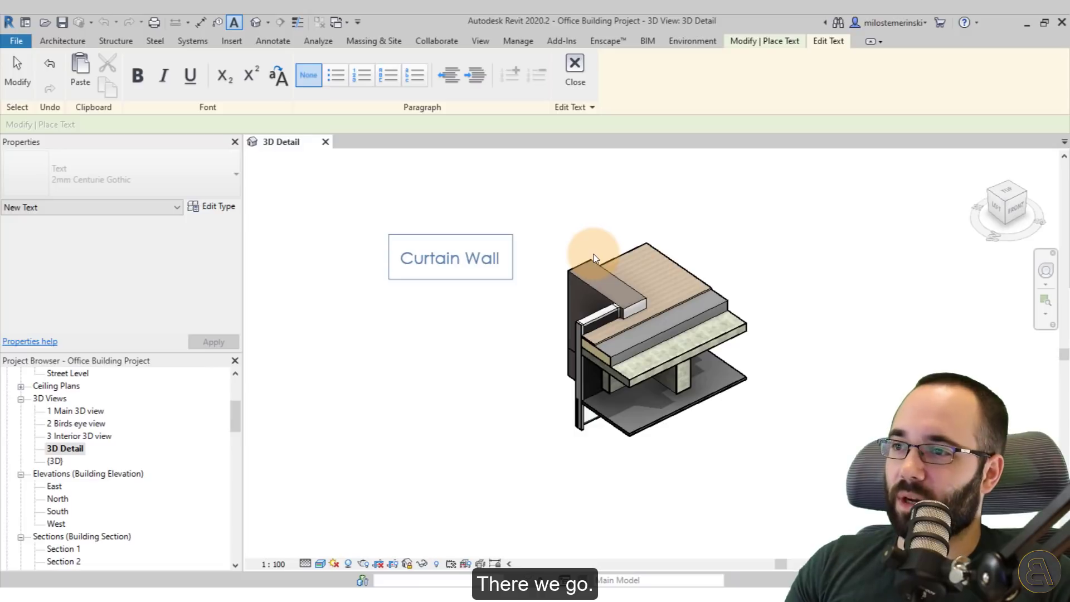
click(575, 68)
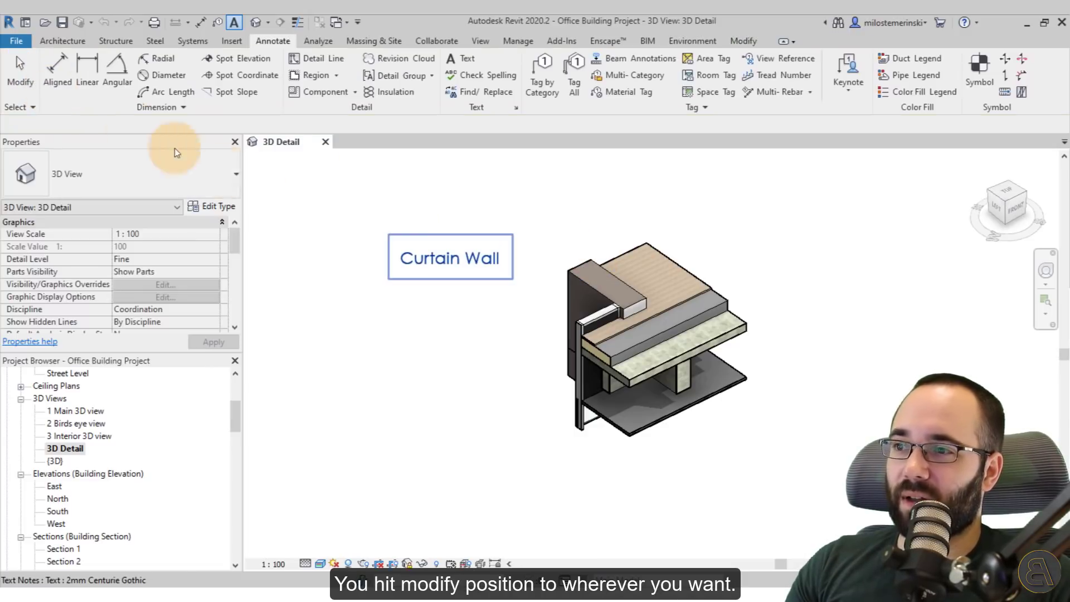
click(450, 257)
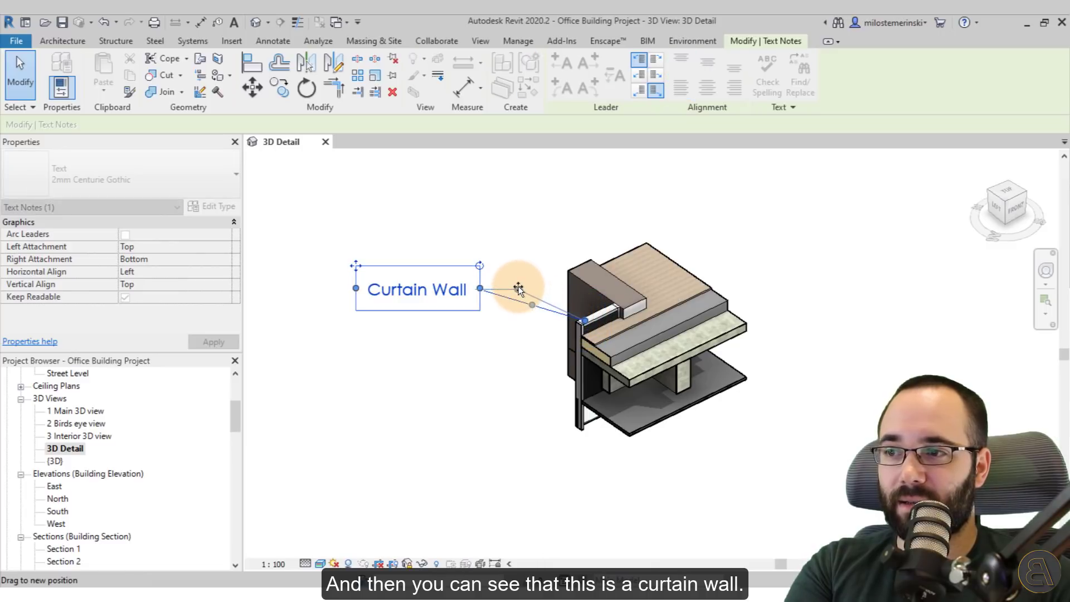
click(517, 231)
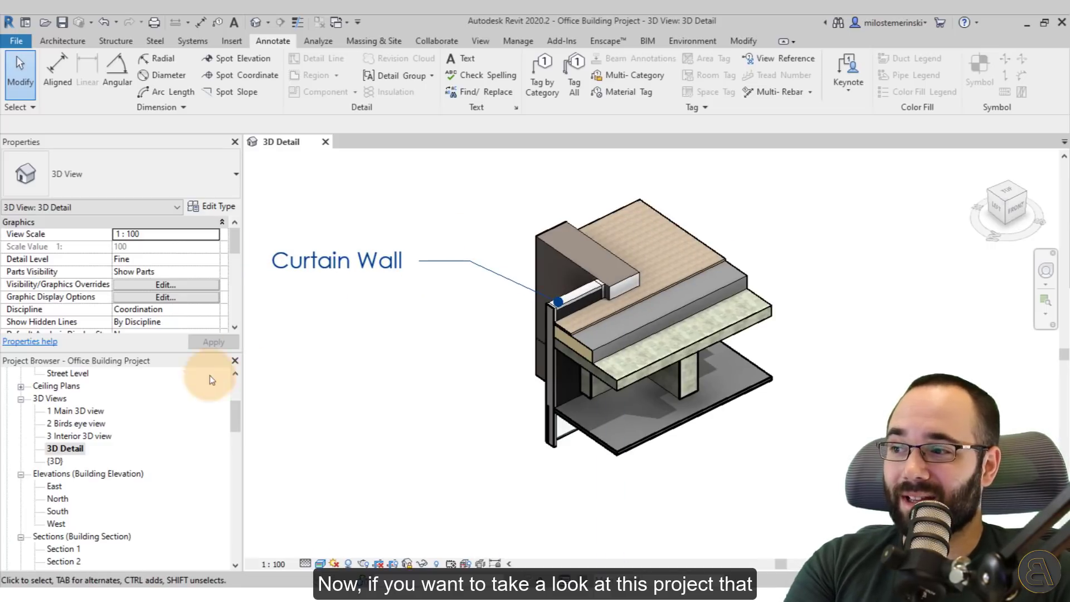
Open the Office Building course page and scroll to the Course Curriculum chapter list
double_click(55, 460)
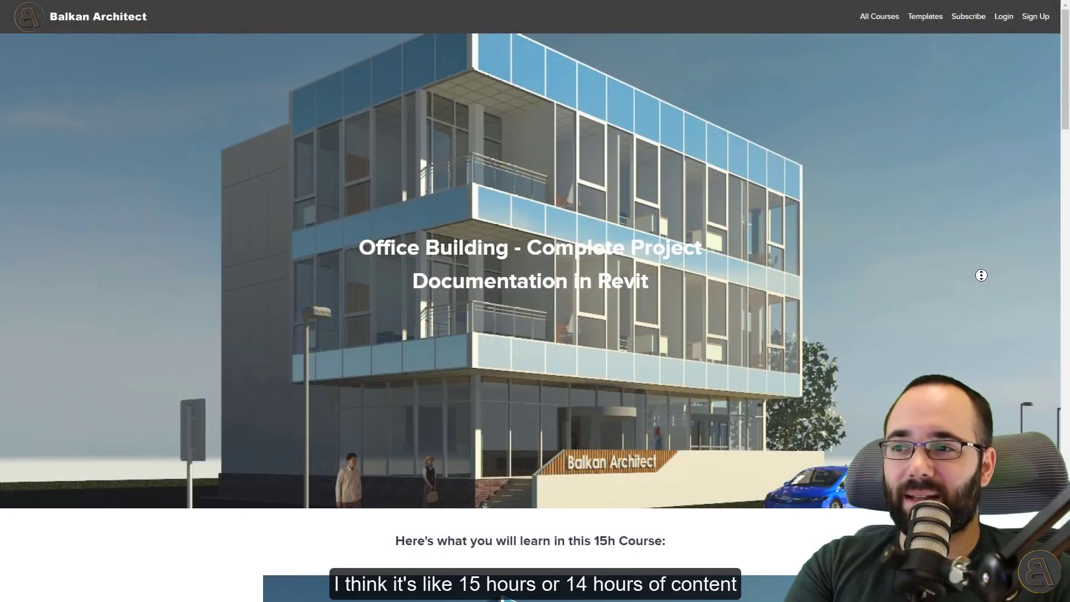
scroll(down, 3)
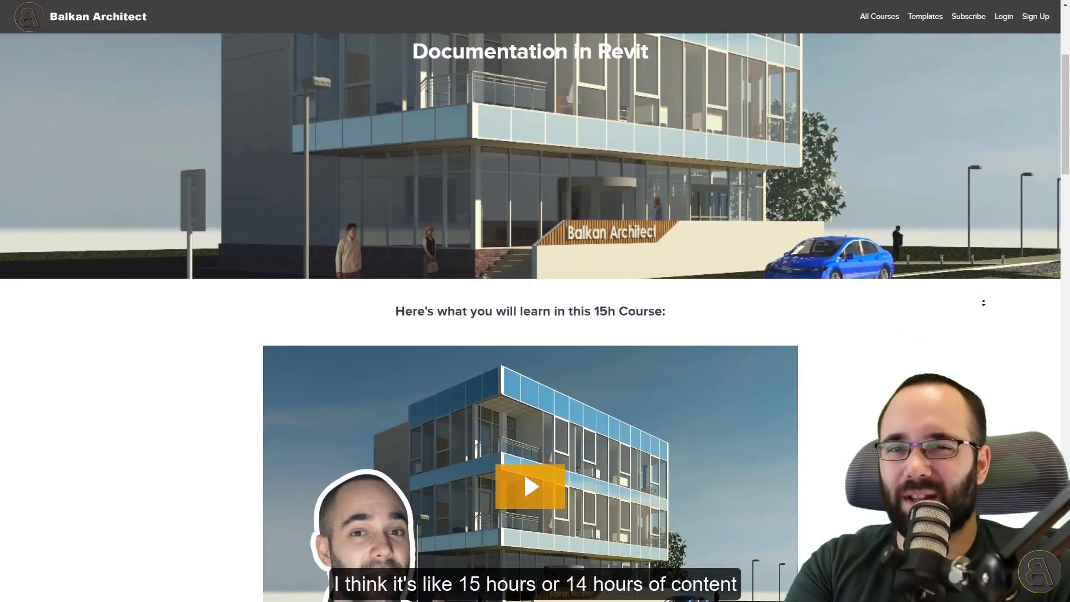
scroll(down, 3)
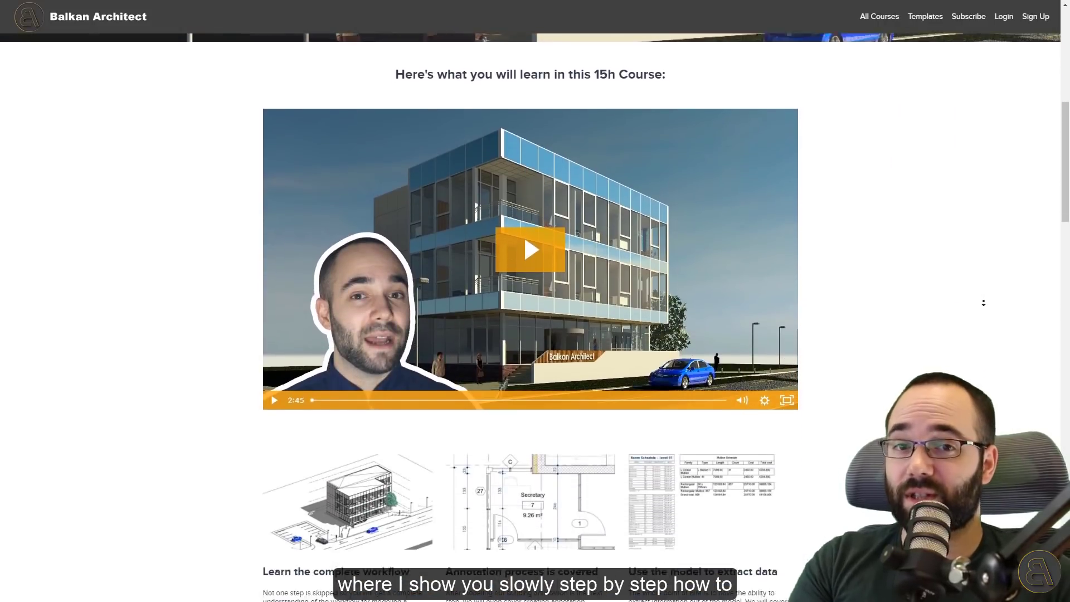
scroll(down, 3)
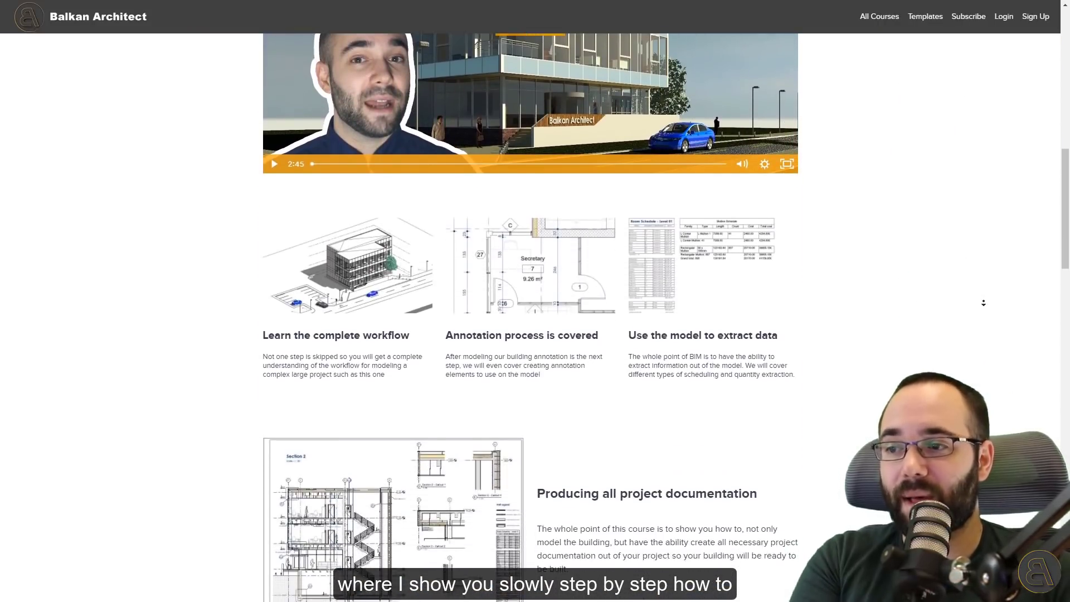
scroll(down, 3)
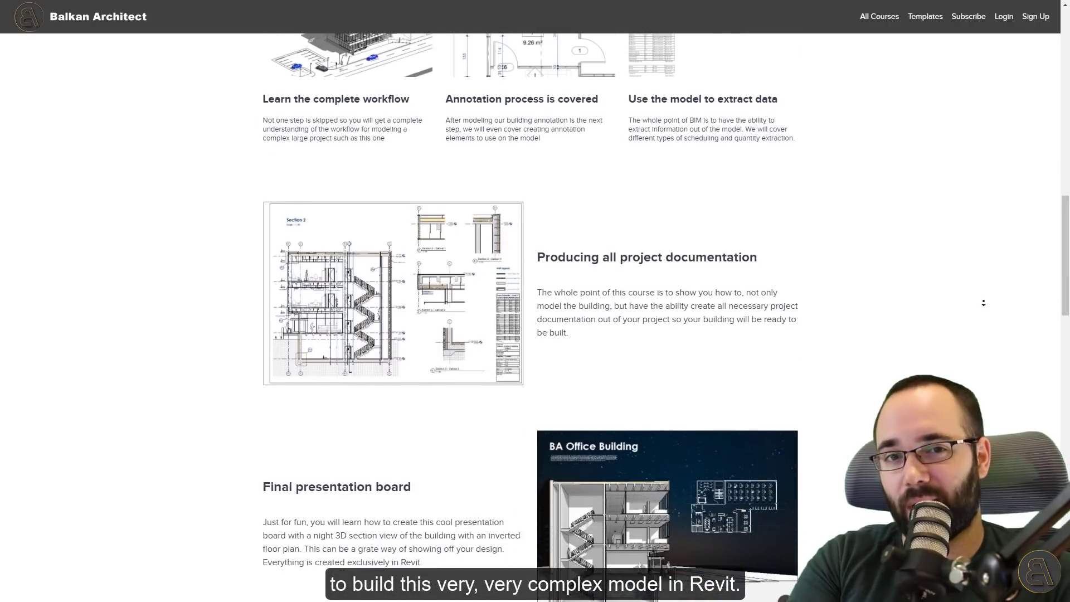
scroll(down, 3)
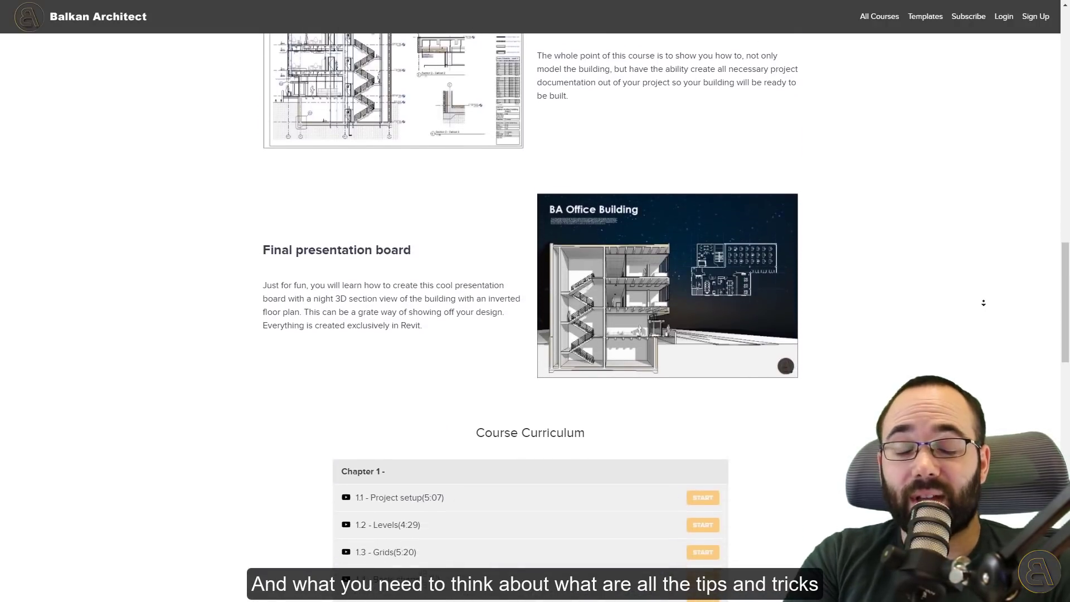
scroll(down, 3)
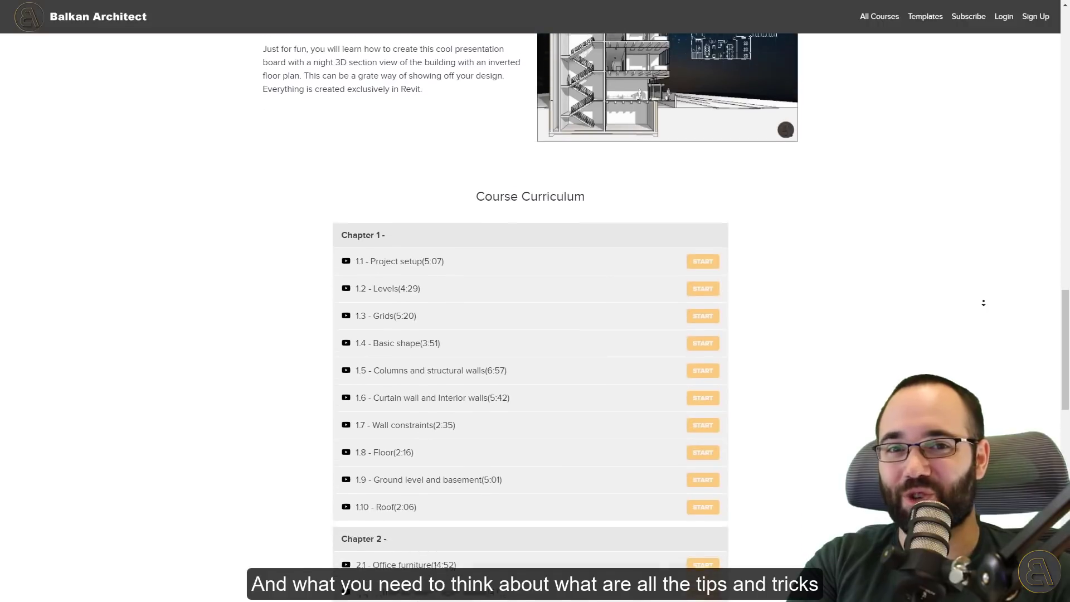
scroll(down, 3)
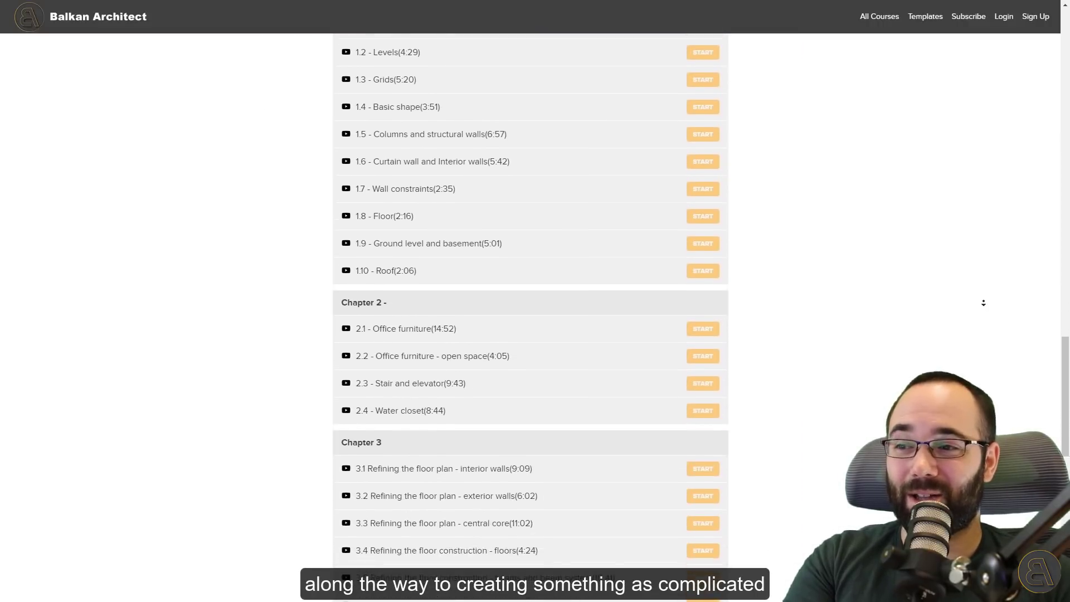